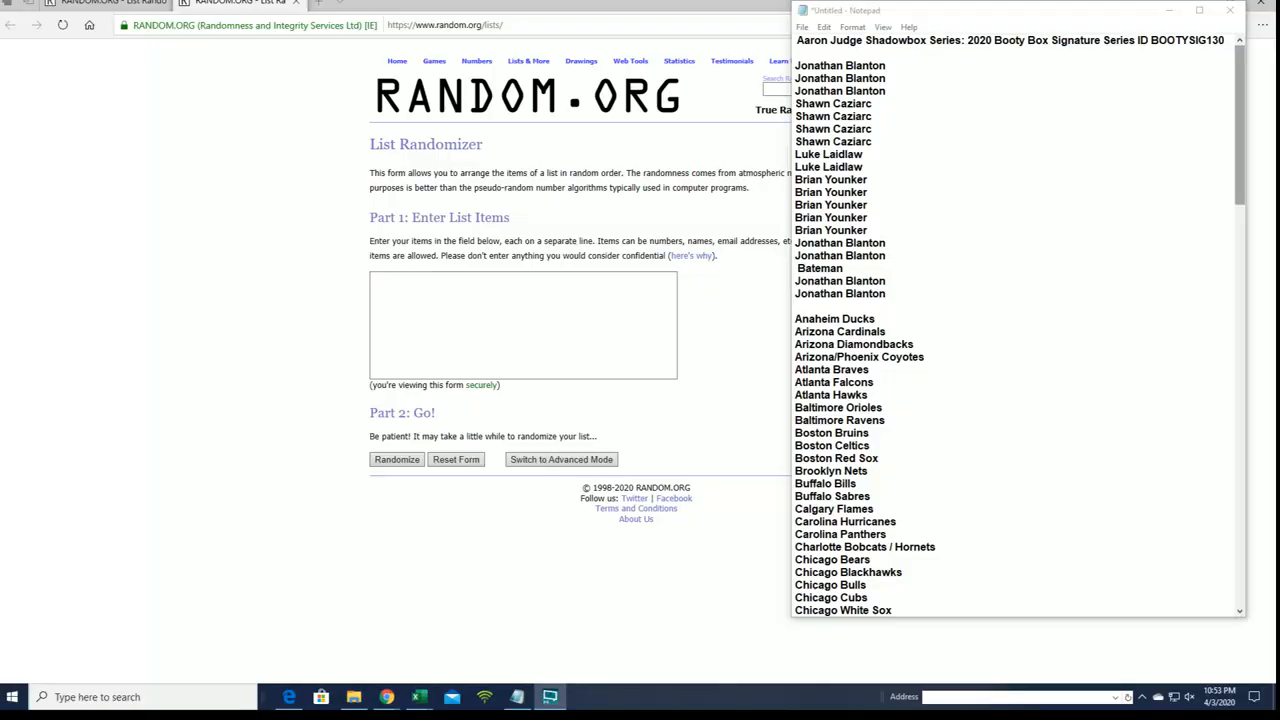
{"action": "scroll", "scroll_direction": "down", "scroll_amount": 3}
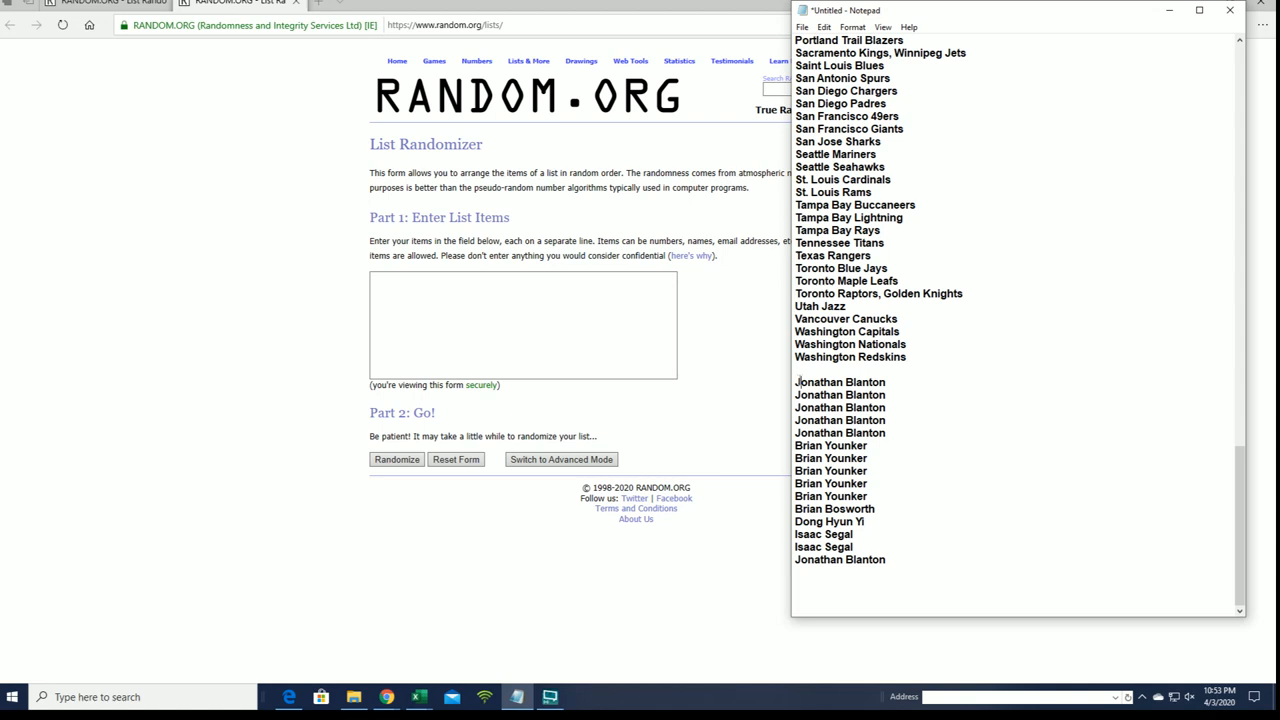
{"action": "left_click_drag", "start_coordinate": [795, 382], "coordinate": [855, 395]}
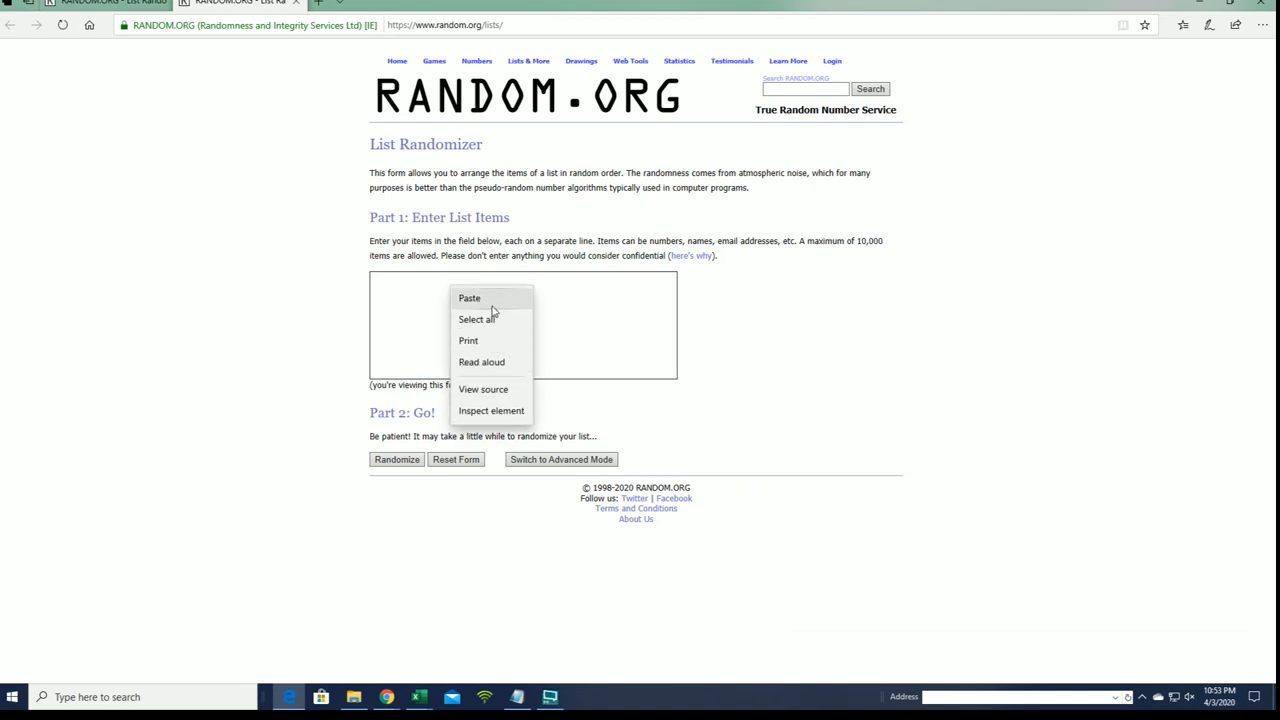
{"action": "left_click", "coordinate": [396, 459]}
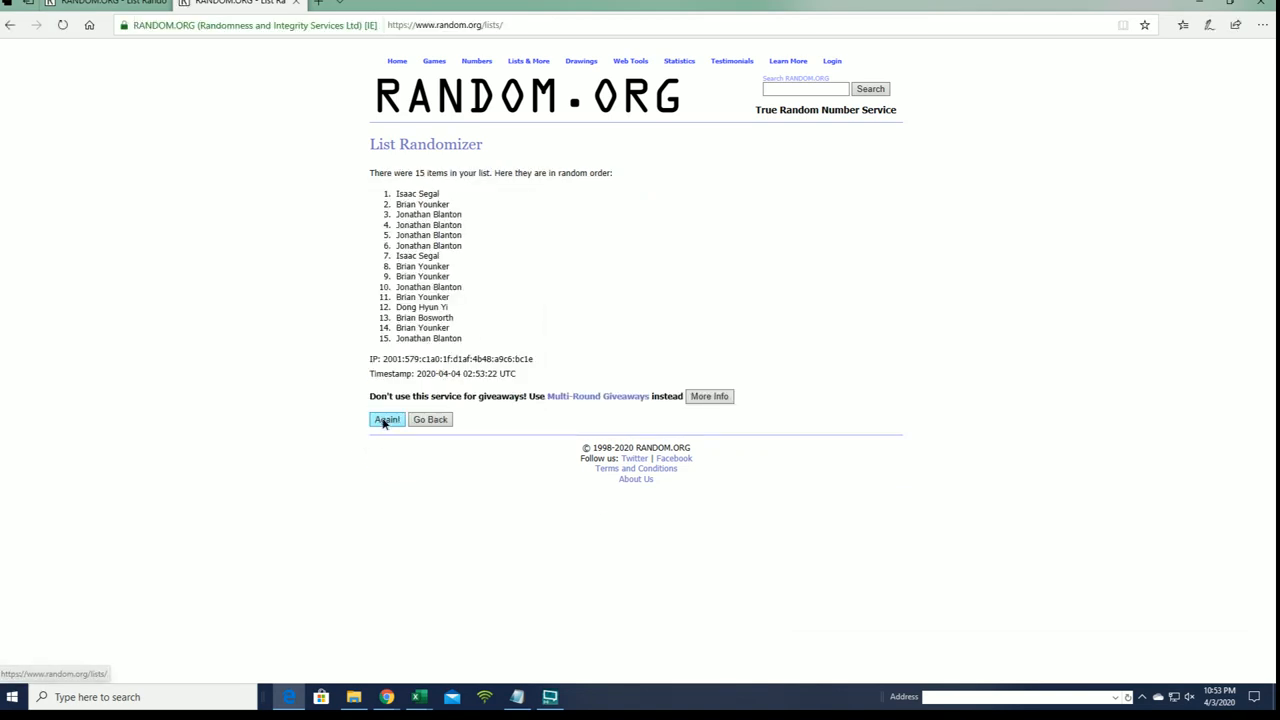
{"action": "left_click", "coordinate": [386, 419]}
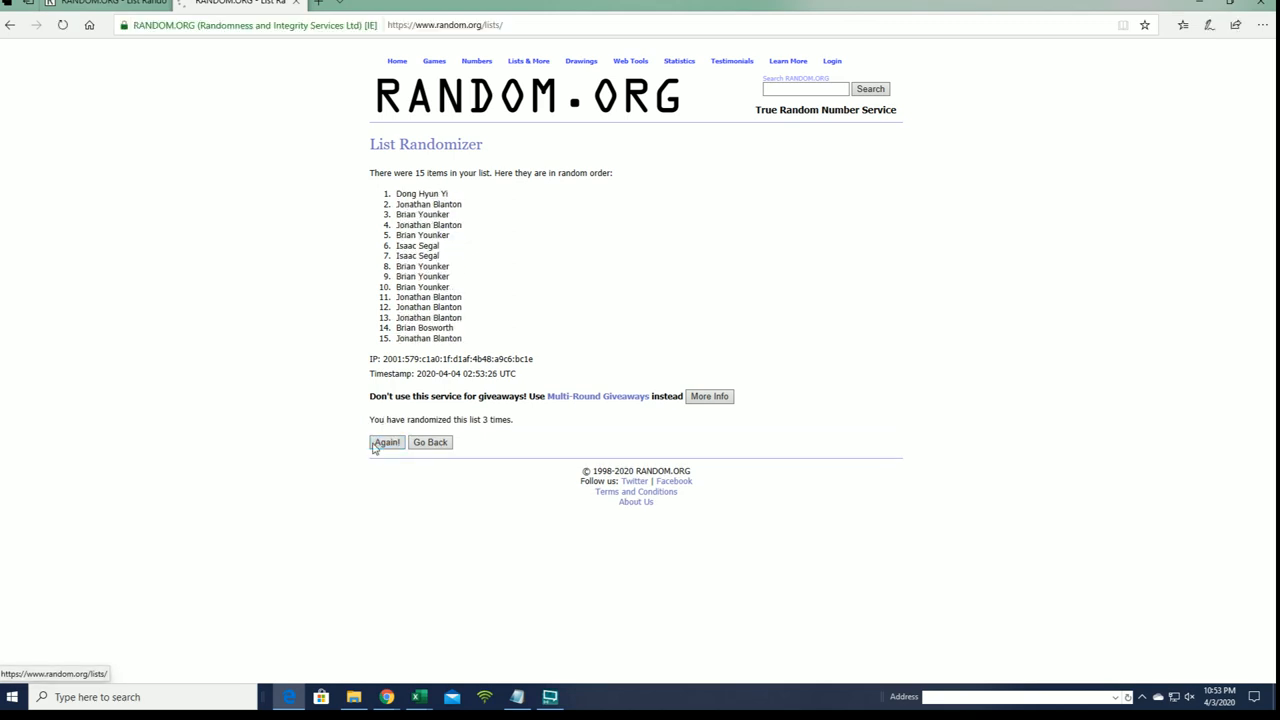
{"action": "left_click", "coordinate": [387, 442]}
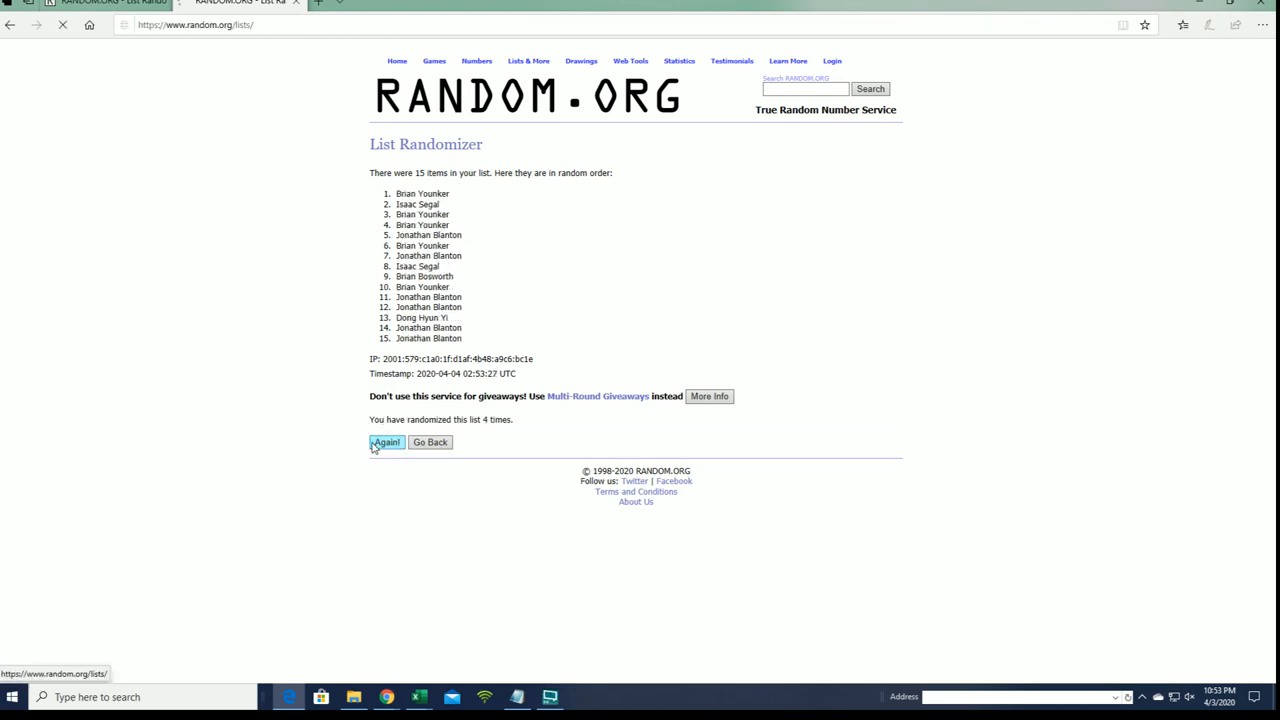
{"action": "left_click", "coordinate": [386, 442]}
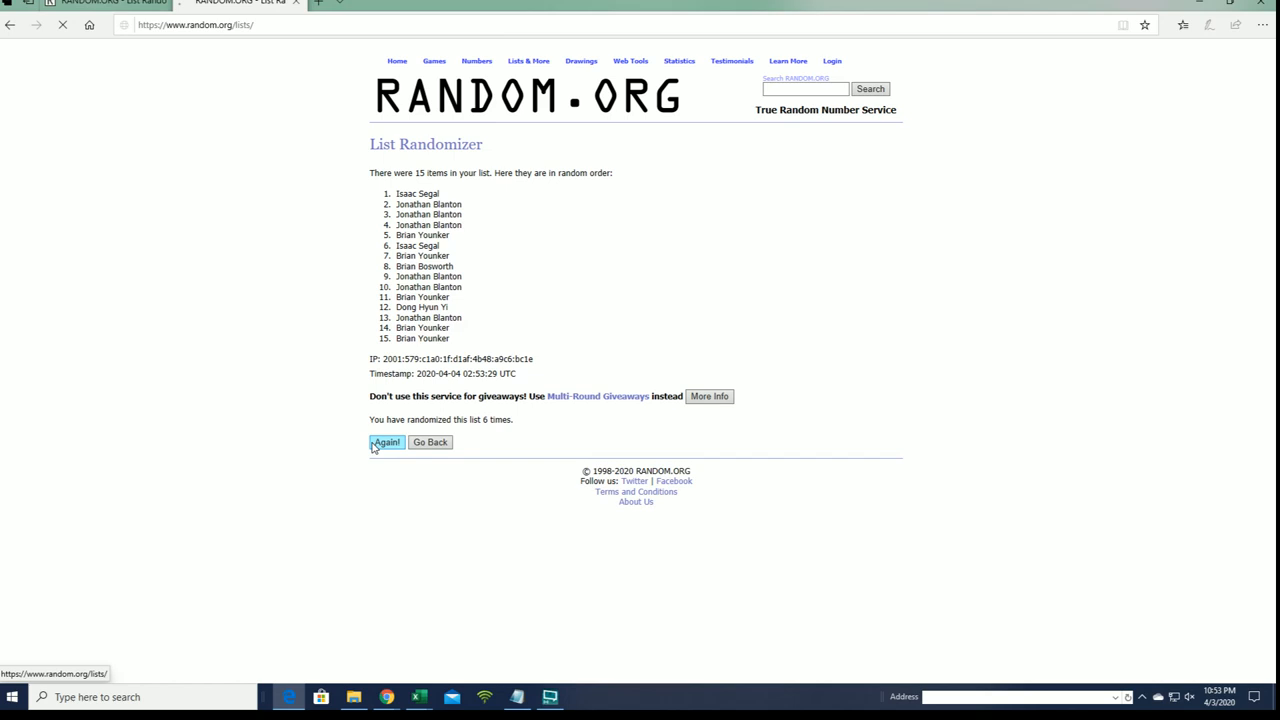
{"action": "left_click", "coordinate": [386, 442]}
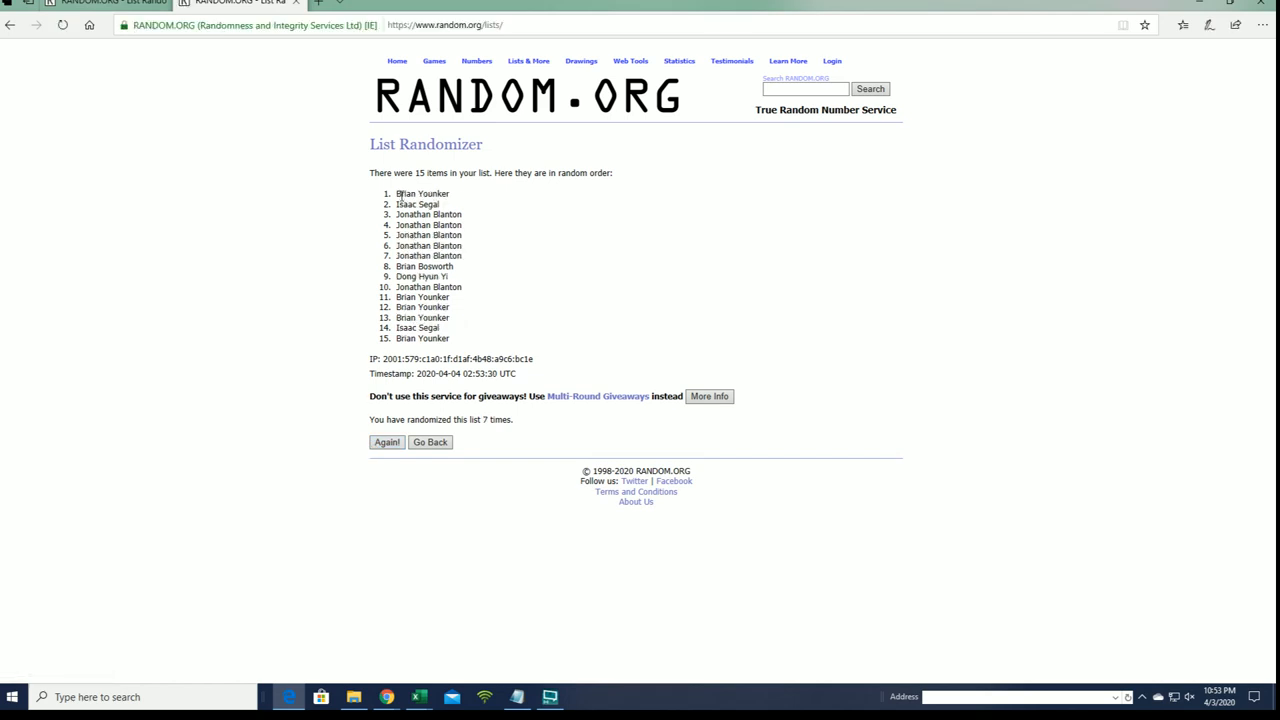
Copy the shuffled owner results into the Notepad list to build a larger owner batch
{"action": "left_click_drag", "start_coordinate": [398, 193], "coordinate": [440, 204]}
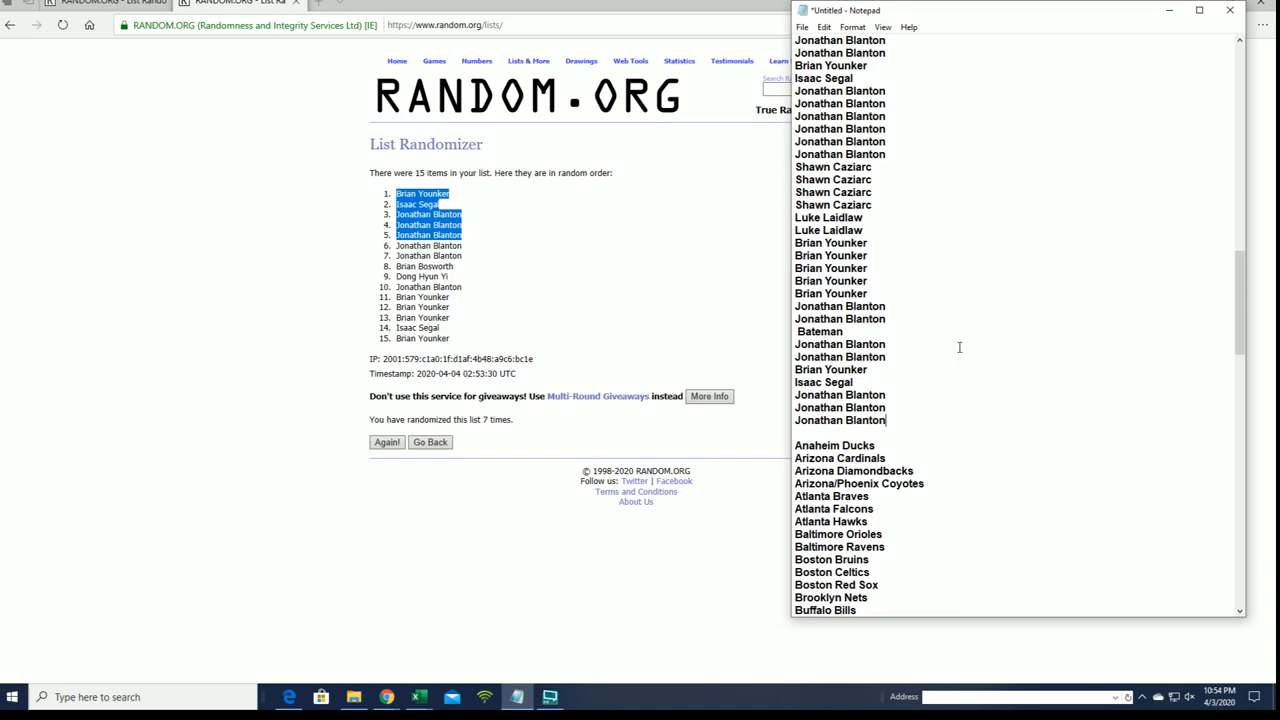
{"action": "scroll", "scroll_direction": "down", "scroll_amount": 3}
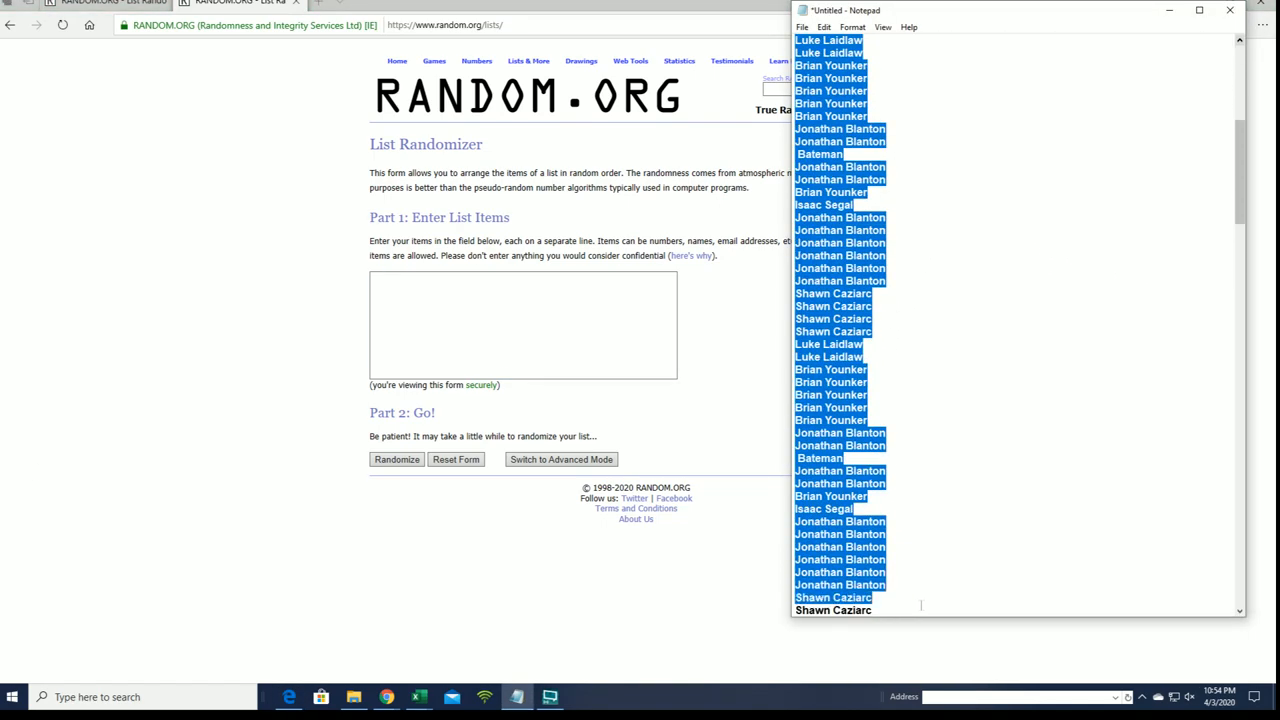
{"action": "scroll", "scroll_direction": "down", "scroll_amount": 3}
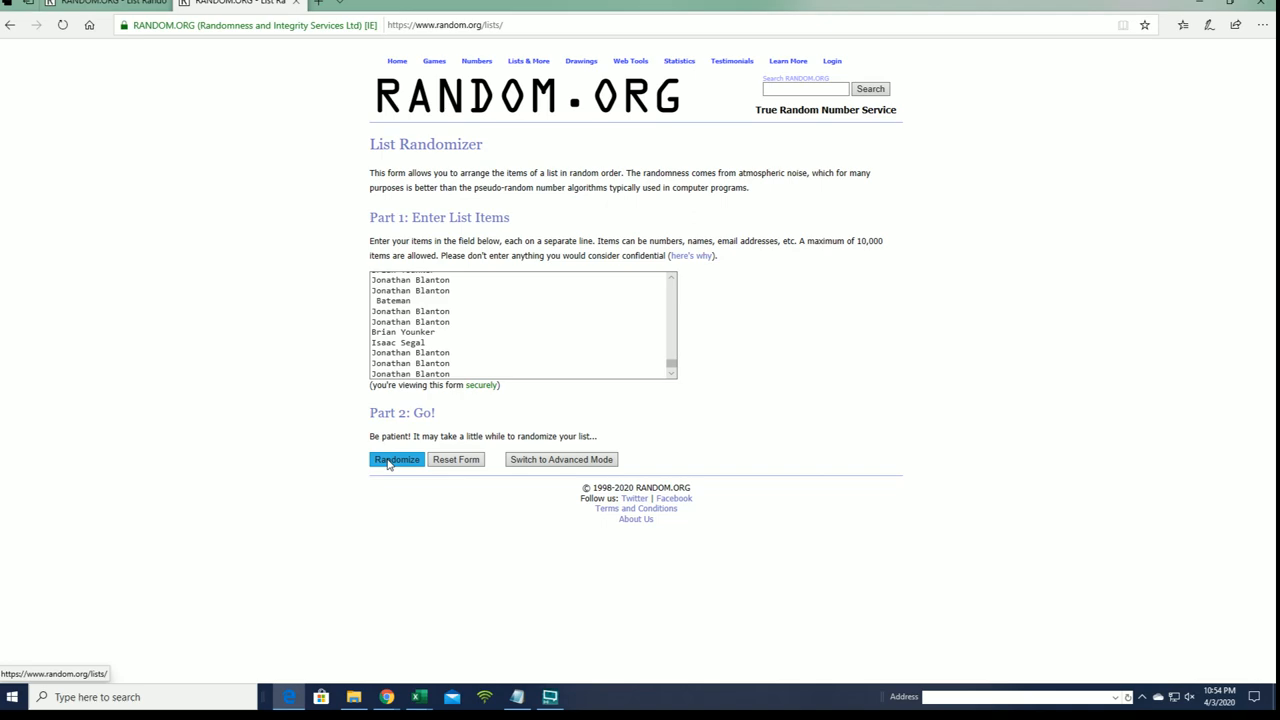
Randomize the 120-entry owner list, reshuffle it several times, and copy the results
{"action": "left_click", "coordinate": [396, 459]}
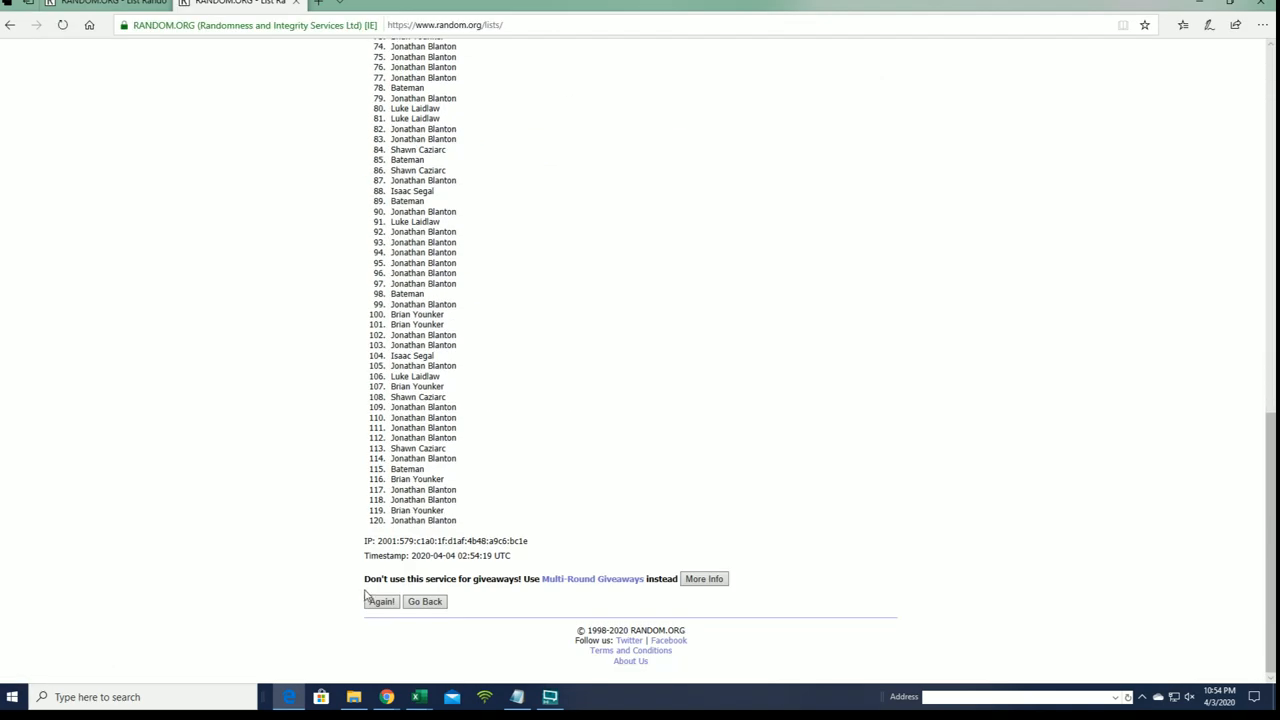
{"action": "left_click", "coordinate": [381, 601]}
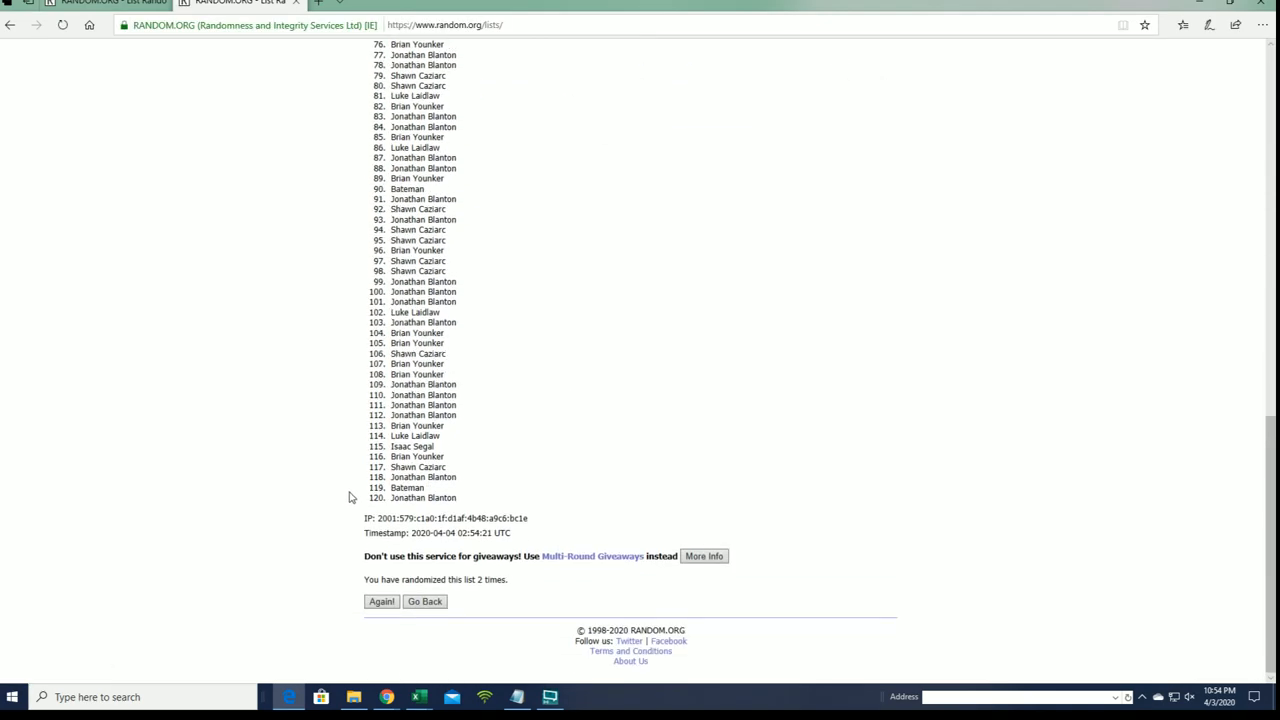
{"action": "left_click", "coordinate": [381, 601]}
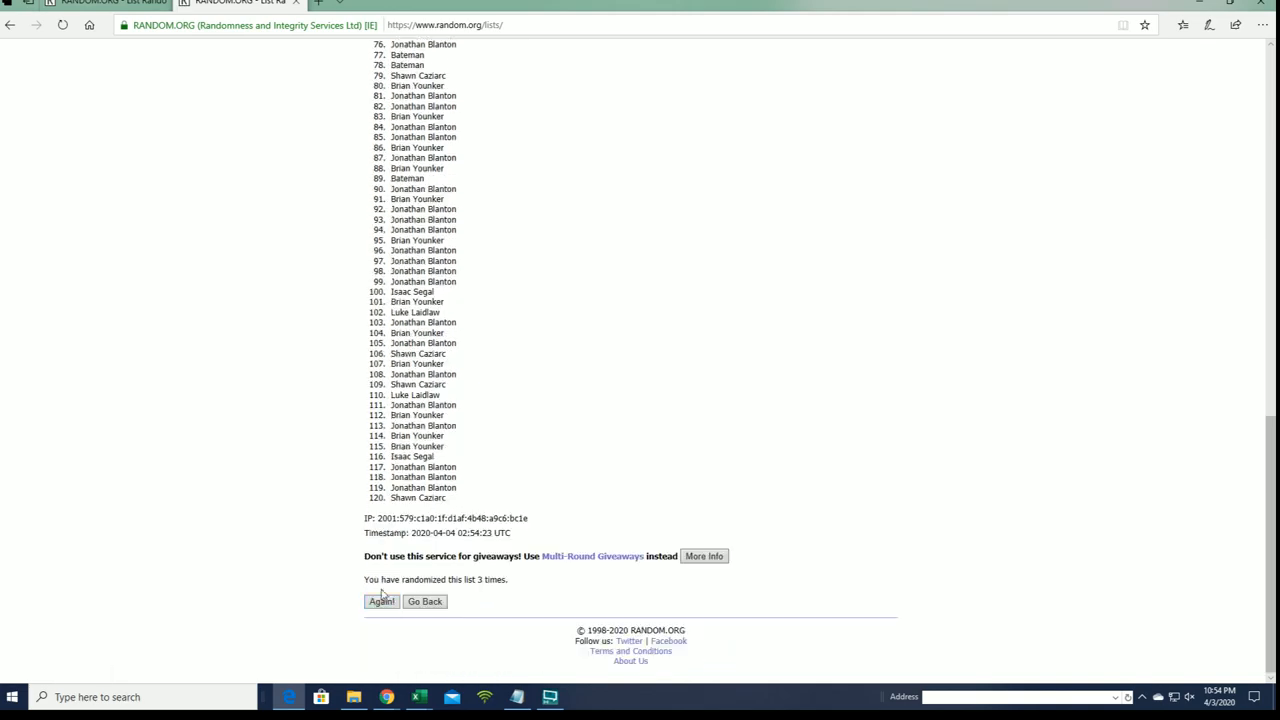
{"action": "left_click", "coordinate": [381, 601]}
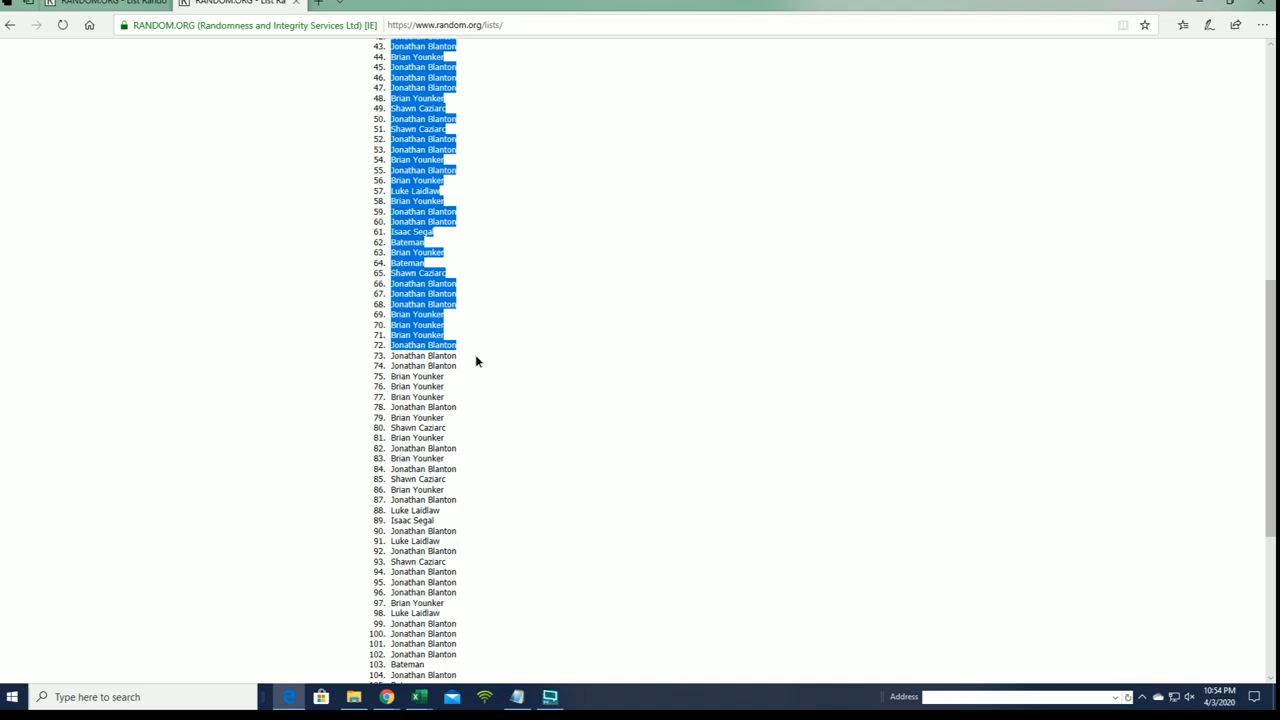
{"action": "scroll", "scroll_direction": "down", "scroll_amount": 3}
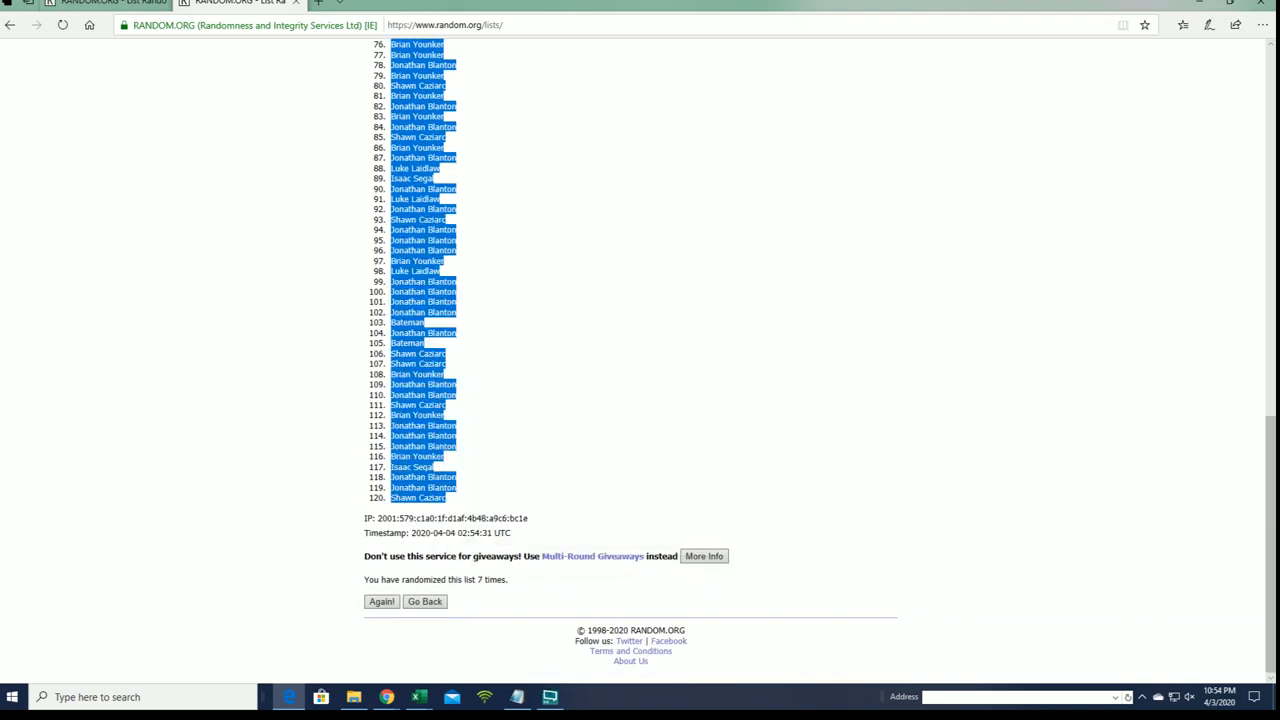
{"action": "left_click", "coordinate": [418, 697]}
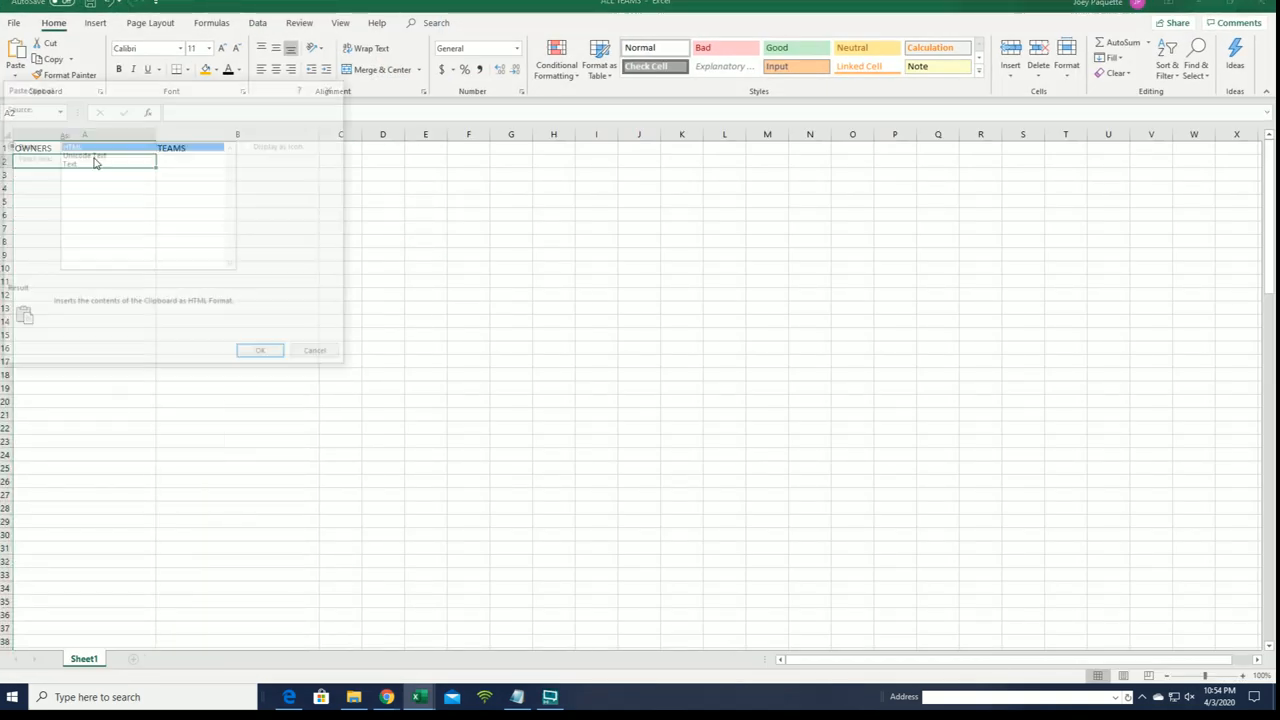
Paste the shuffled owners into column A as Text via Paste Special
{"action": "left_click", "coordinate": [260, 350]}
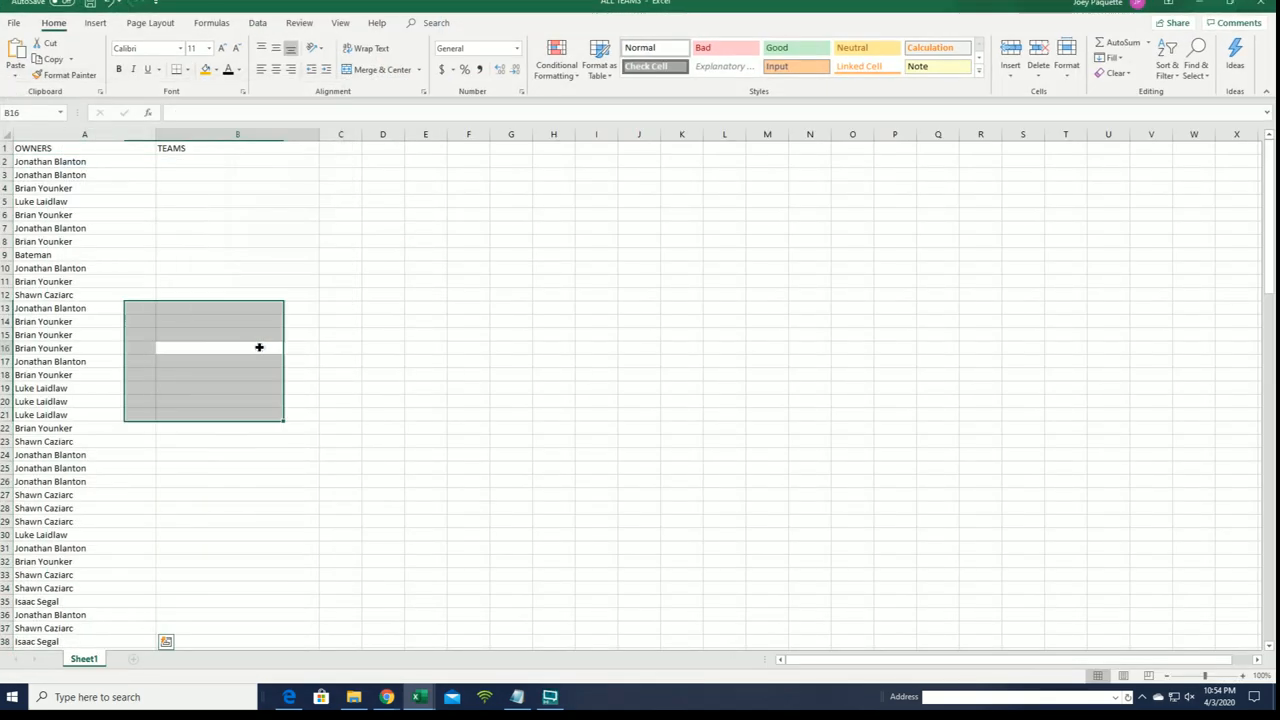
{"action": "scroll", "scroll_direction": "down", "scroll_amount": 3}
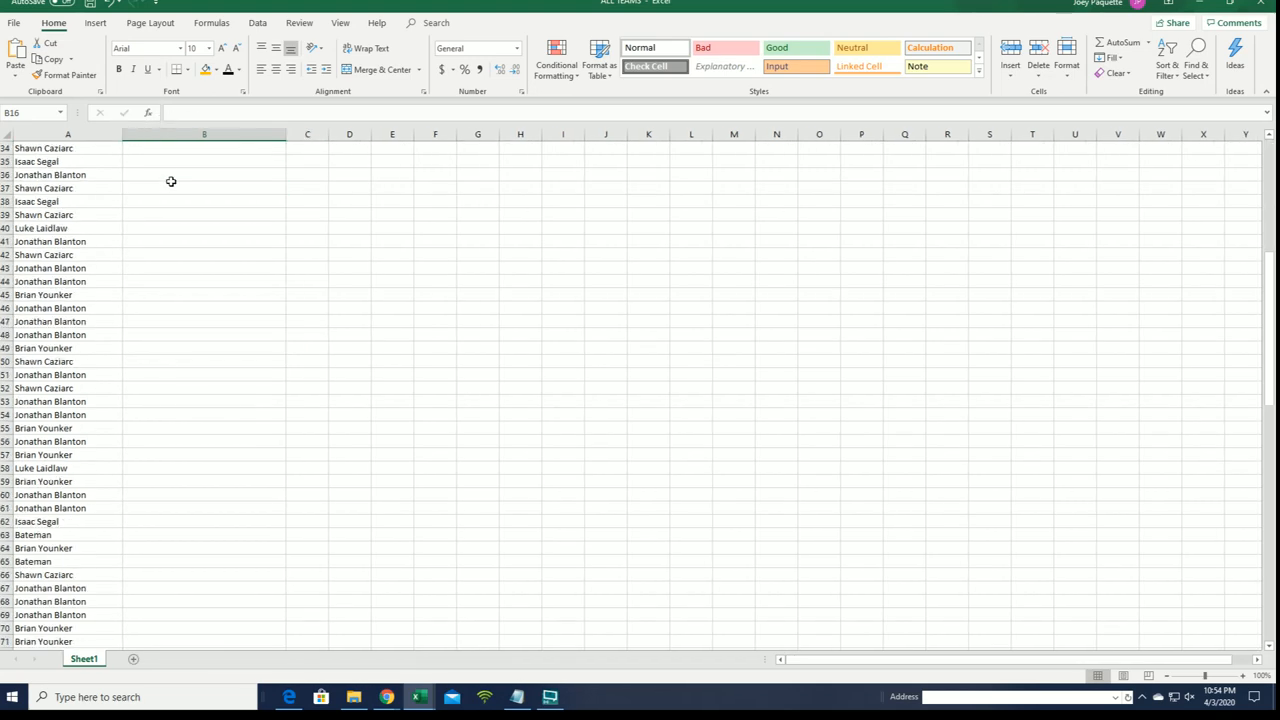
{"action": "scroll", "scroll_direction": "down", "scroll_amount": 3}
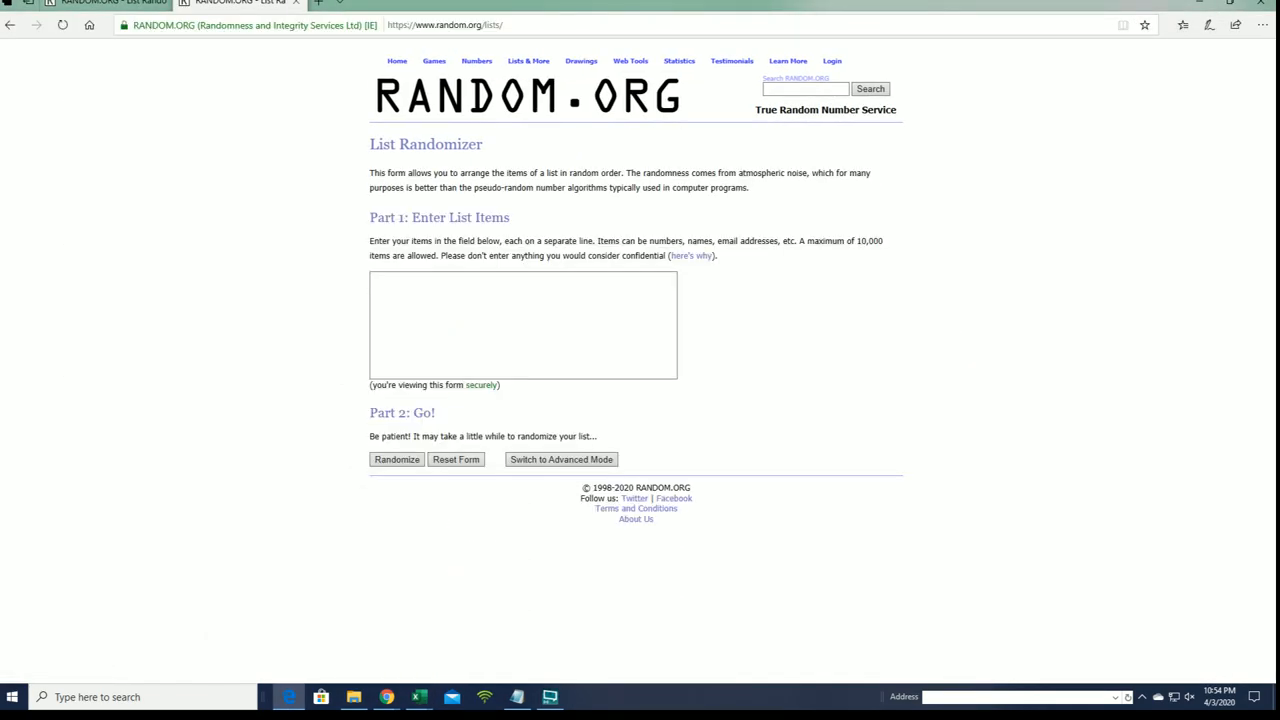
Paste the 120 team names, randomize them, and reshuffle the list seven more times
{"action": "left_click", "coordinate": [516, 697]}
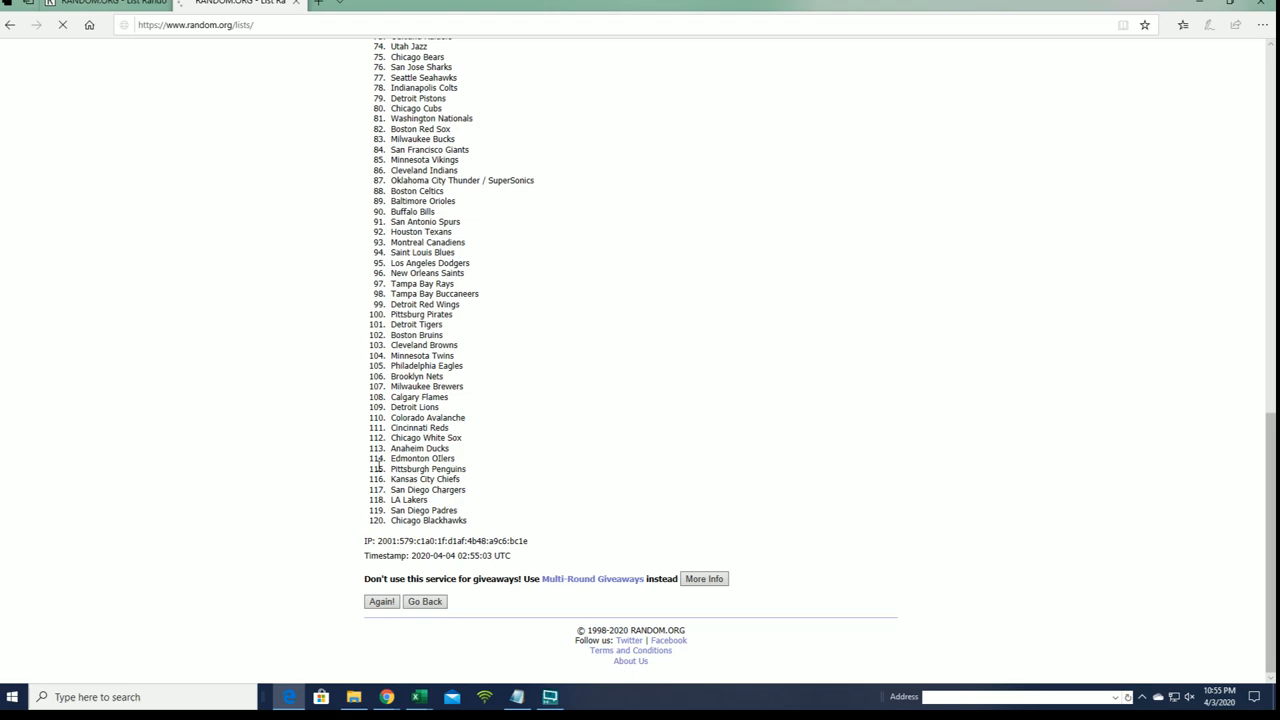
{"action": "left_click", "coordinate": [381, 601]}
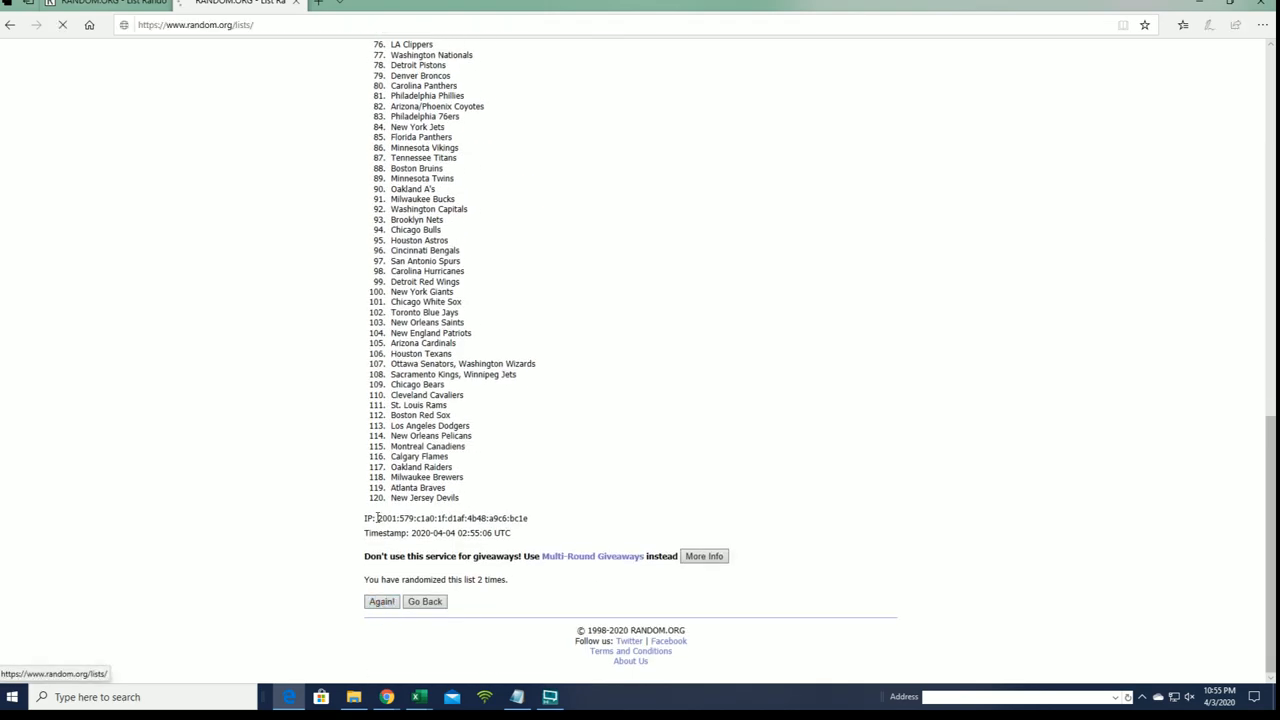
{"action": "left_click", "coordinate": [381, 601]}
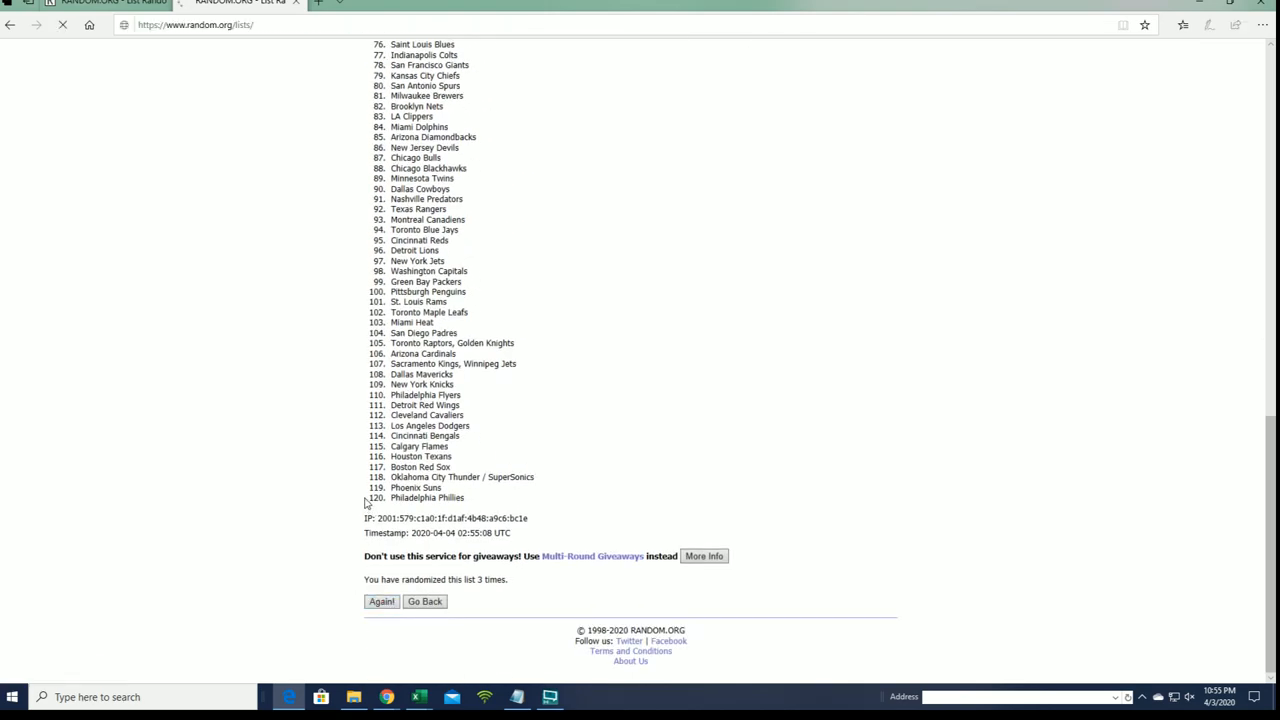
{"action": "left_click", "coordinate": [381, 601]}
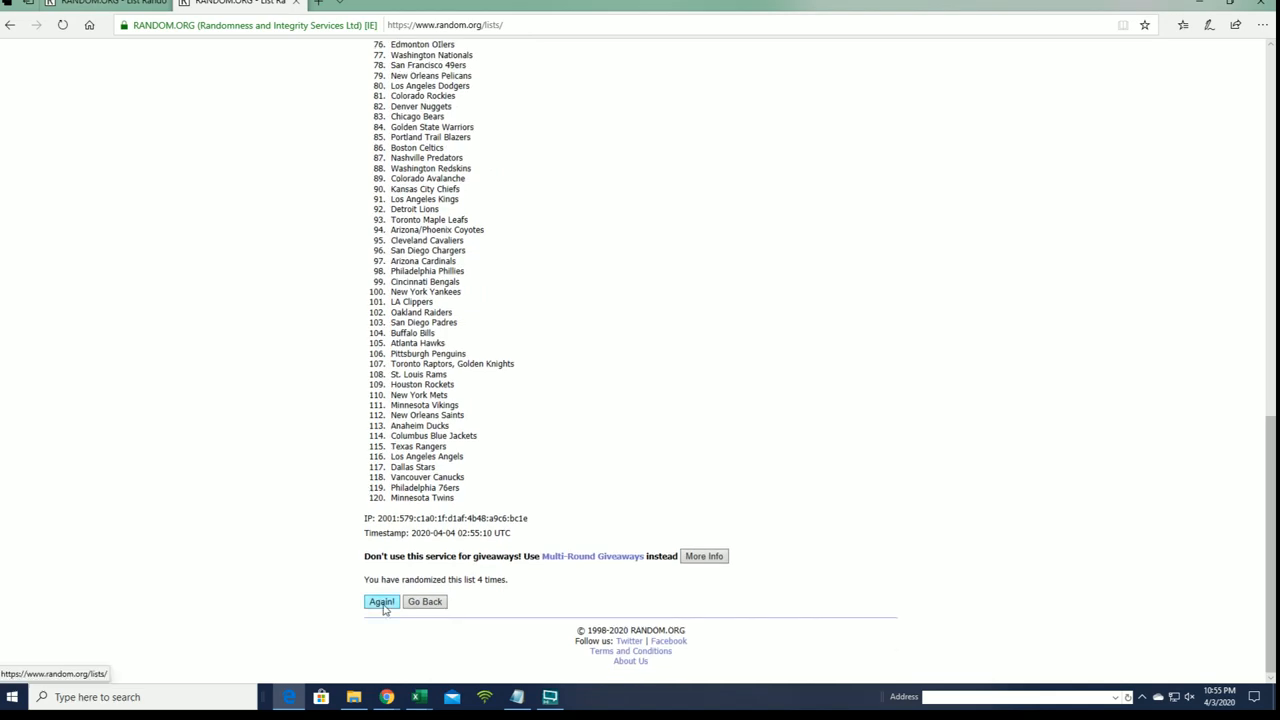
{"action": "left_click", "coordinate": [381, 601]}
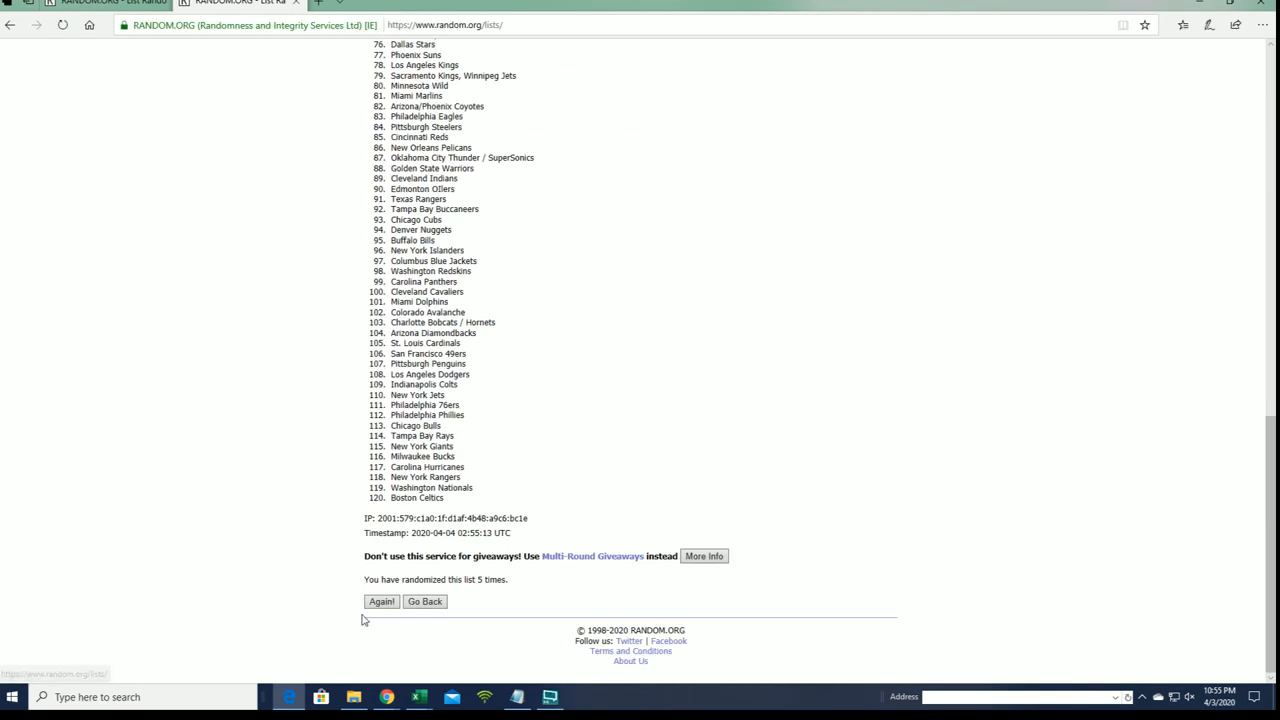
{"action": "left_click", "coordinate": [381, 601]}
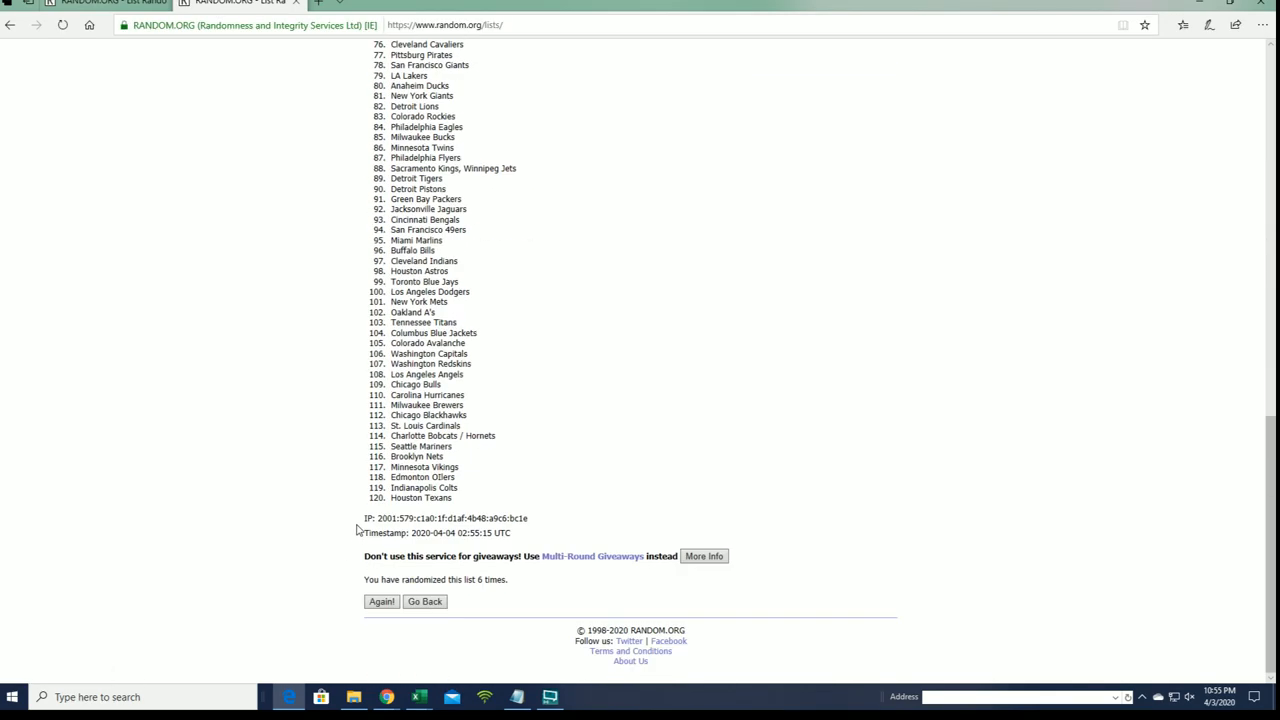
{"action": "left_click", "coordinate": [381, 601]}
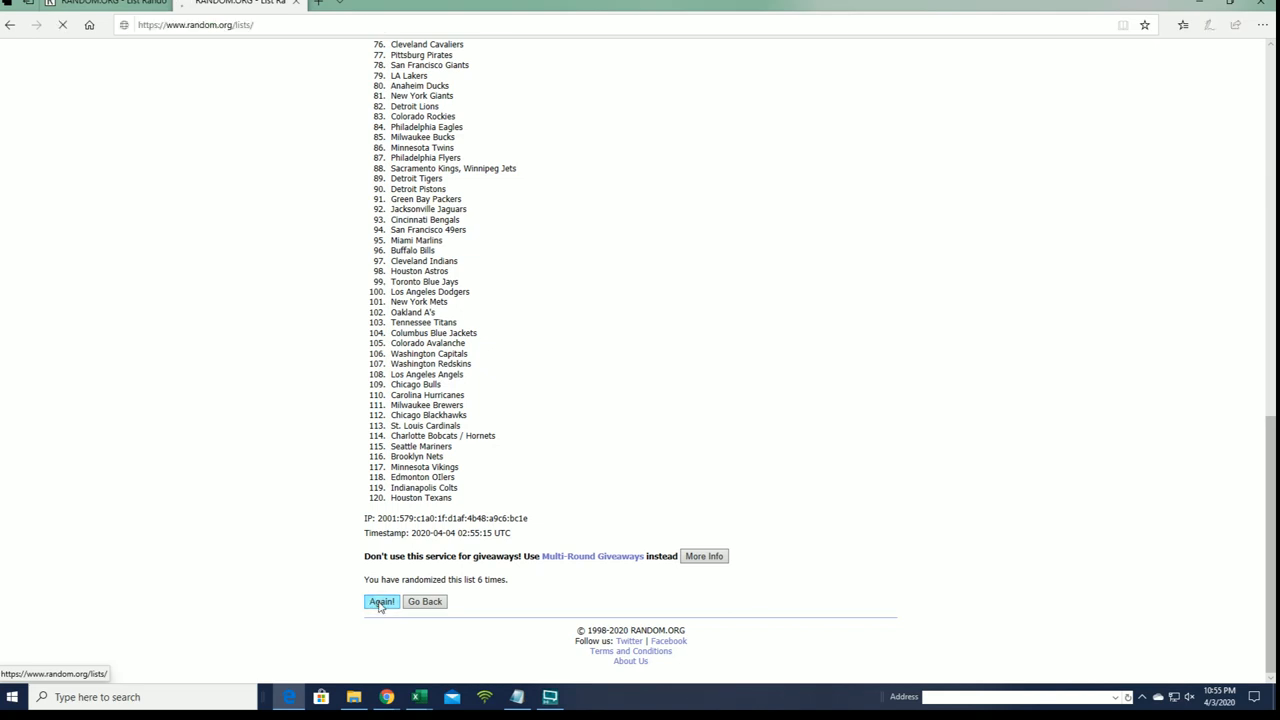
{"action": "left_click", "coordinate": [381, 601]}
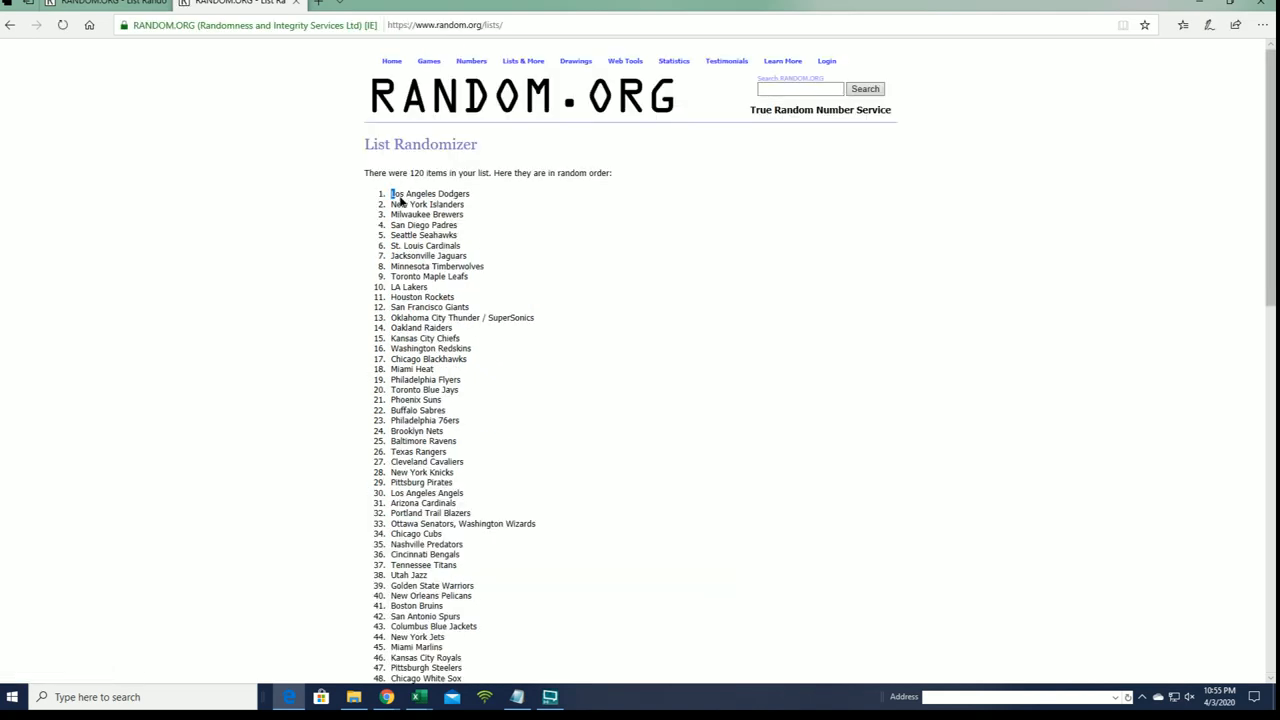
{"action": "scroll", "scroll_direction": "down", "scroll_amount": 3}
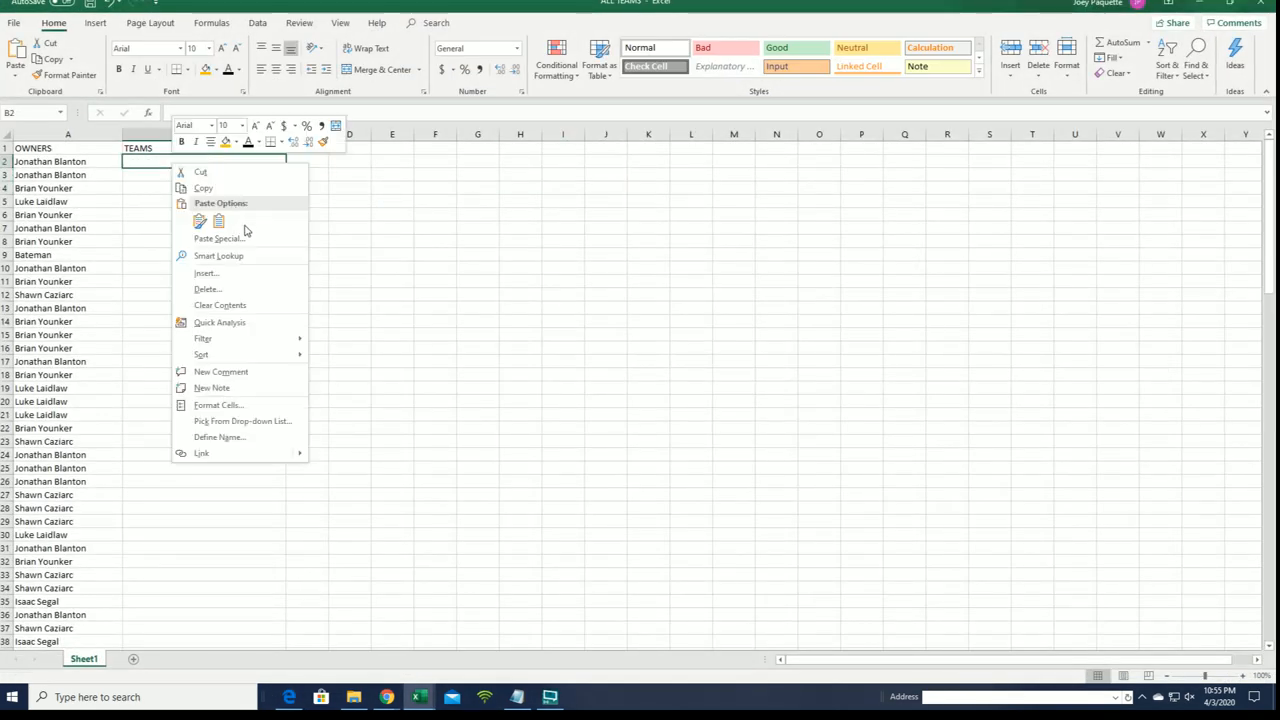
Paste the shuffled team names as plain text into the TEAMS column beside the owners
{"action": "left_click", "coordinate": [218, 238]}
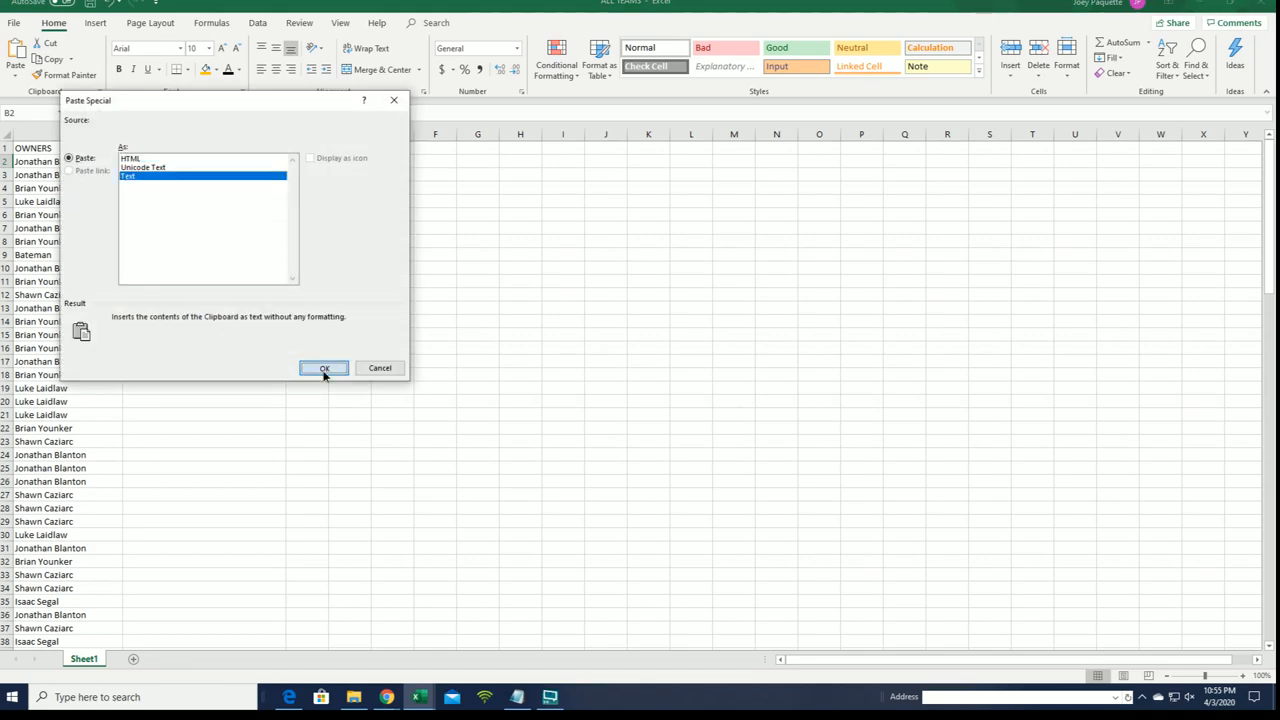
{"action": "left_click", "coordinate": [323, 368]}
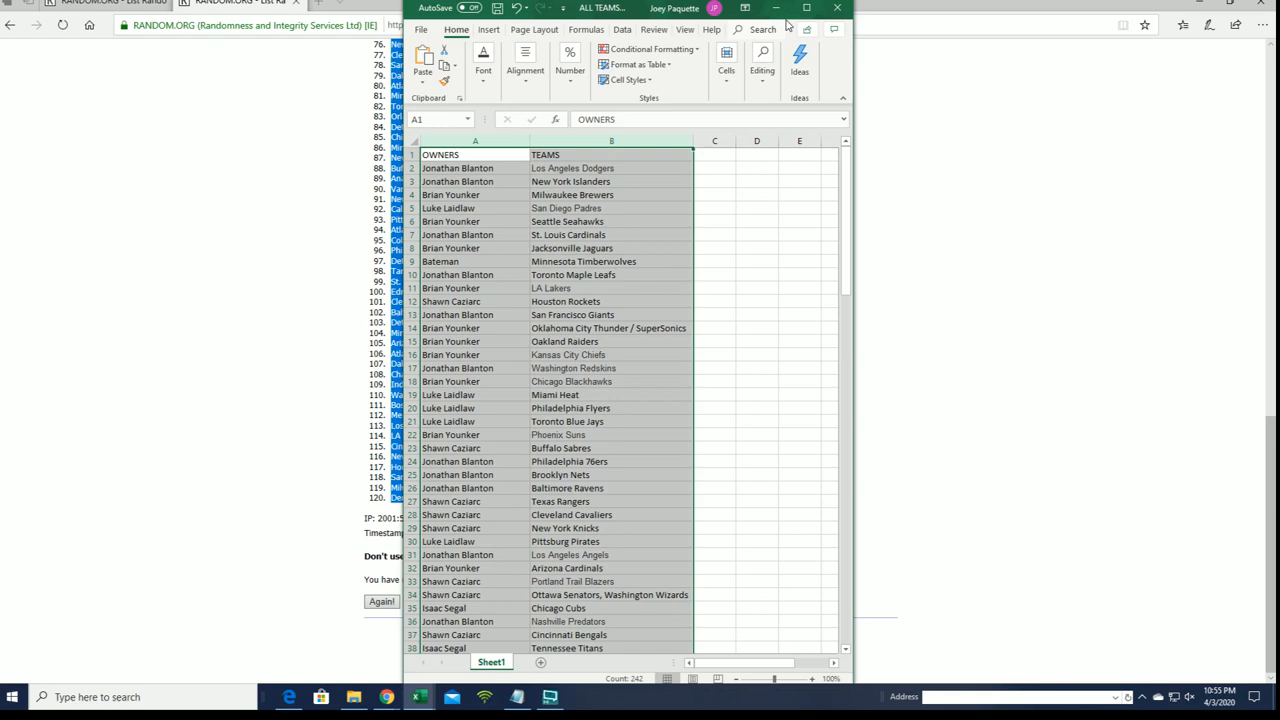
{"action": "left_click", "coordinate": [807, 8]}
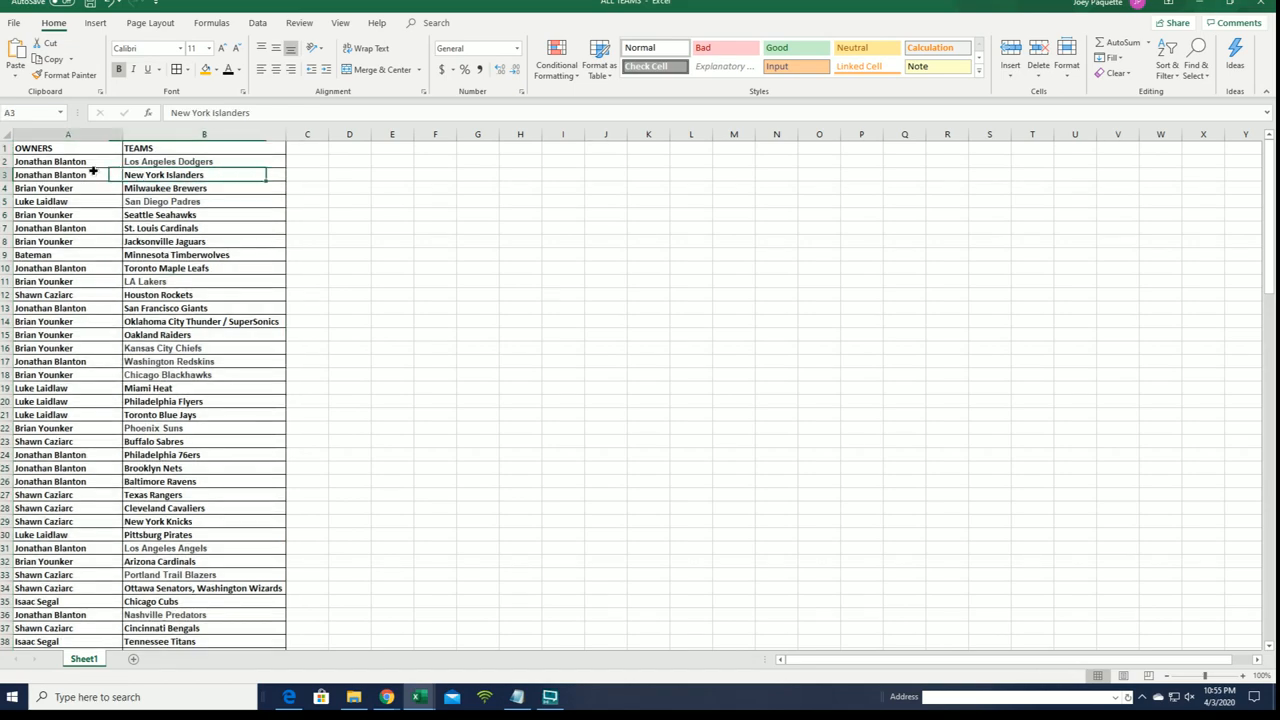
{"action": "left_click", "coordinate": [67, 161]}
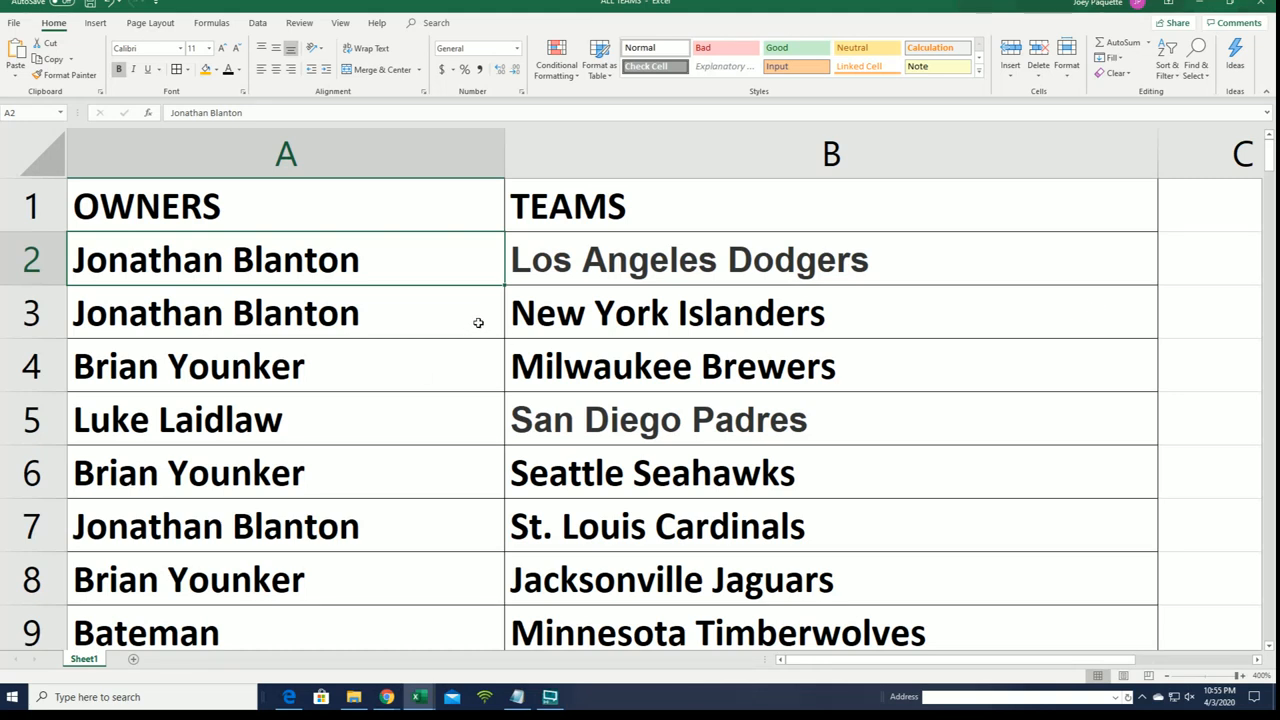
{"action": "mouse_move", "coordinate": [618, 252]}
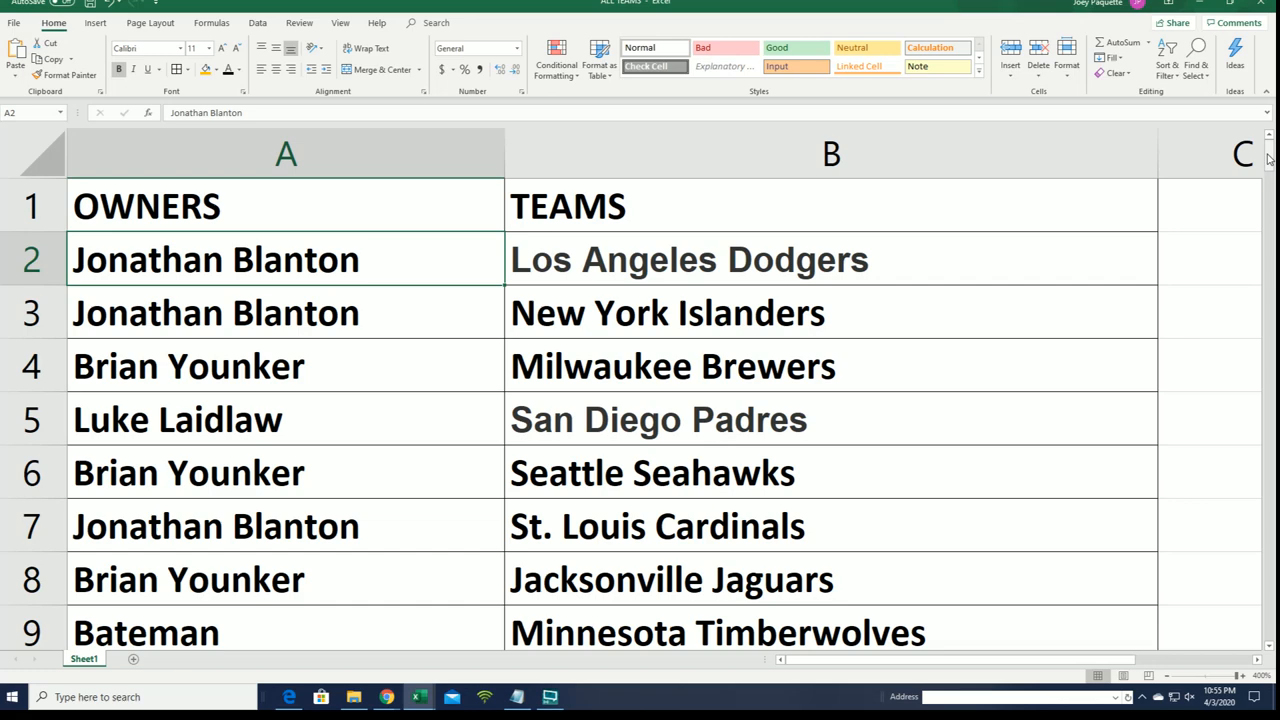
{"action": "scroll", "scroll_direction": "down", "scroll_amount": 3}
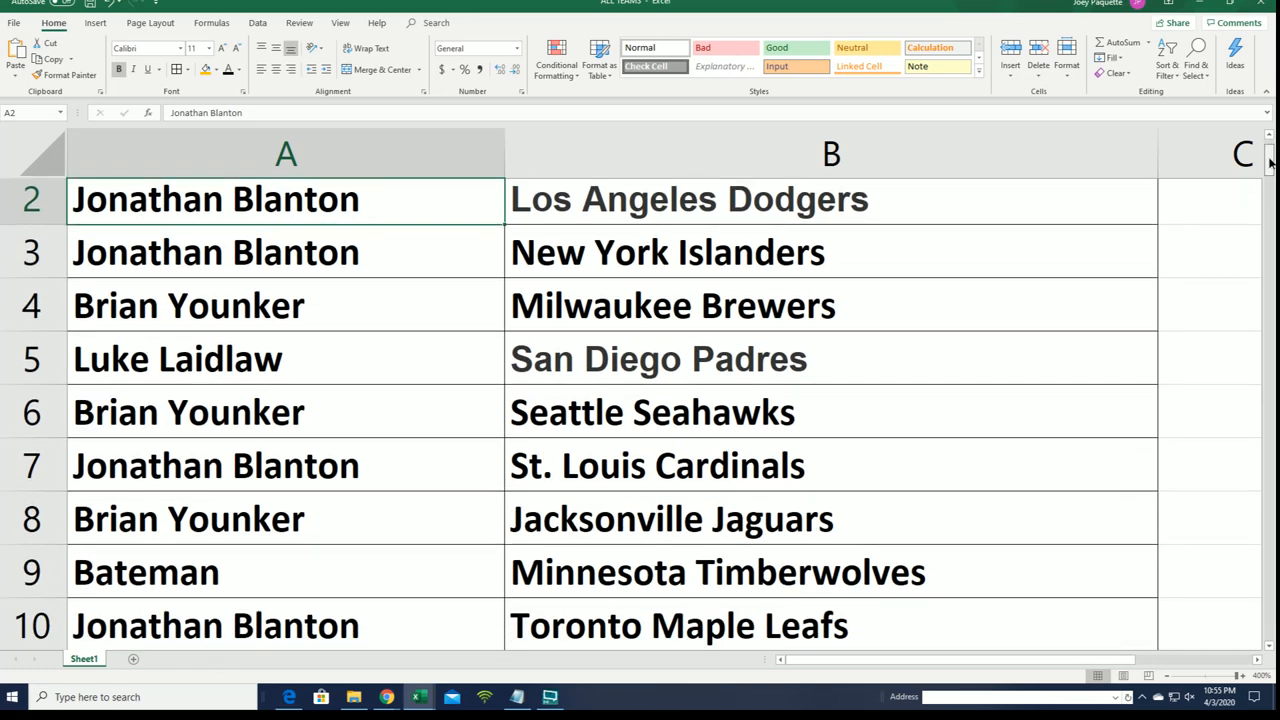
{"action": "scroll", "scroll_direction": "down", "scroll_amount": 3}
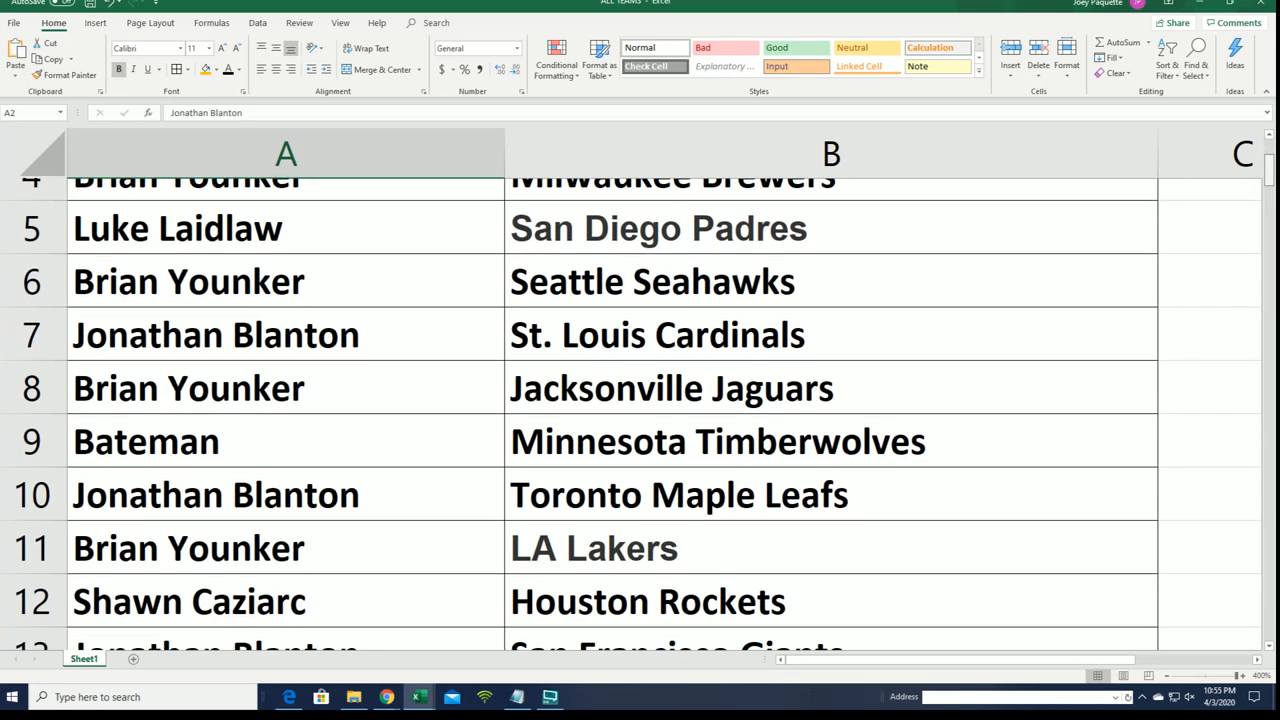
{"action": "scroll", "scroll_direction": "down", "scroll_amount": 3}
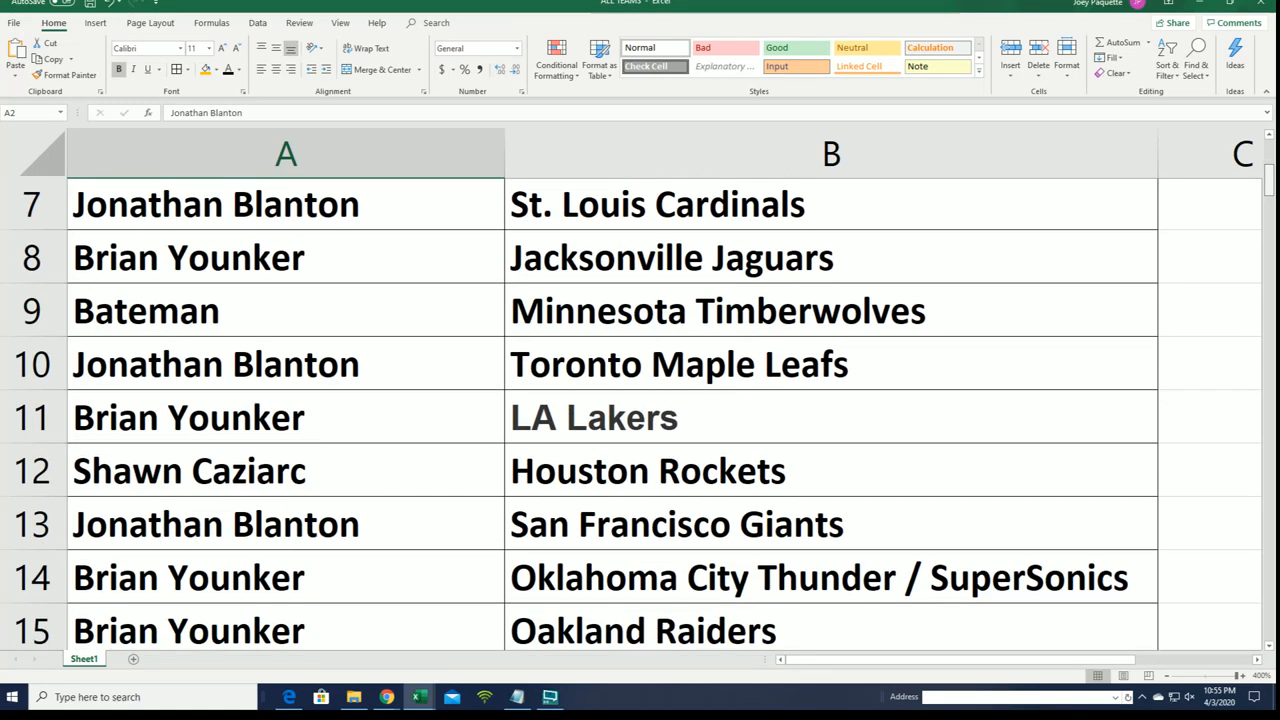
{"action": "scroll", "scroll_direction": "down", "scroll_amount": 3}
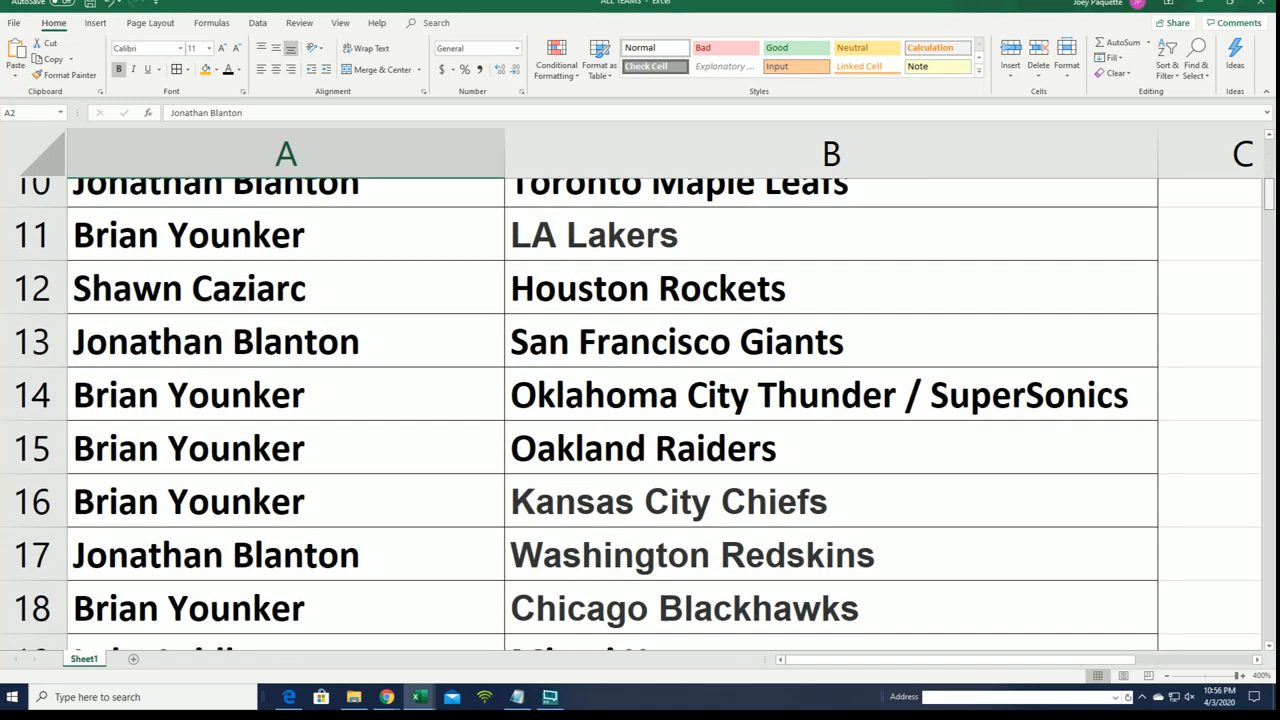
{"action": "scroll", "scroll_direction": "down", "scroll_amount": 3}
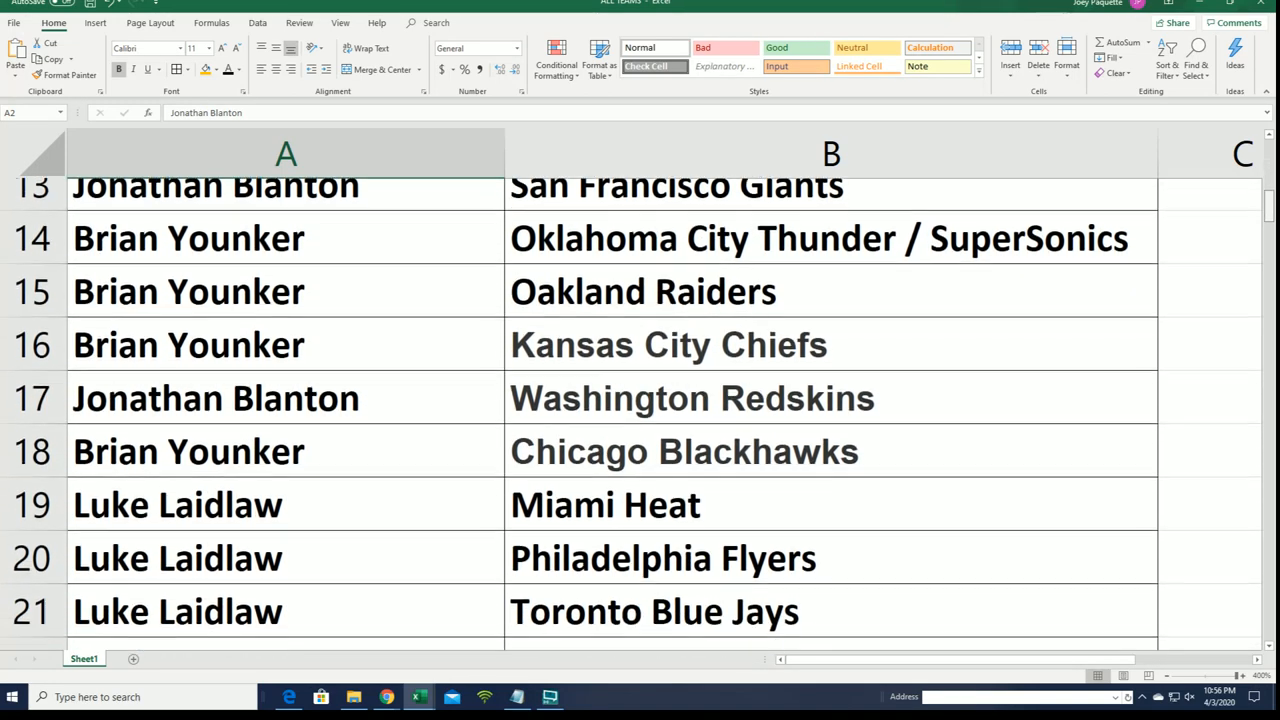
{"action": "scroll", "scroll_direction": "down", "scroll_amount": 3}
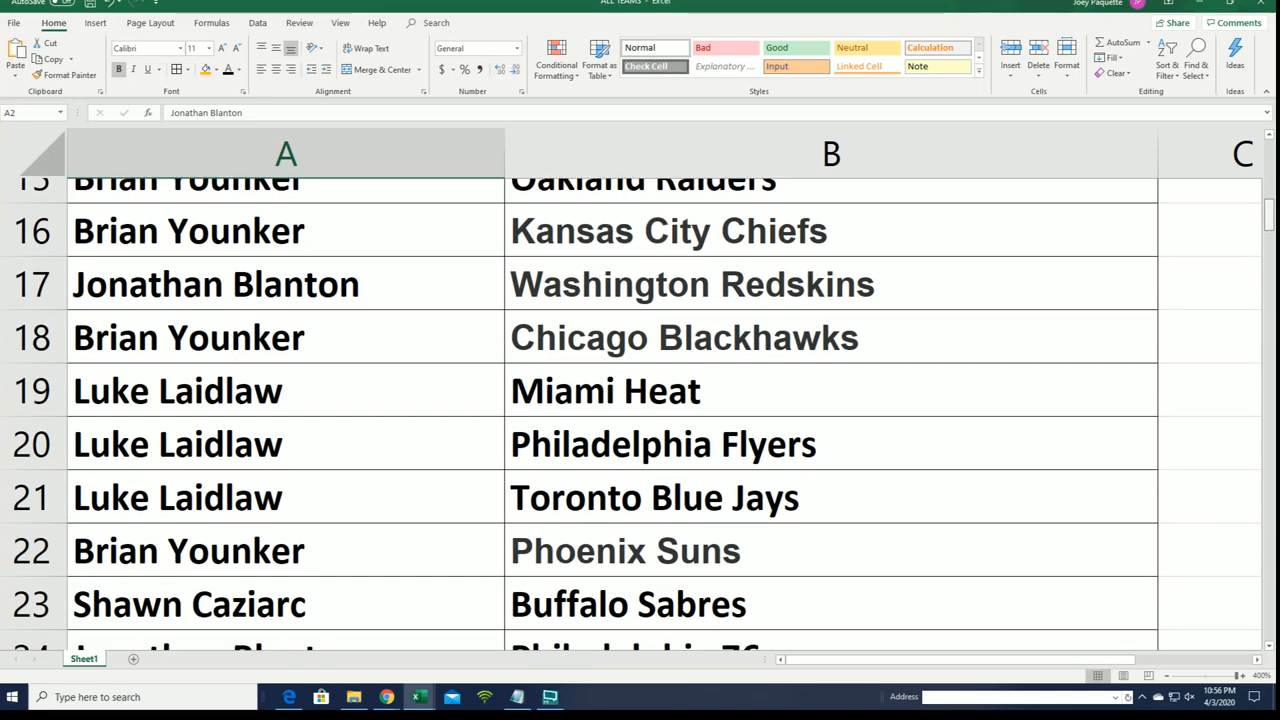
{"action": "scroll", "scroll_direction": "down", "scroll_amount": 3}
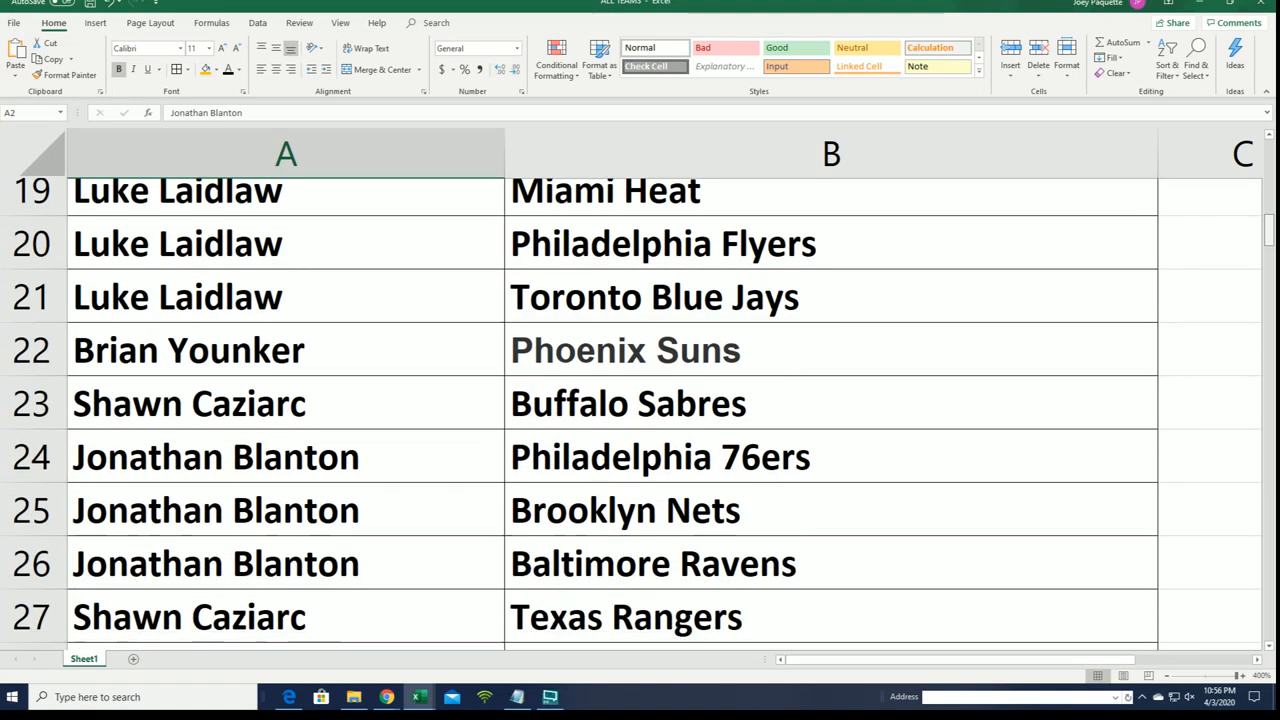
{"action": "scroll", "scroll_direction": "down", "scroll_amount": 3}
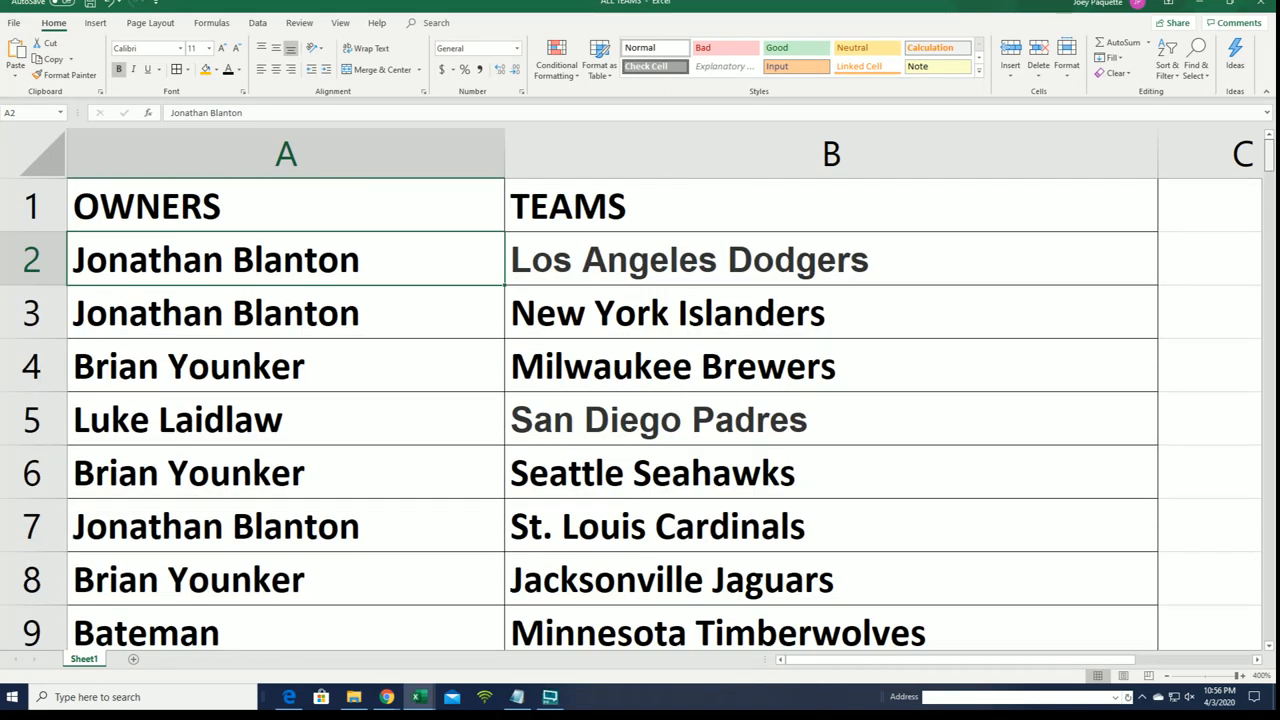
{"action": "scroll", "scroll_direction": "down", "scroll_amount": 3}
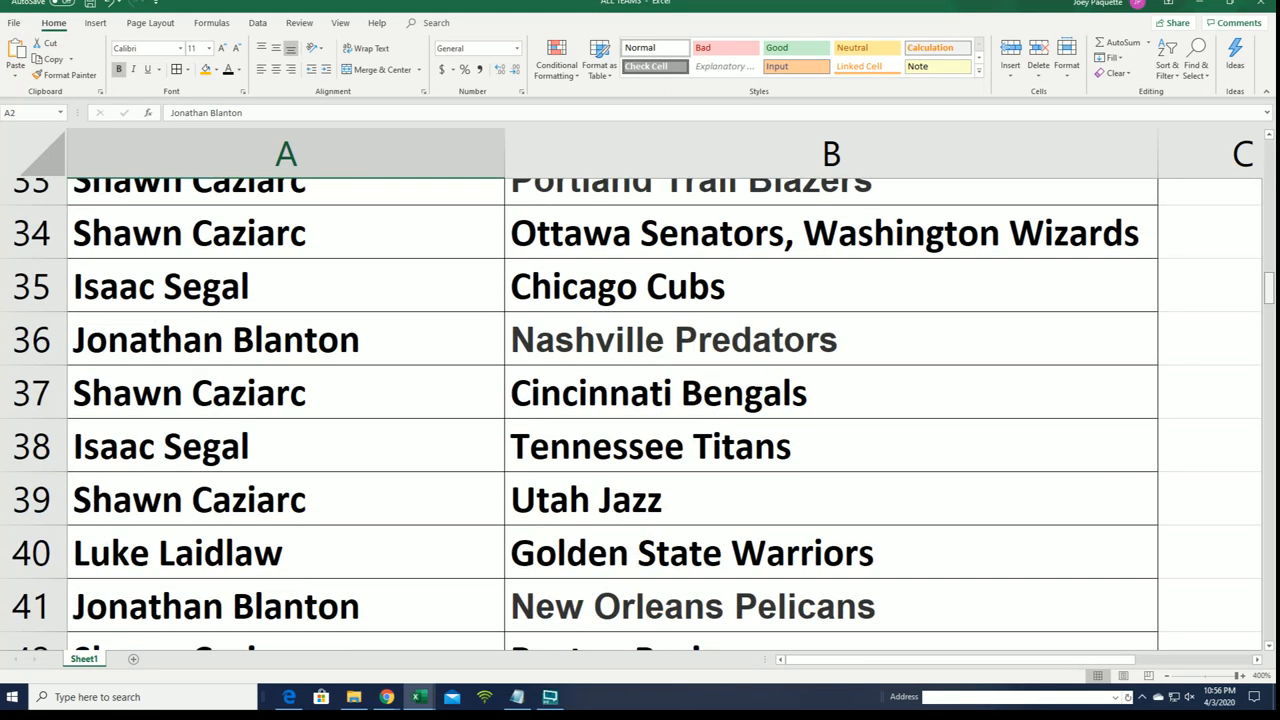
{"action": "scroll", "scroll_direction": "down", "scroll_amount": 3}
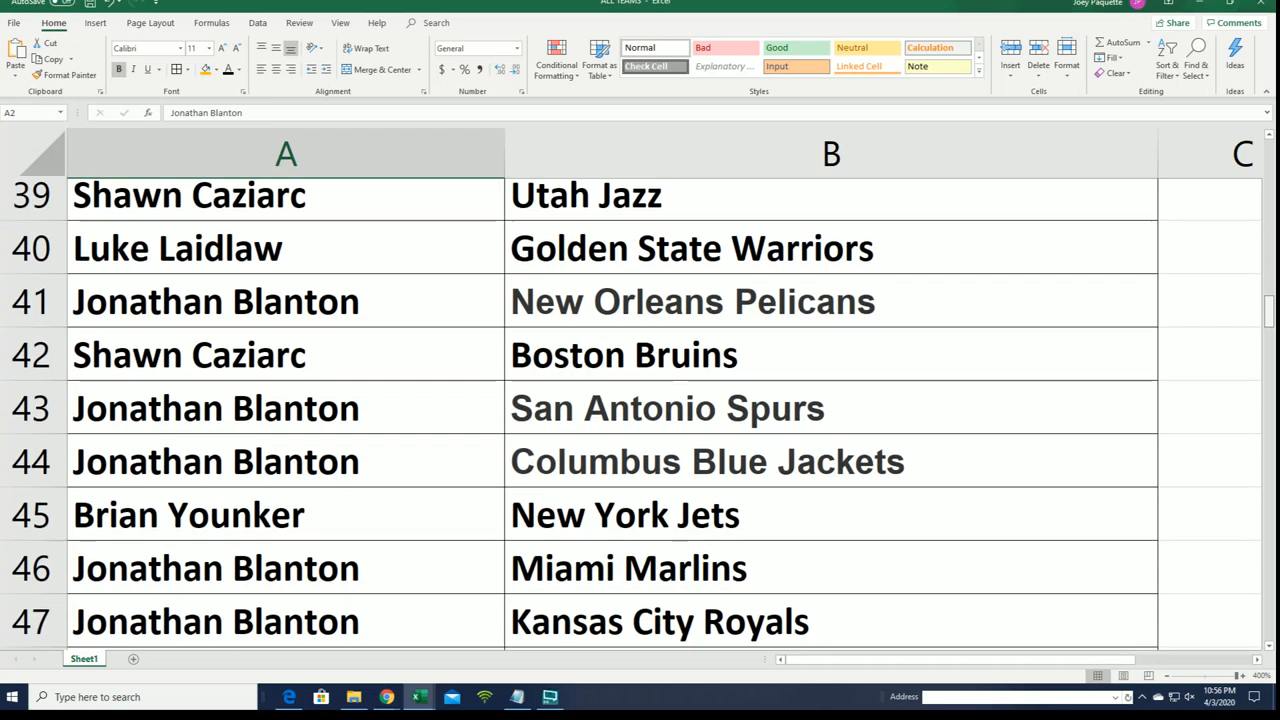
{"action": "scroll", "scroll_direction": "down", "scroll_amount": 3}
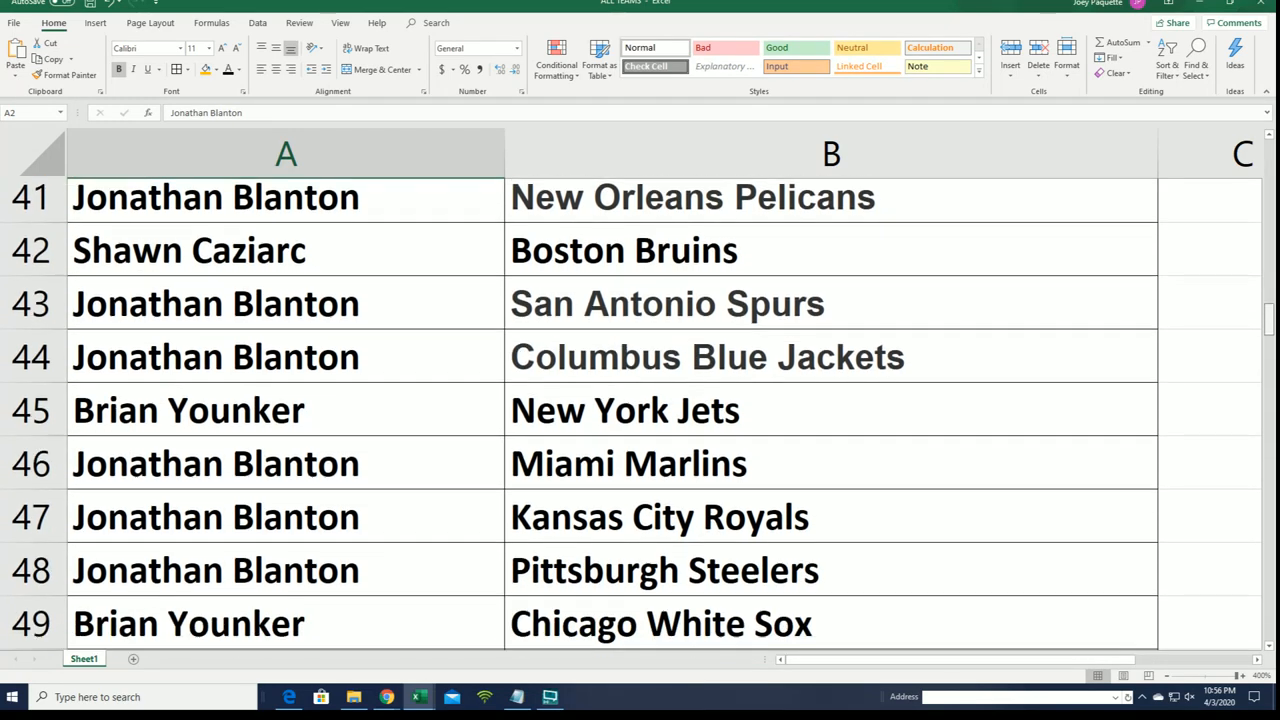
{"action": "scroll", "scroll_direction": "down", "scroll_amount": 3}
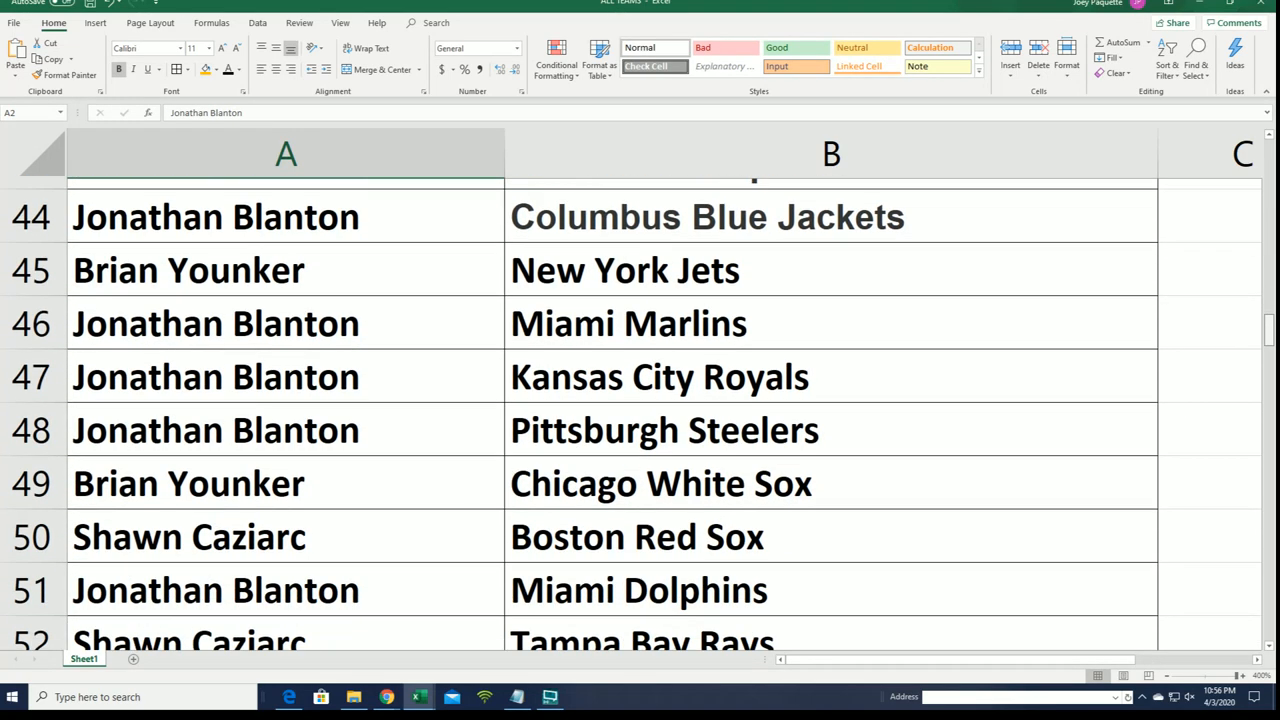
{"action": "scroll", "scroll_direction": "down", "scroll_amount": 3}
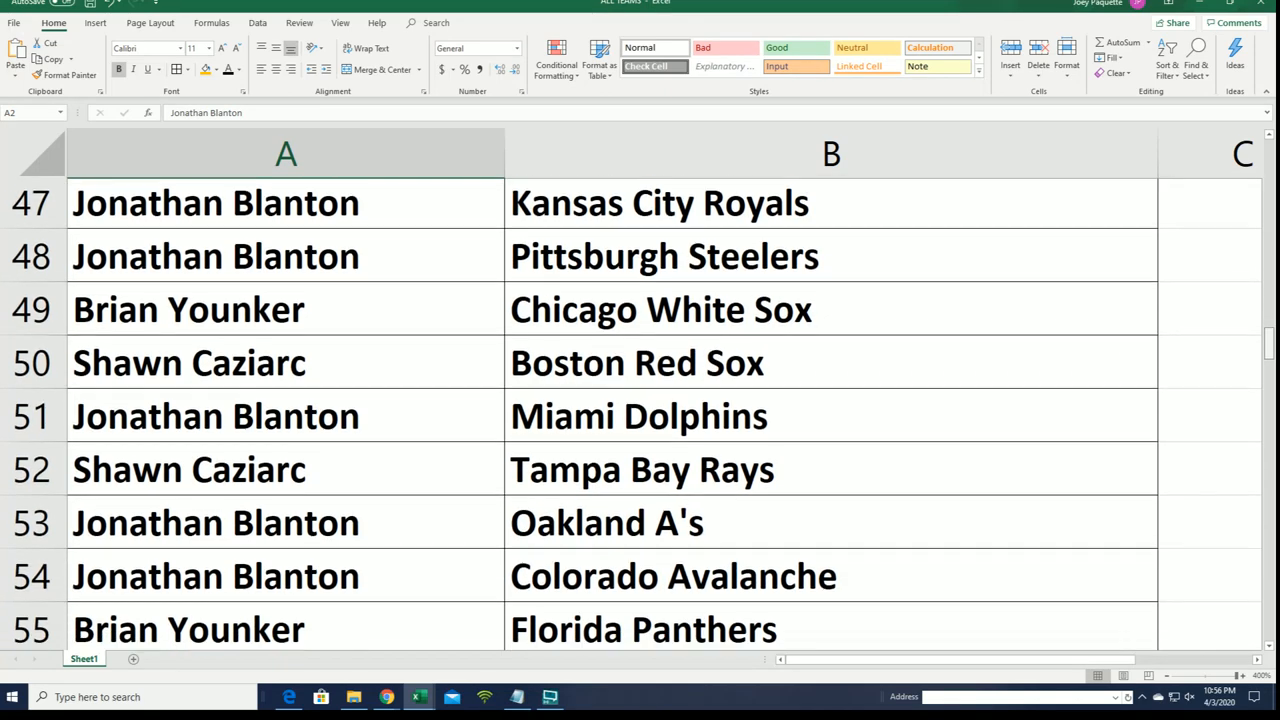
{"action": "scroll", "scroll_direction": "down", "scroll_amount": 3}
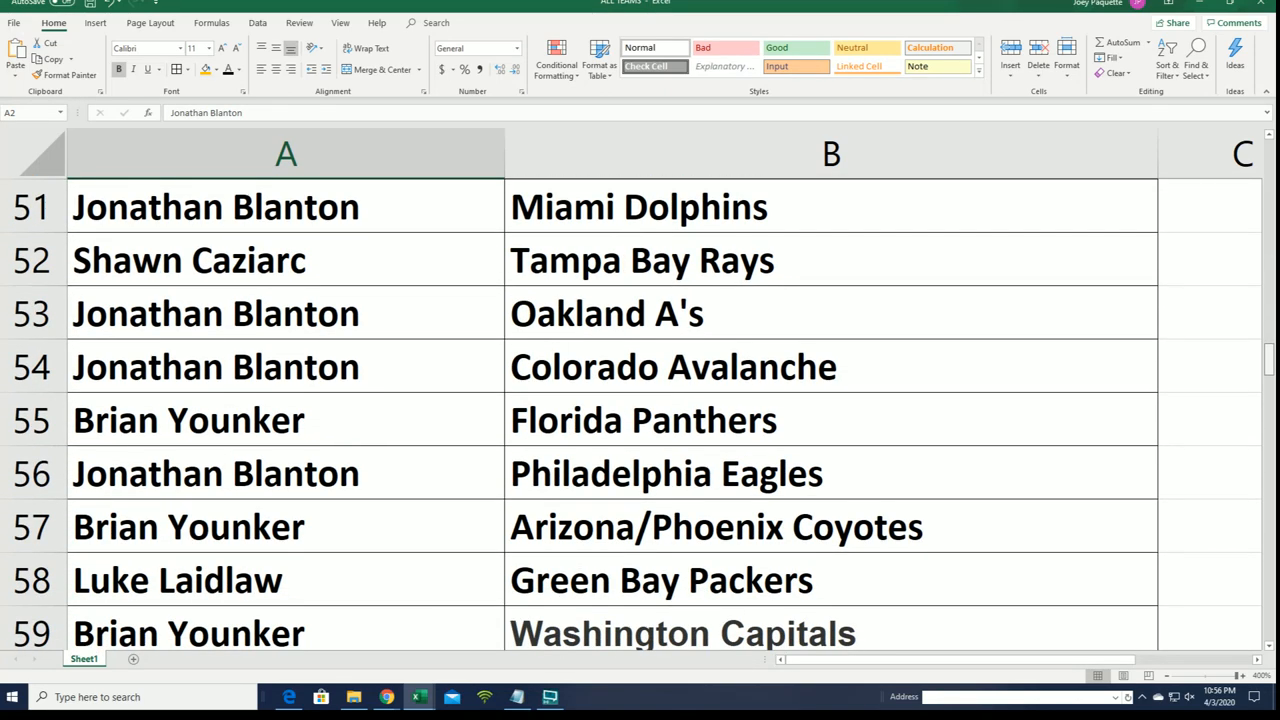
{"action": "scroll", "scroll_direction": "down", "scroll_amount": 3}
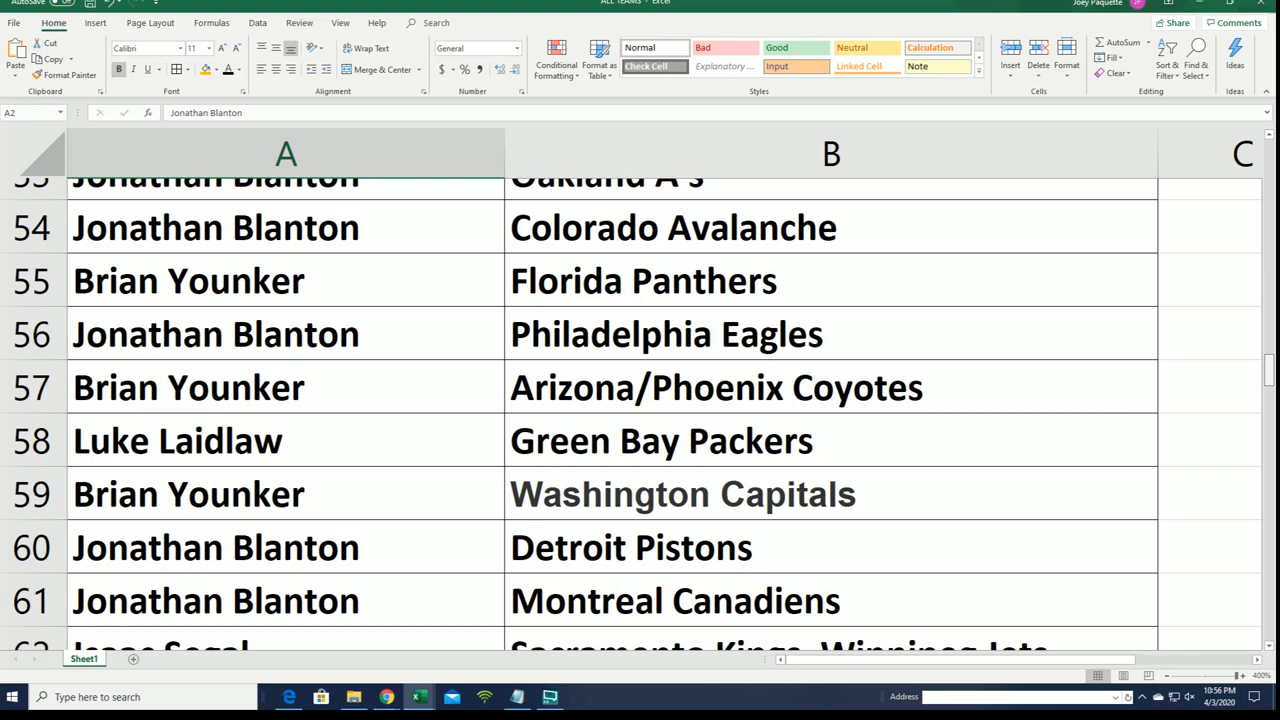
{"action": "scroll", "scroll_direction": "down", "scroll_amount": 3}
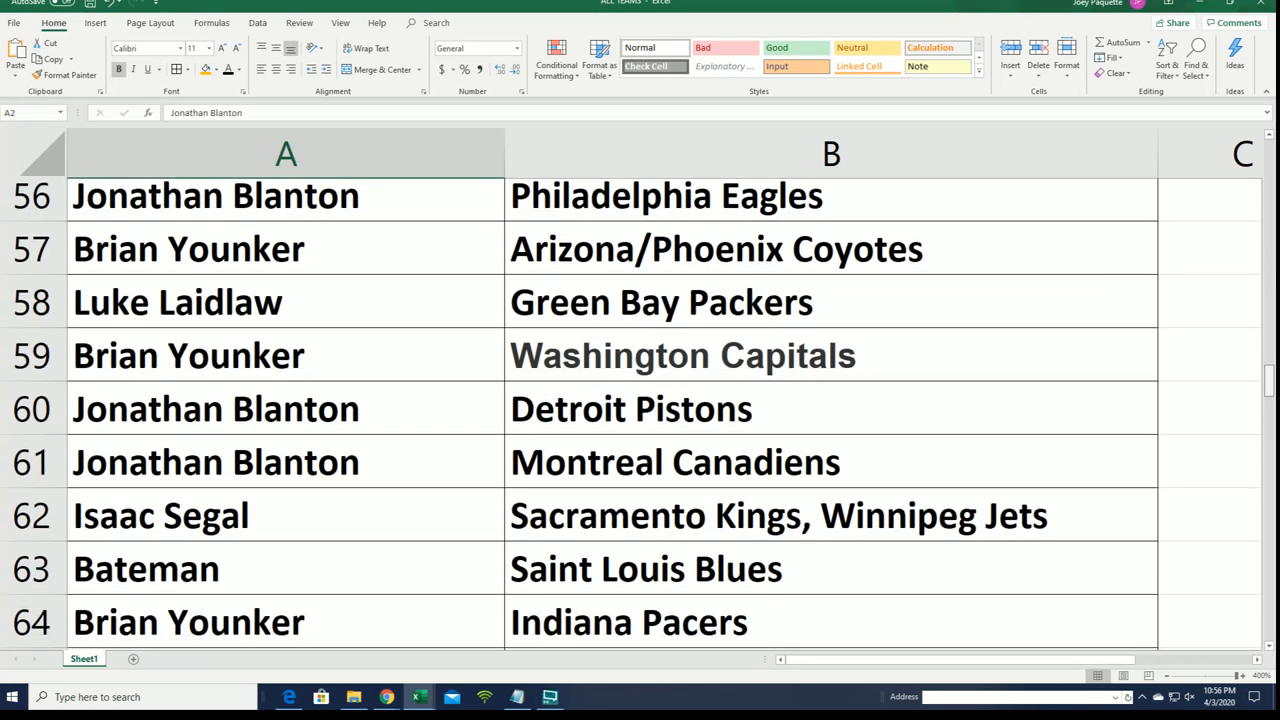
{"action": "scroll", "scroll_direction": "down", "scroll_amount": 3}
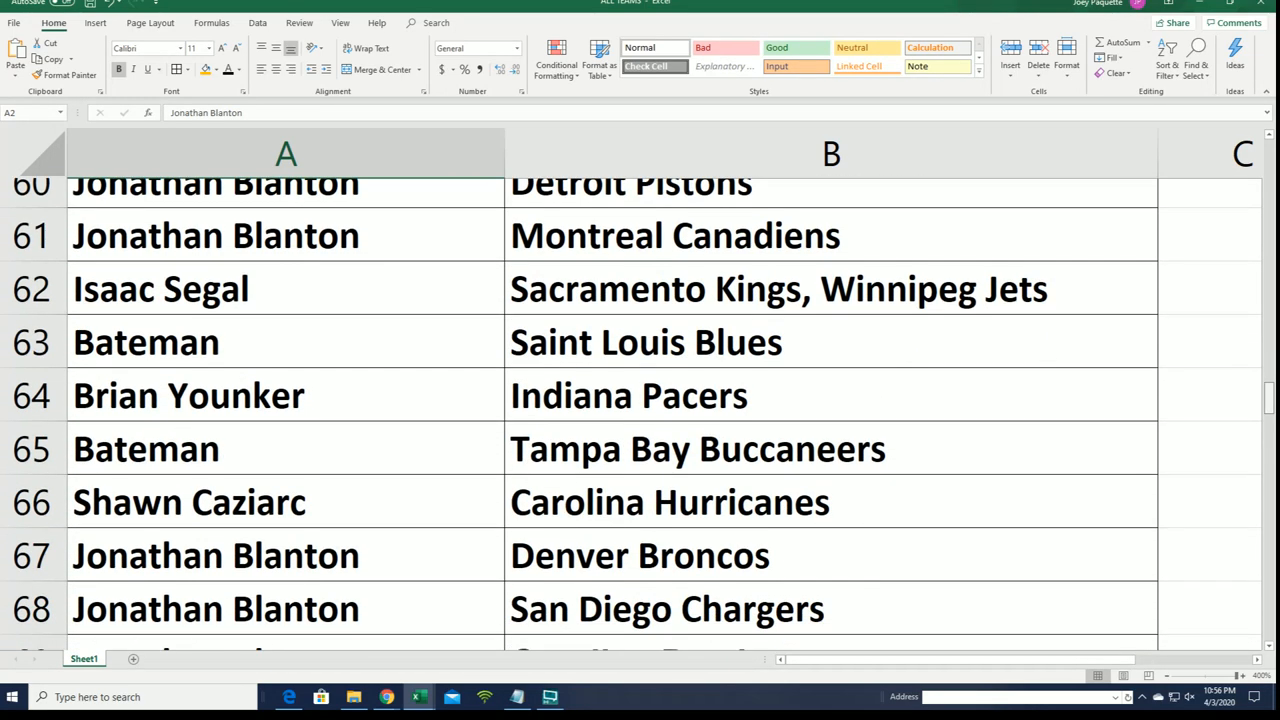
{"action": "scroll", "scroll_direction": "down", "scroll_amount": 3}
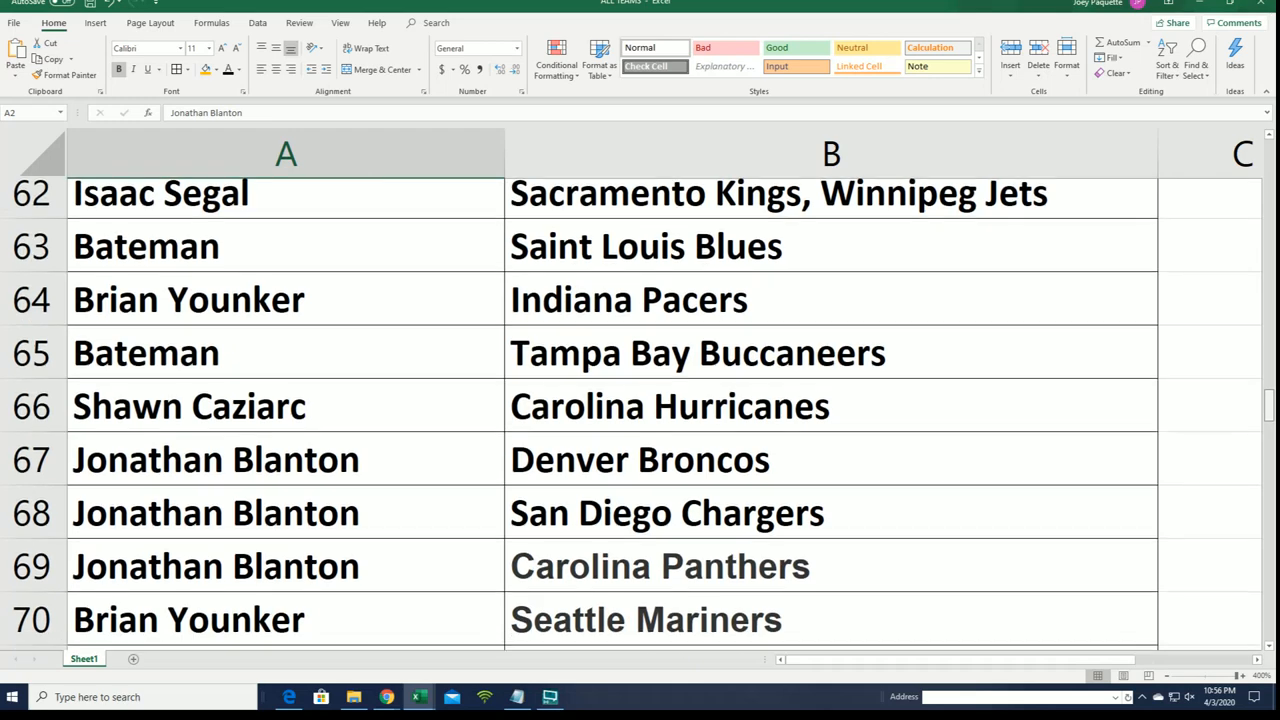
{"action": "scroll", "scroll_direction": "down", "scroll_amount": 3}
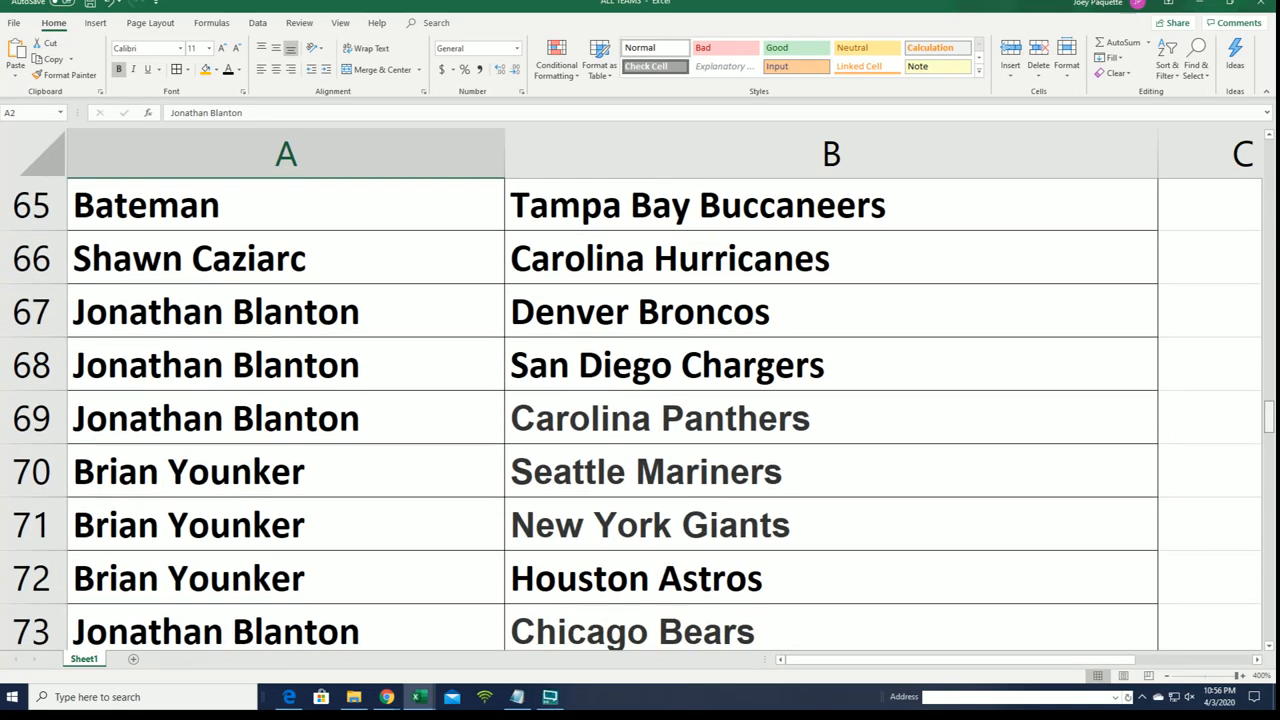
{"action": "scroll", "scroll_direction": "down", "scroll_amount": 3}
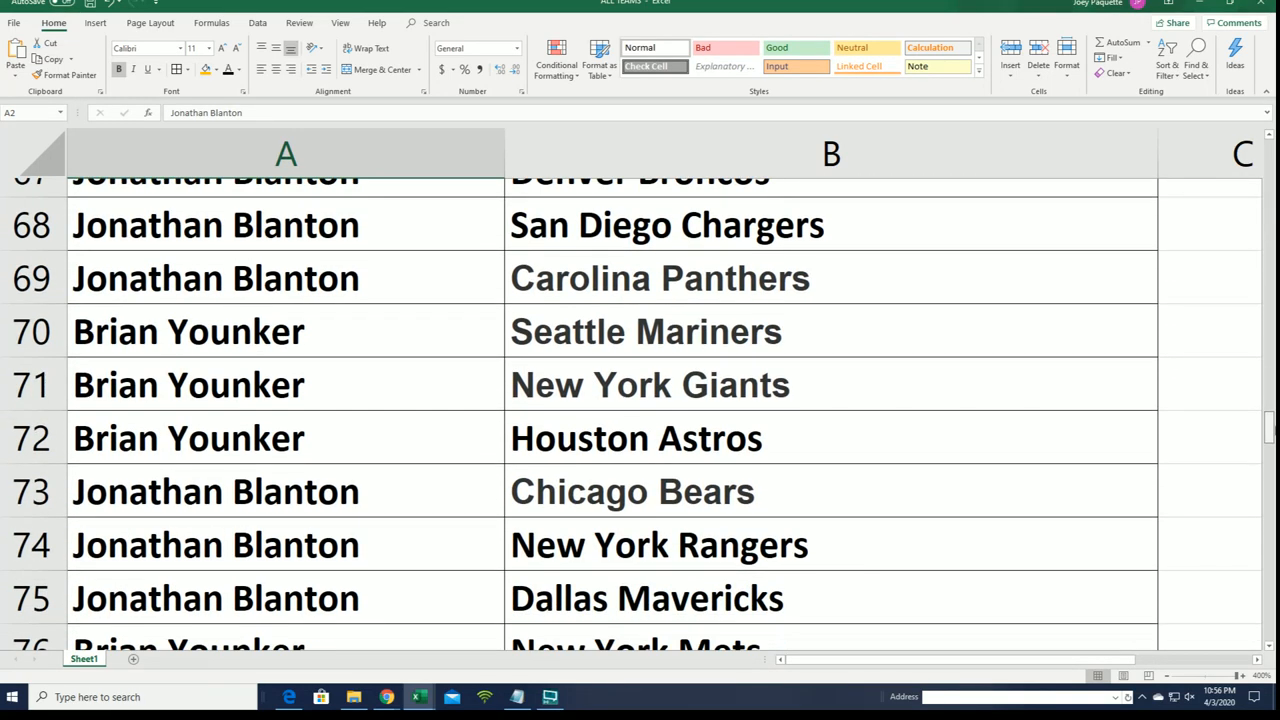
{"action": "scroll", "scroll_direction": "down", "scroll_amount": 3}
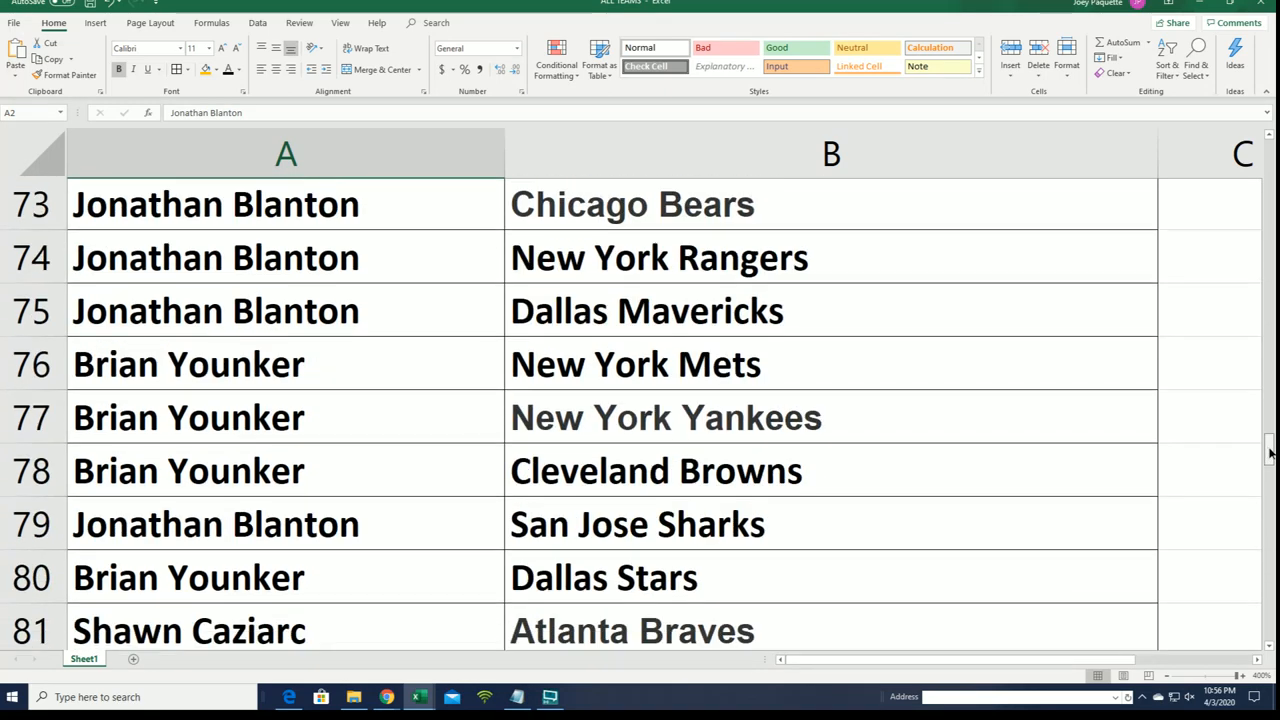
{"action": "scroll", "scroll_direction": "down", "scroll_amount": 3}
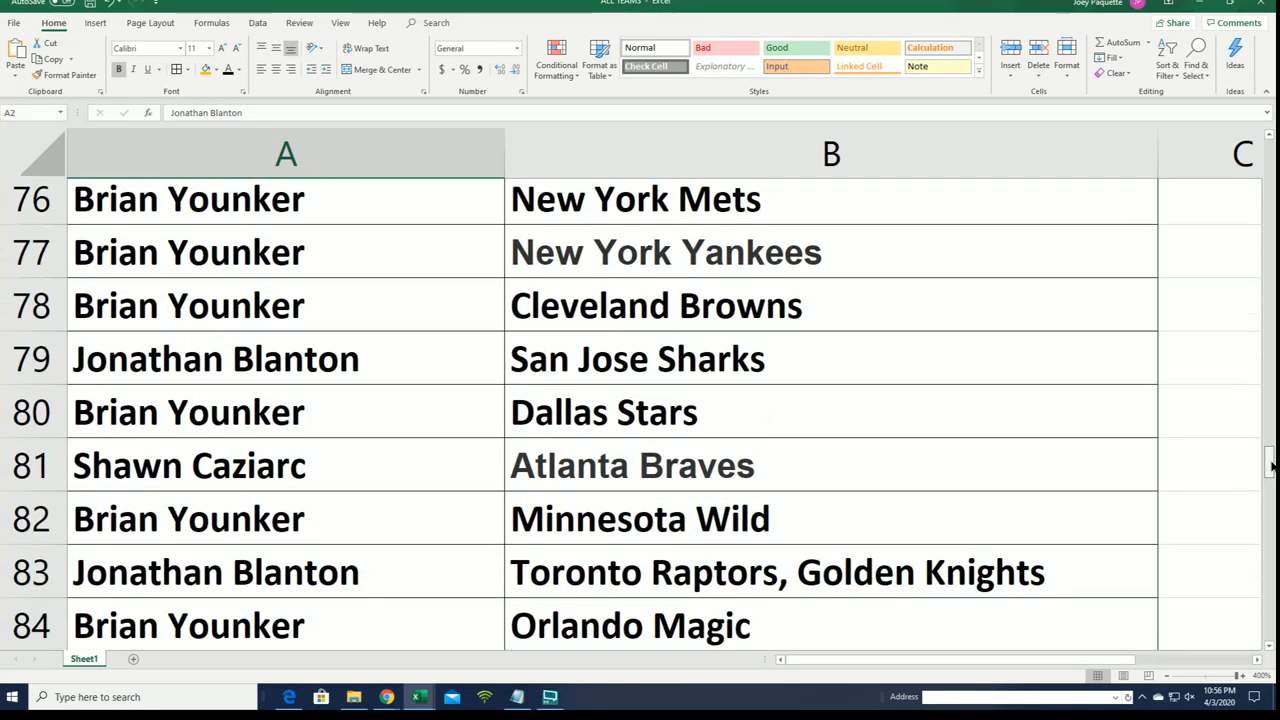
{"action": "scroll", "scroll_direction": "down", "scroll_amount": 3}
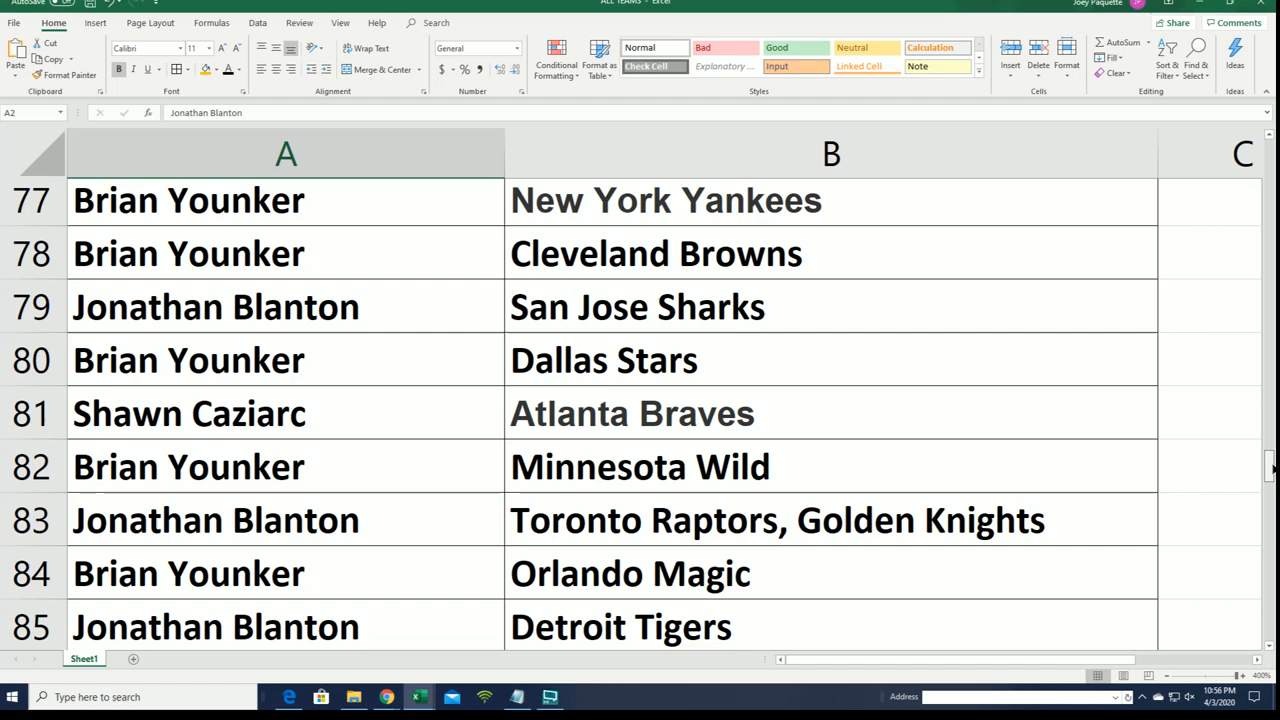
{"action": "scroll", "scroll_direction": "down", "scroll_amount": 3}
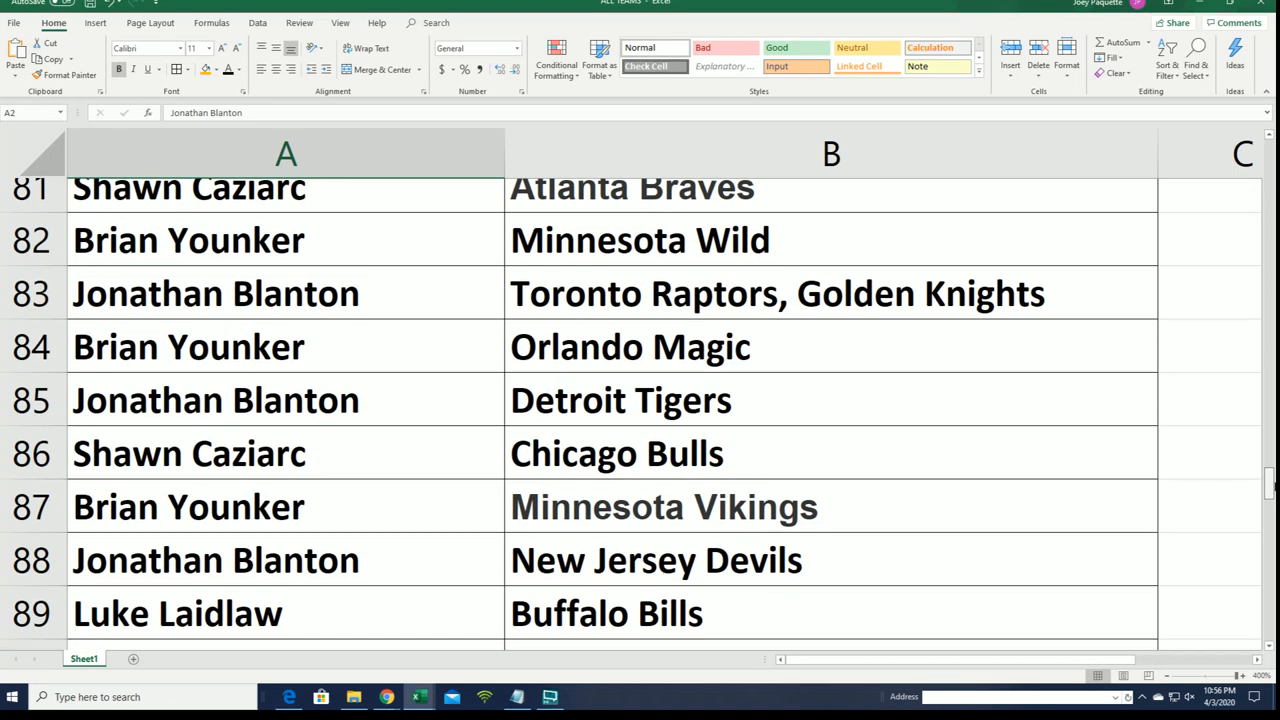
{"action": "scroll", "scroll_direction": "down", "scroll_amount": 3}
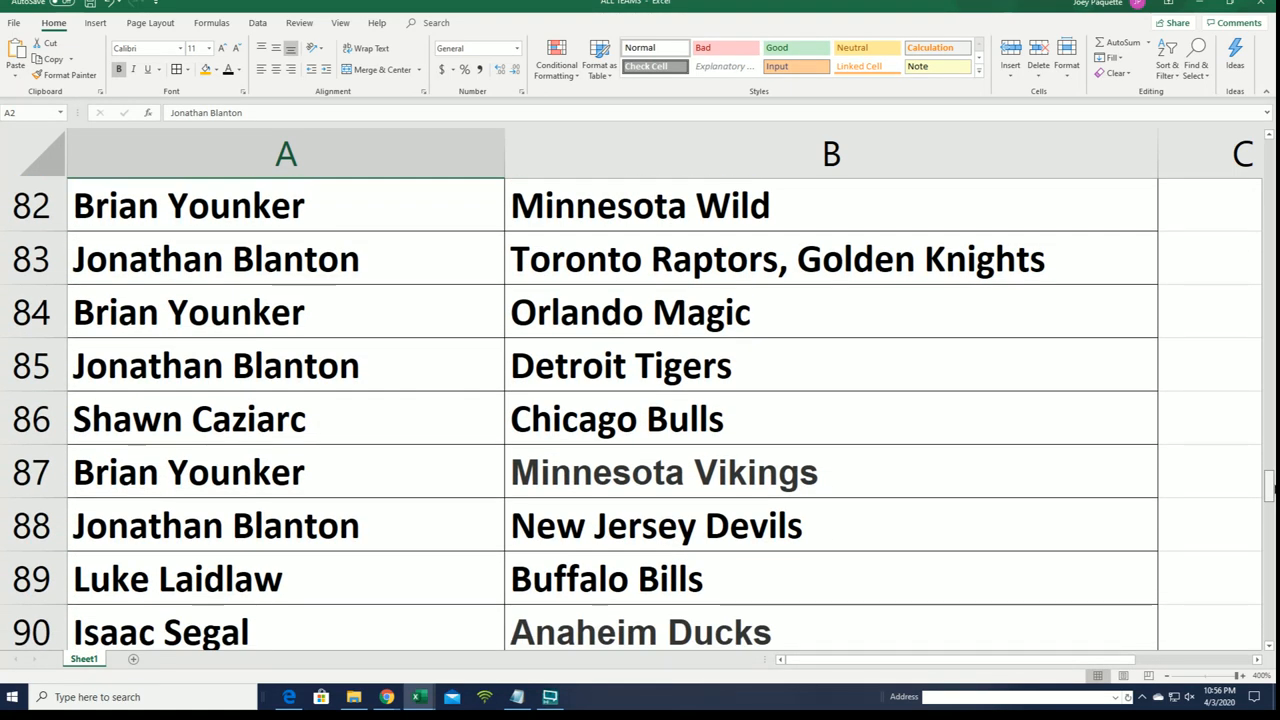
{"action": "scroll", "scroll_direction": "down", "scroll_amount": 3}
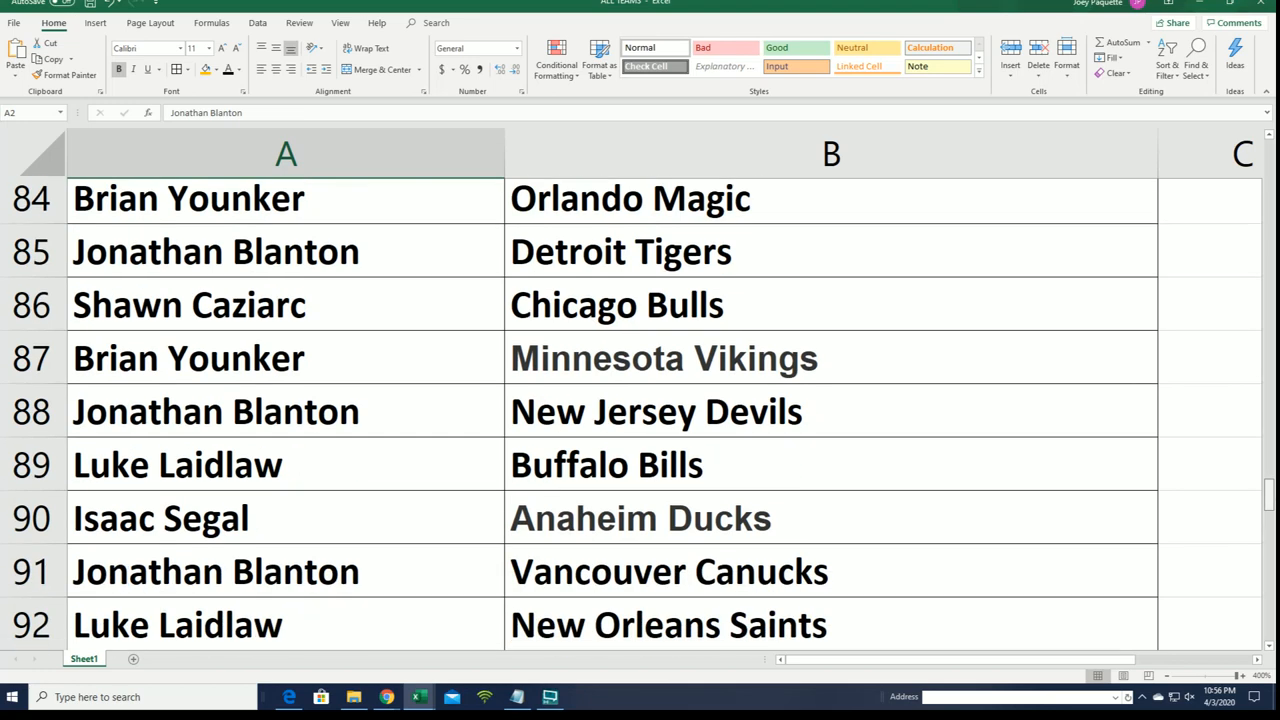
{"action": "scroll", "scroll_direction": "down", "scroll_amount": 3}
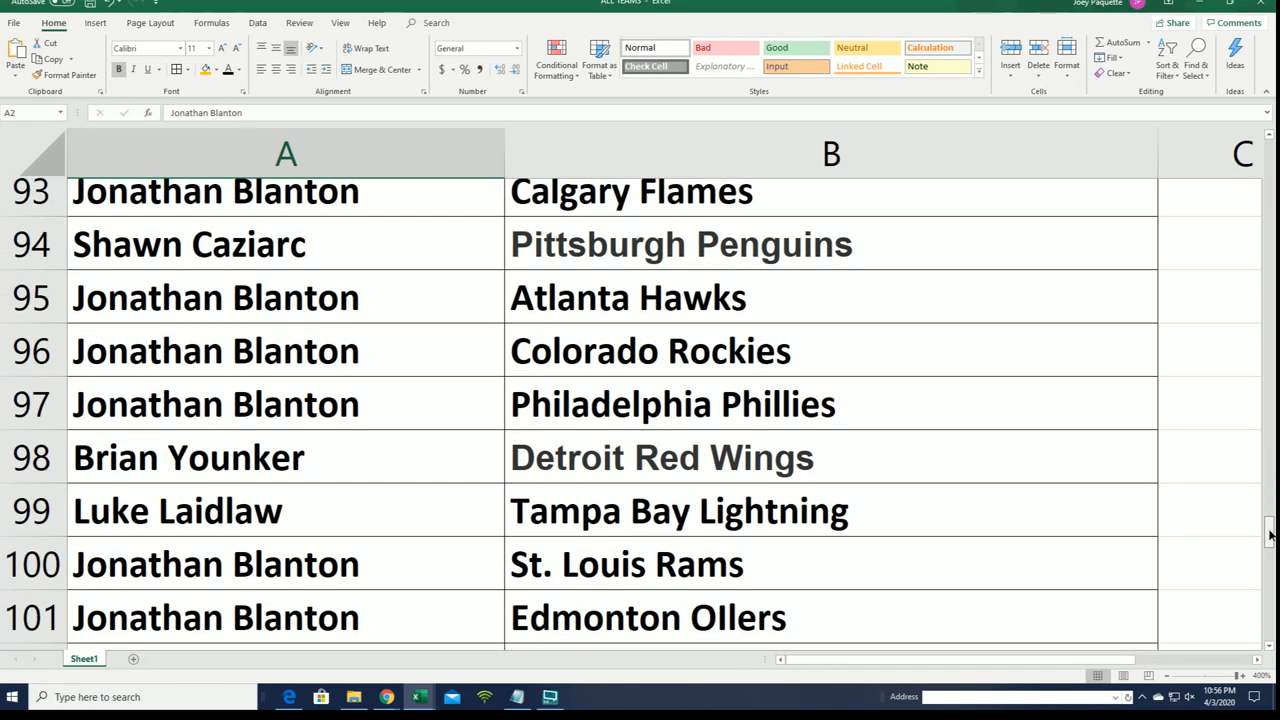
{"action": "scroll", "scroll_direction": "down", "scroll_amount": 3}
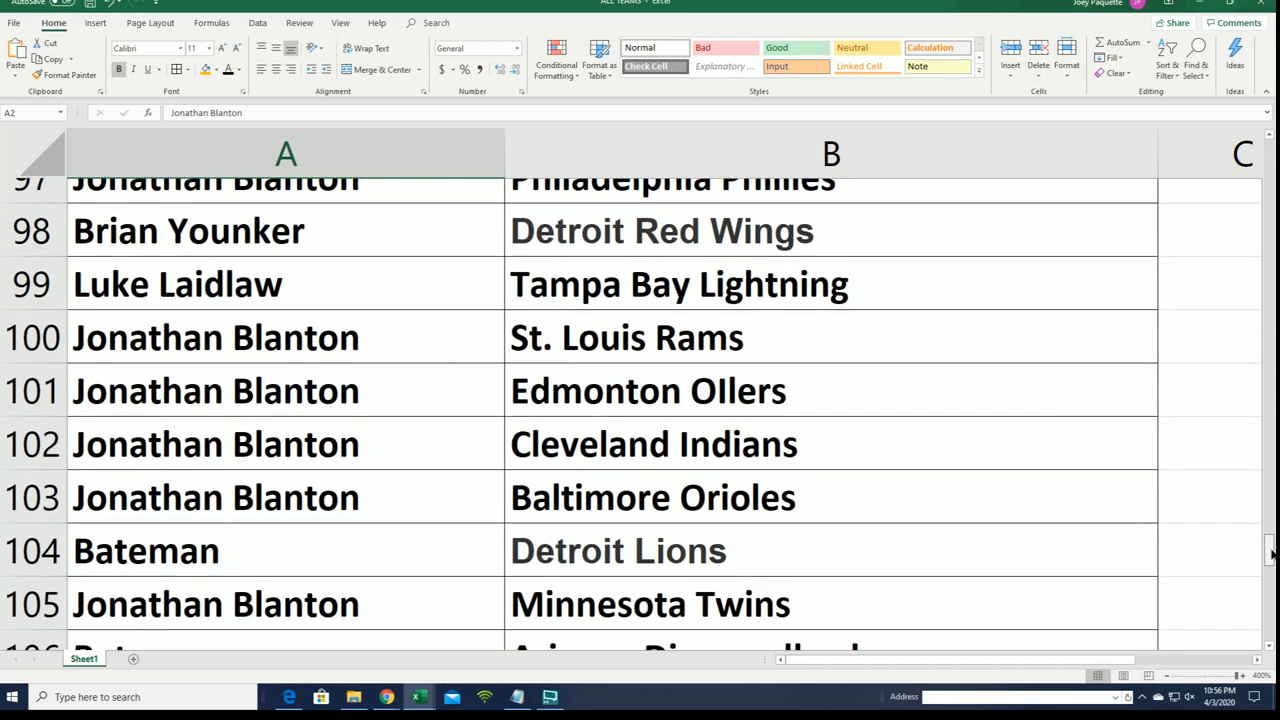
{"action": "scroll", "scroll_direction": "down", "scroll_amount": 3}
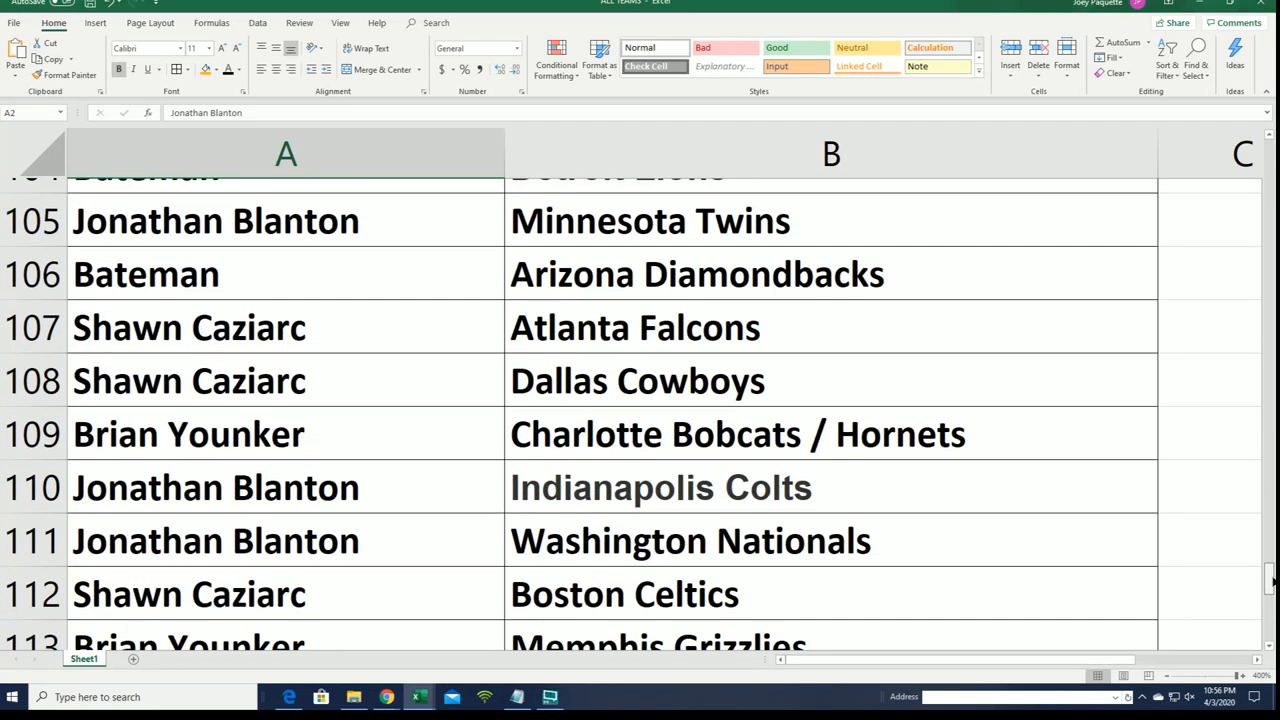
{"action": "scroll", "scroll_direction": "down", "scroll_amount": 3}
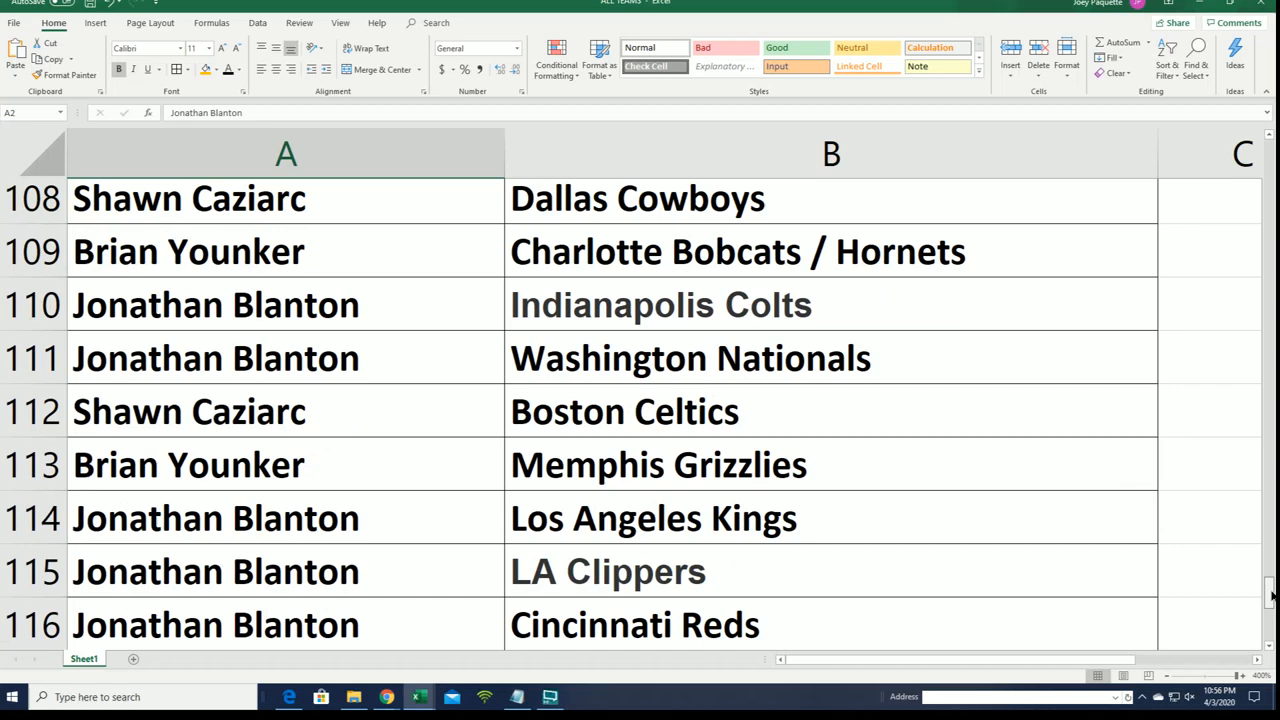
{"action": "scroll", "scroll_direction": "down", "scroll_amount": 3}
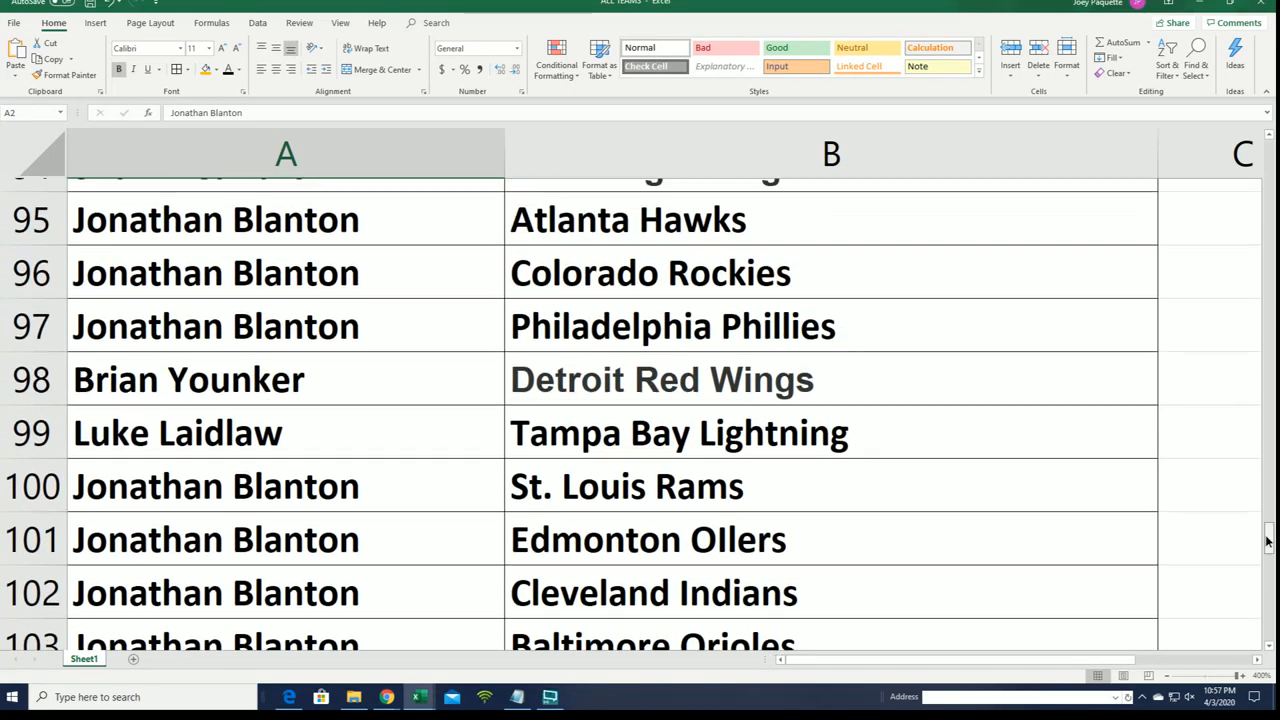
{"action": "scroll", "scroll_direction": "up", "scroll_amount": 3}
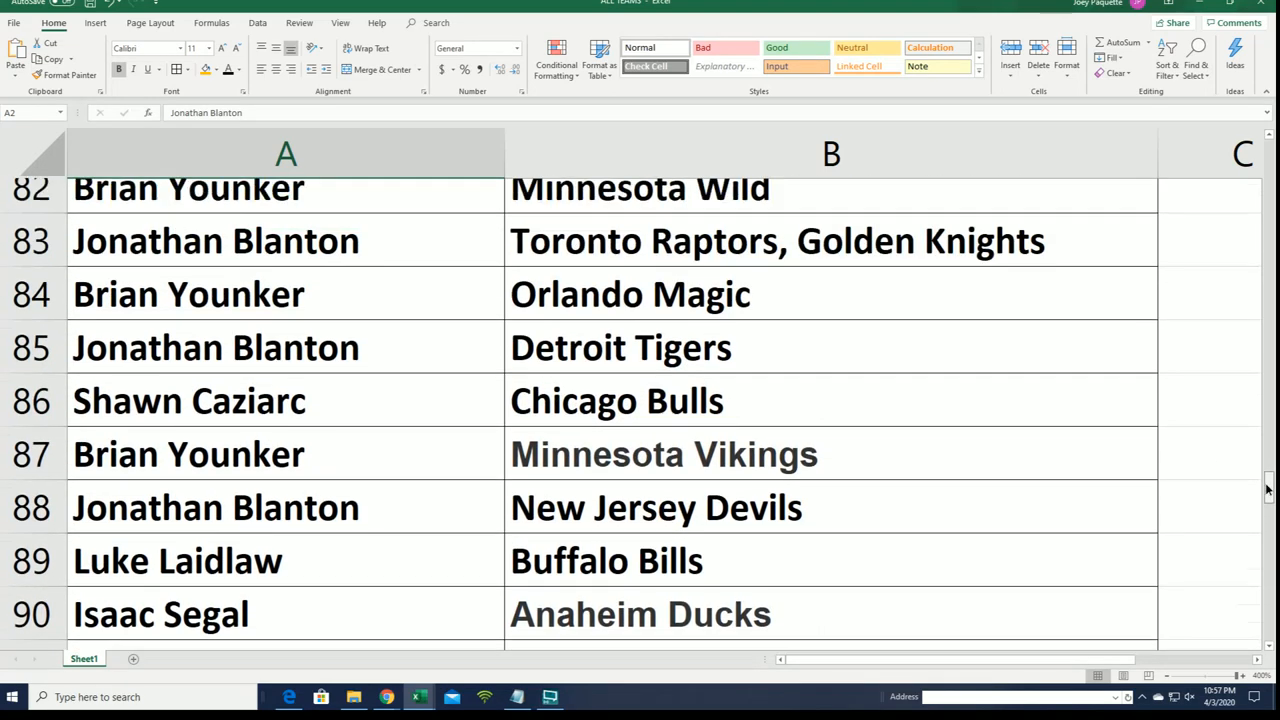
{"action": "scroll", "scroll_direction": "up", "scroll_amount": 3}
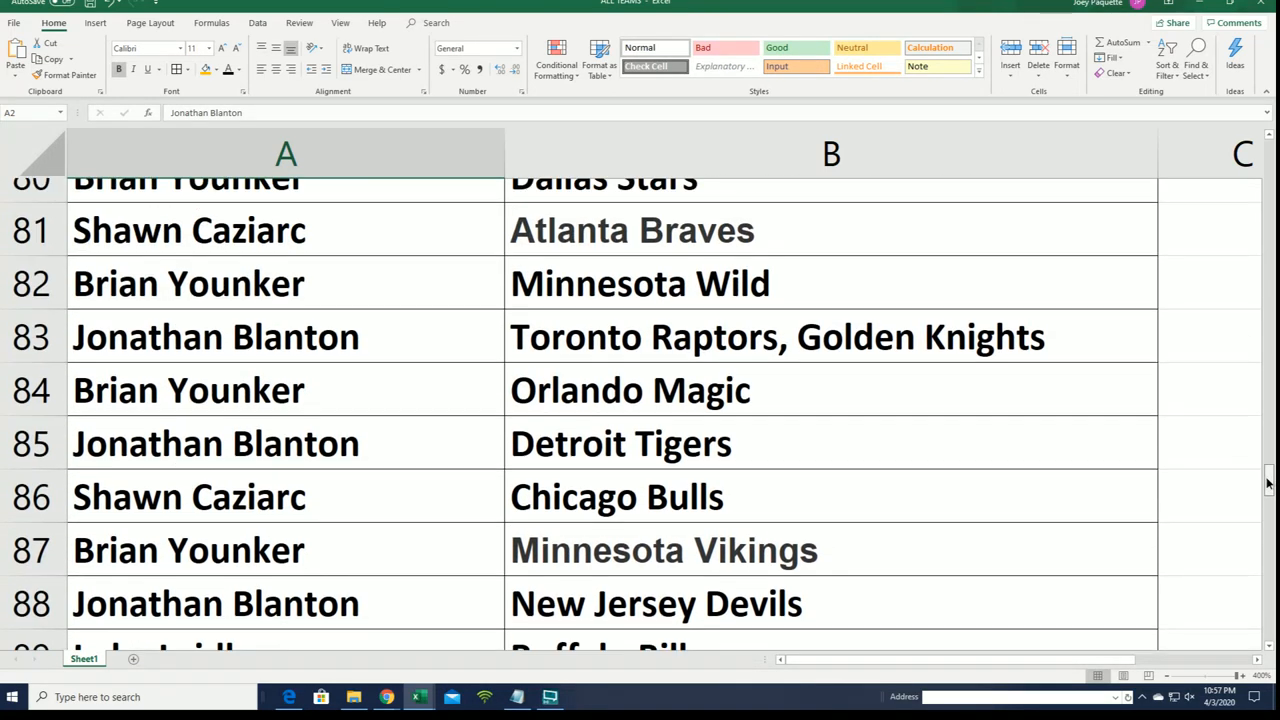
{"action": "scroll", "scroll_direction": "up", "scroll_amount": 3}
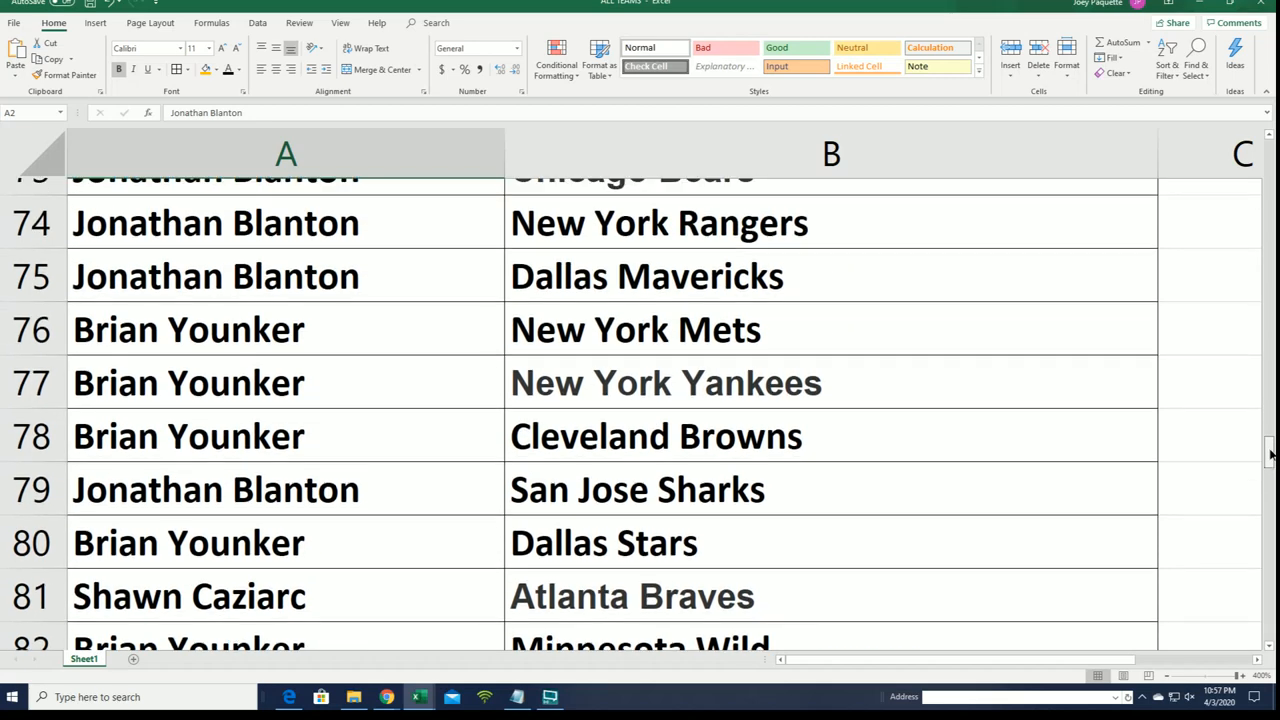
{"action": "scroll", "scroll_direction": "up", "scroll_amount": 3}
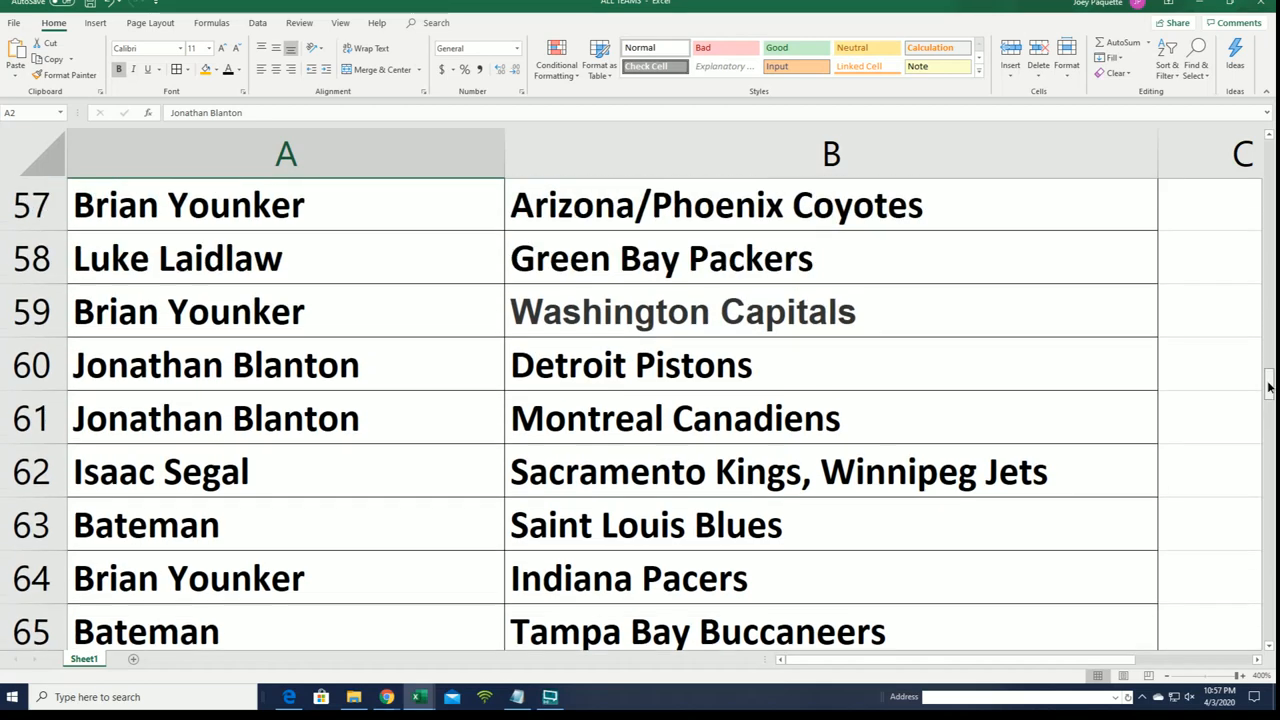
{"action": "scroll", "scroll_direction": "up", "scroll_amount": 3}
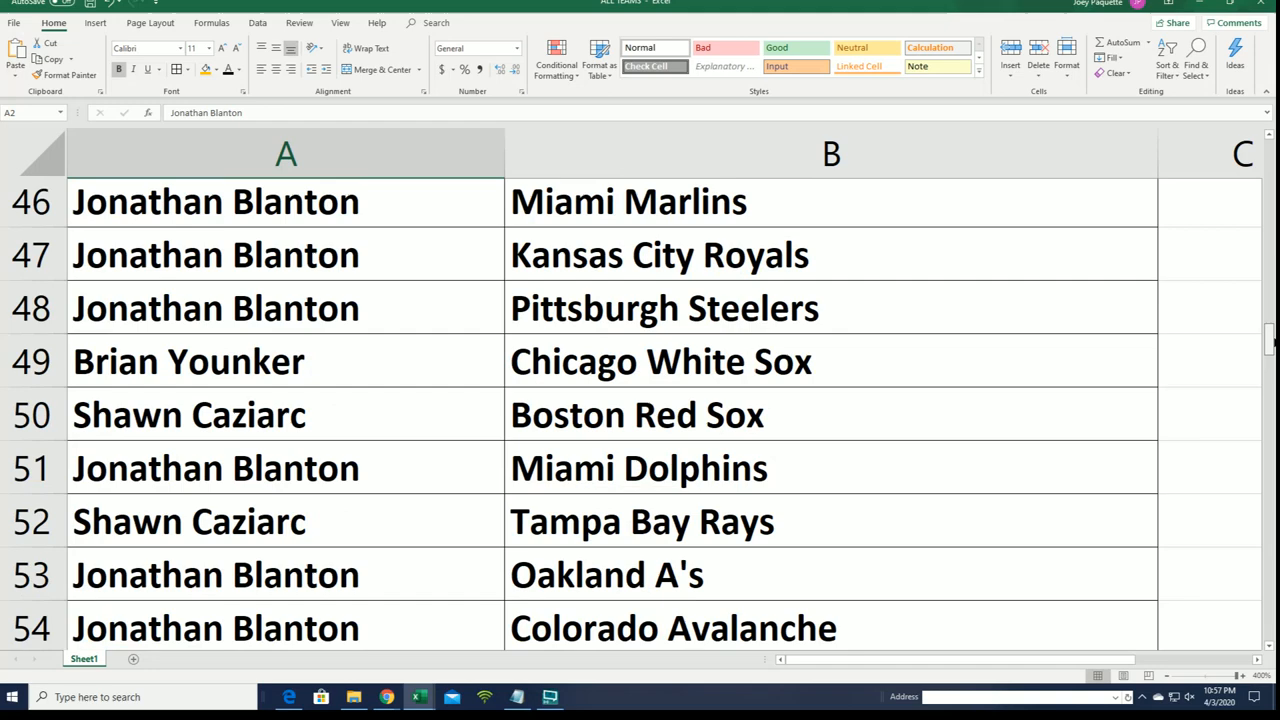
{"action": "scroll", "scroll_direction": "up", "scroll_amount": 3}
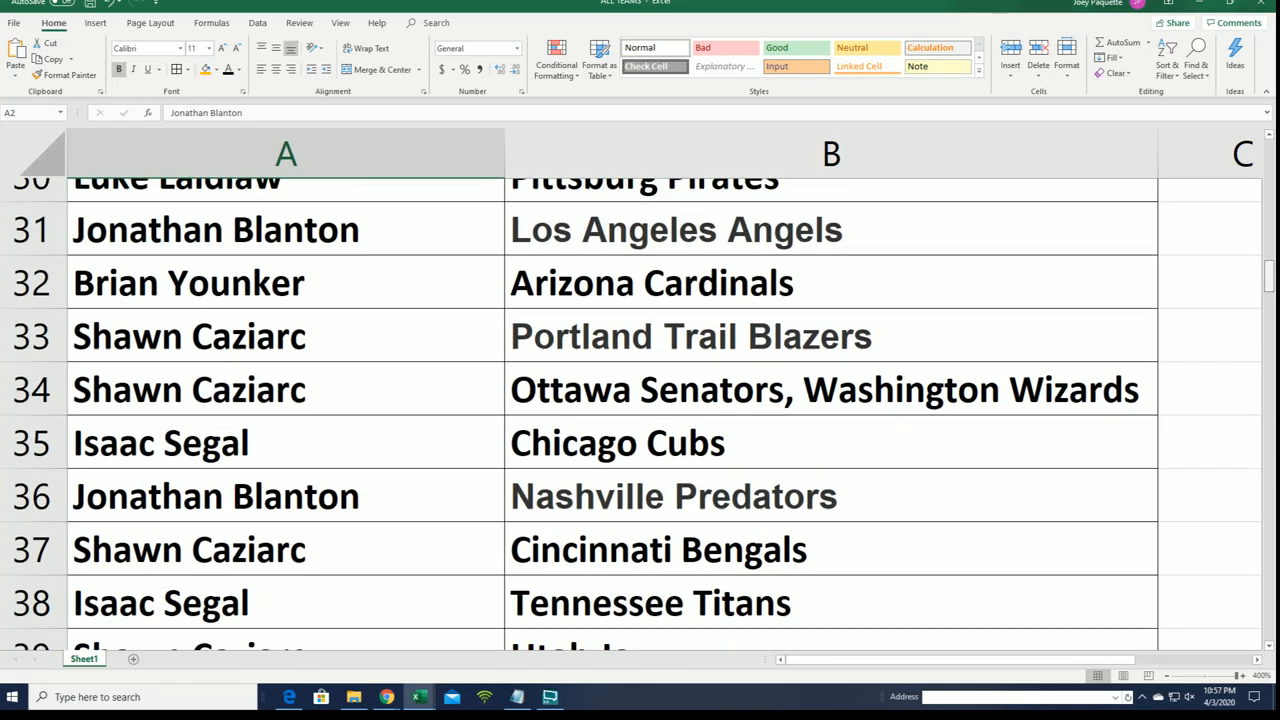
{"action": "scroll", "scroll_direction": "up", "scroll_amount": 3}
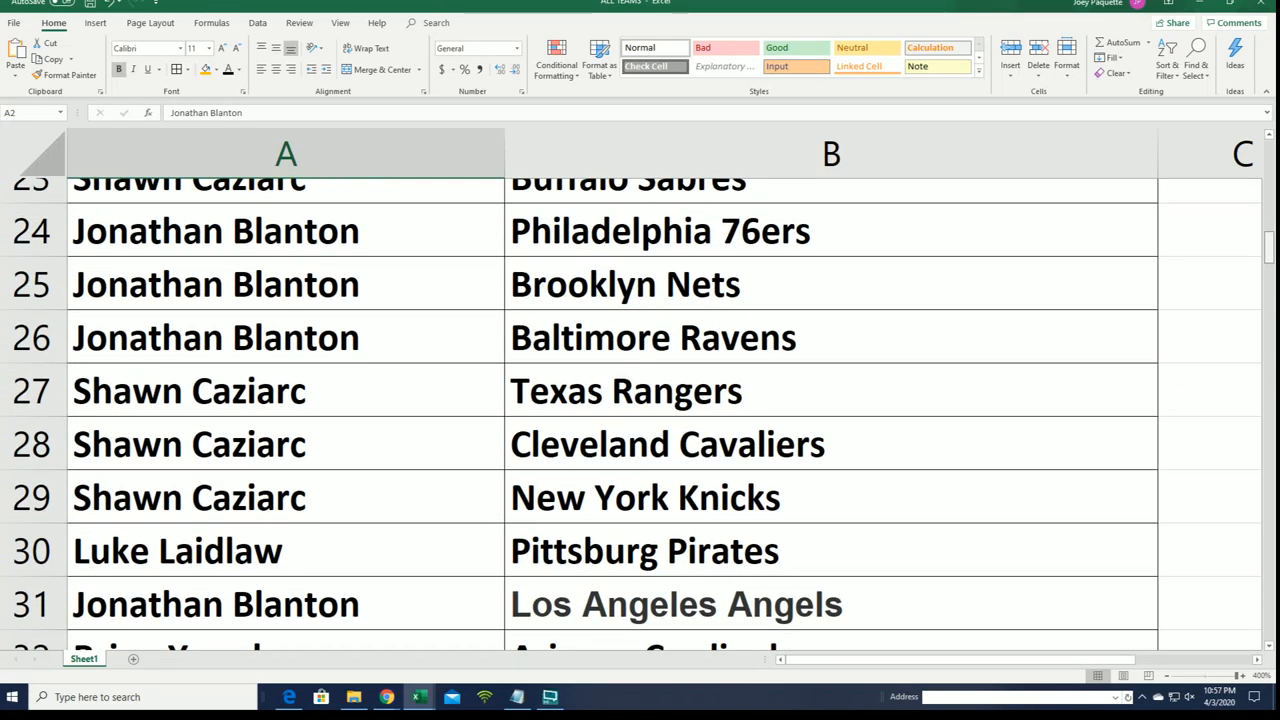
{"action": "scroll", "scroll_direction": "up", "scroll_amount": 3}
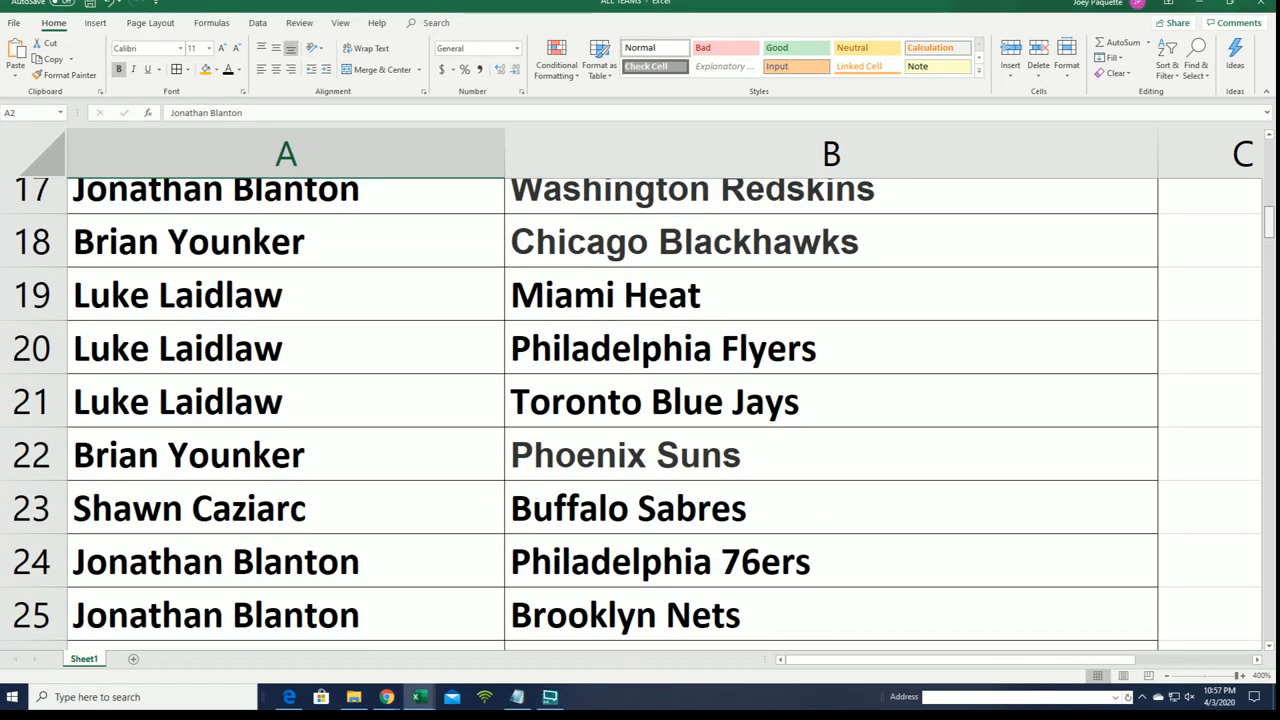
{"action": "scroll", "scroll_direction": "up", "scroll_amount": 3}
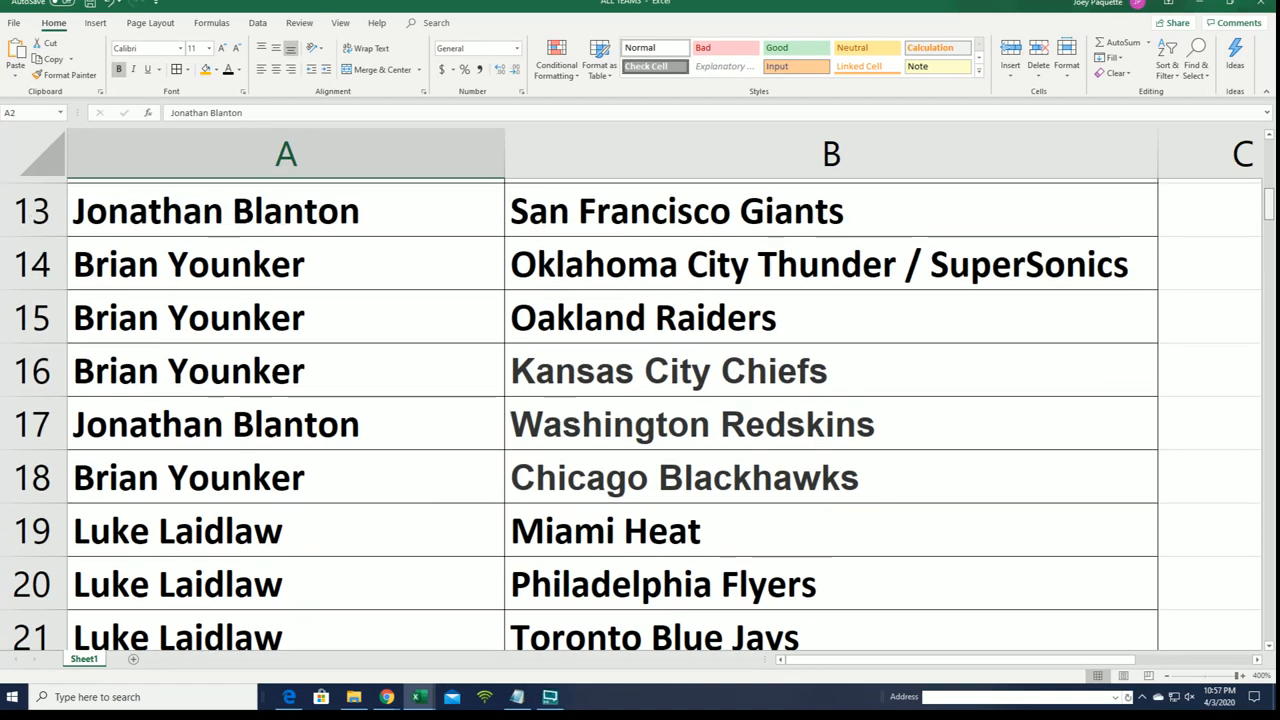
{"action": "scroll", "scroll_direction": "up", "scroll_amount": 3}
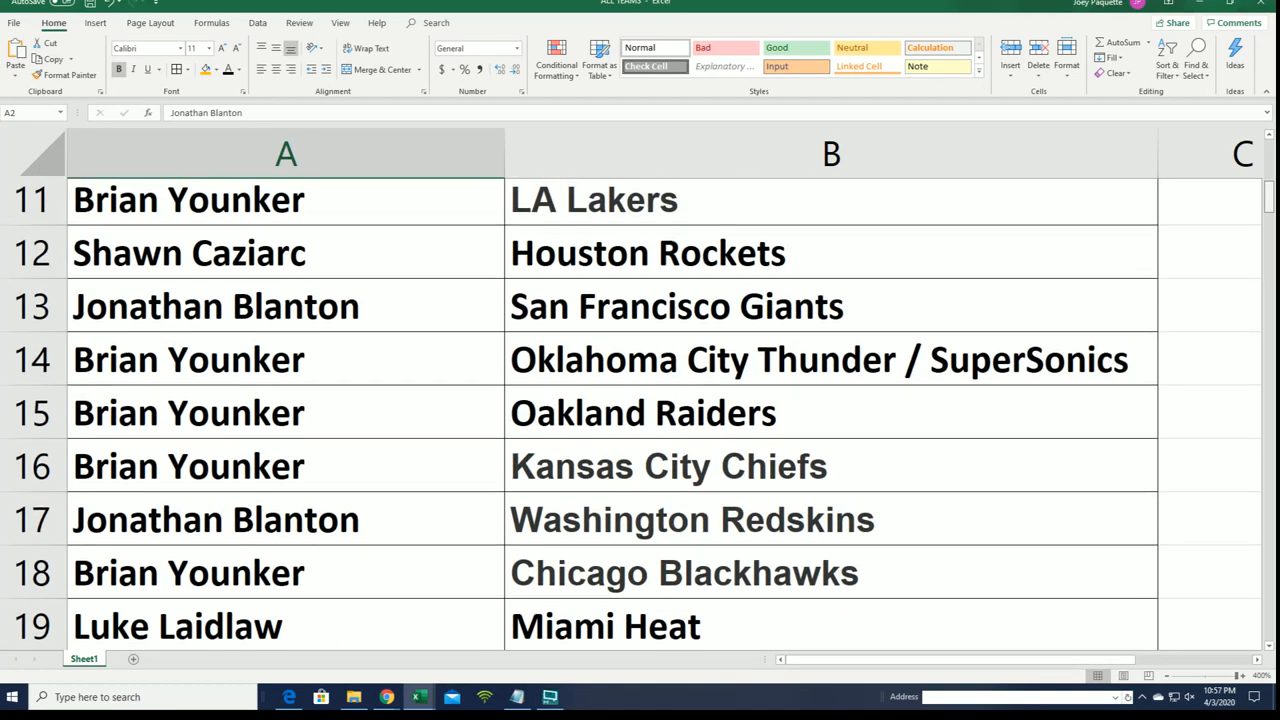
{"action": "scroll", "scroll_direction": "up", "scroll_amount": 3}
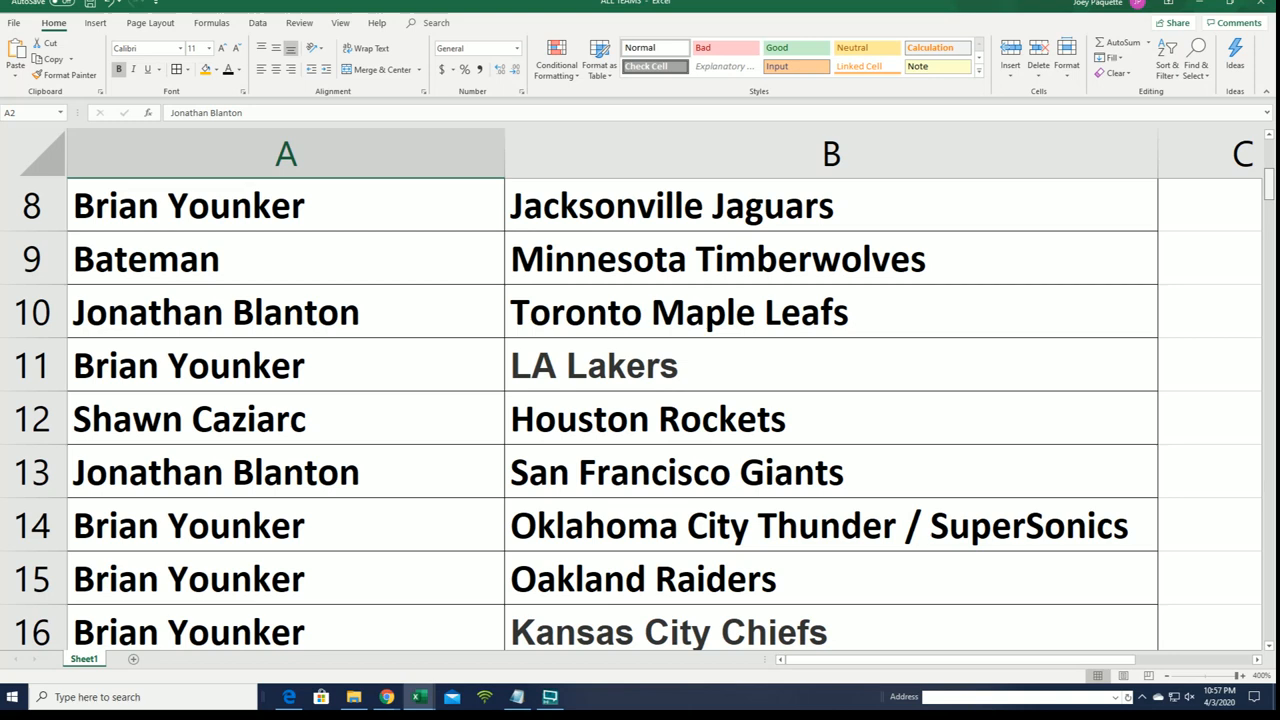
{"action": "scroll", "scroll_direction": "up", "scroll_amount": 3}
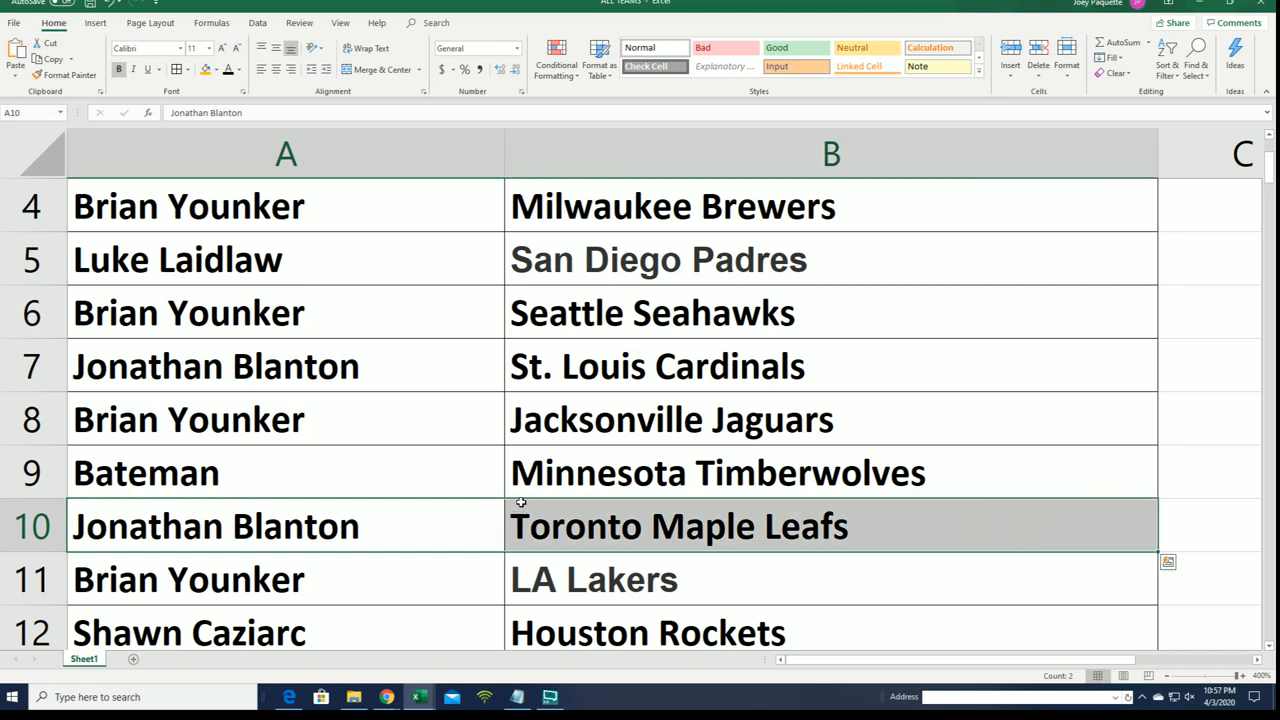
Sort the owner-team table A to Z by TEAMS, starting with Anaheim Ducks, and zoom out
{"action": "left_click", "coordinate": [831, 153]}
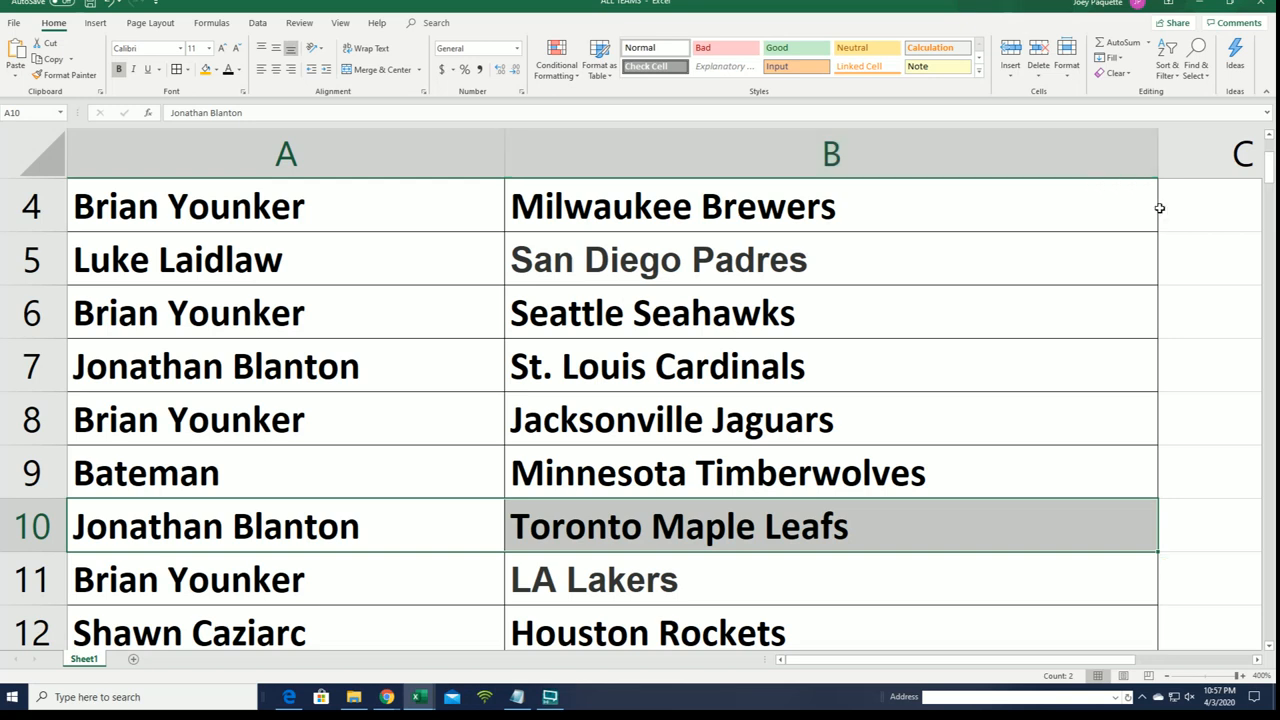
{"action": "mouse_move", "coordinate": [1265, 180]}
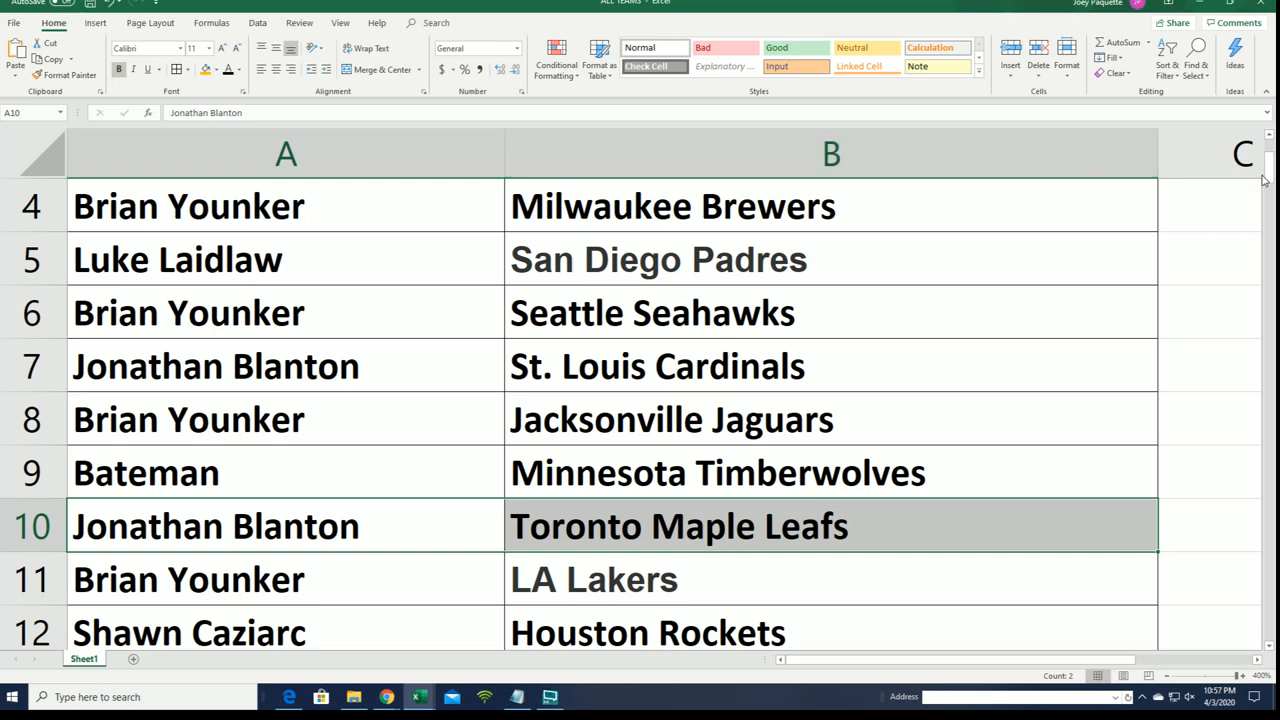
{"action": "left_click", "coordinate": [1242, 153]}
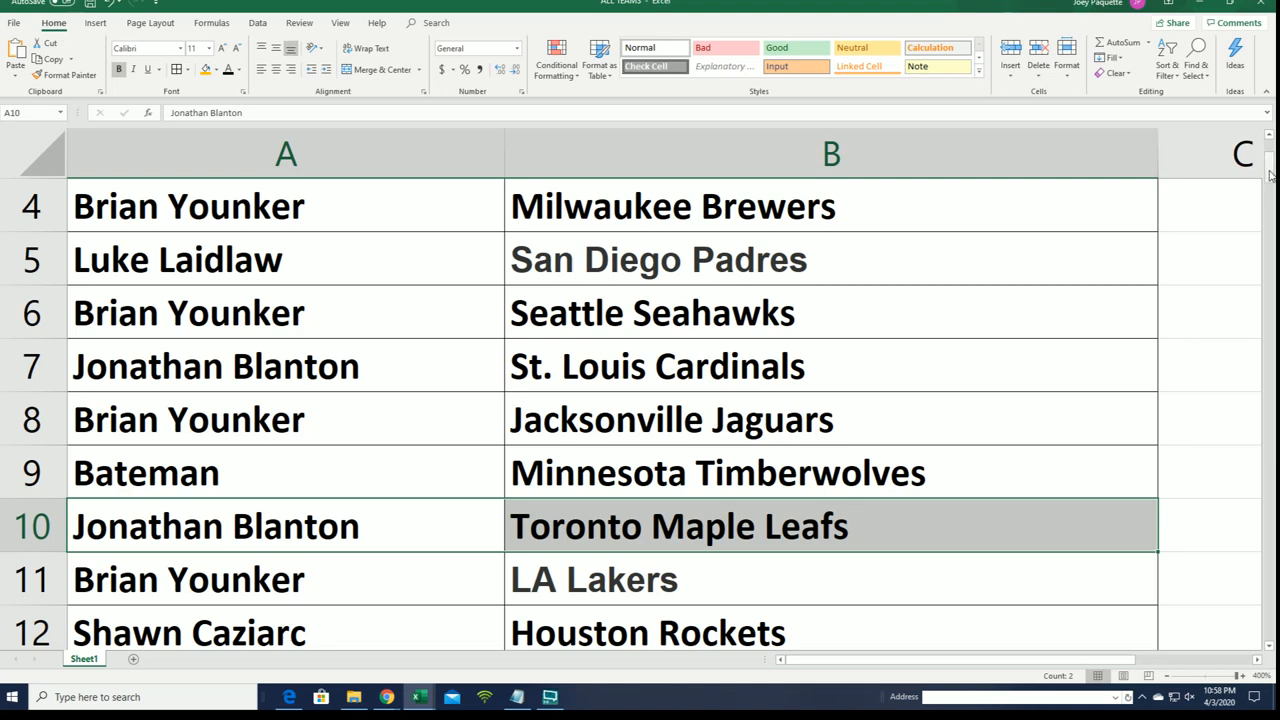
{"action": "scroll", "scroll_direction": "up", "scroll_amount": 3}
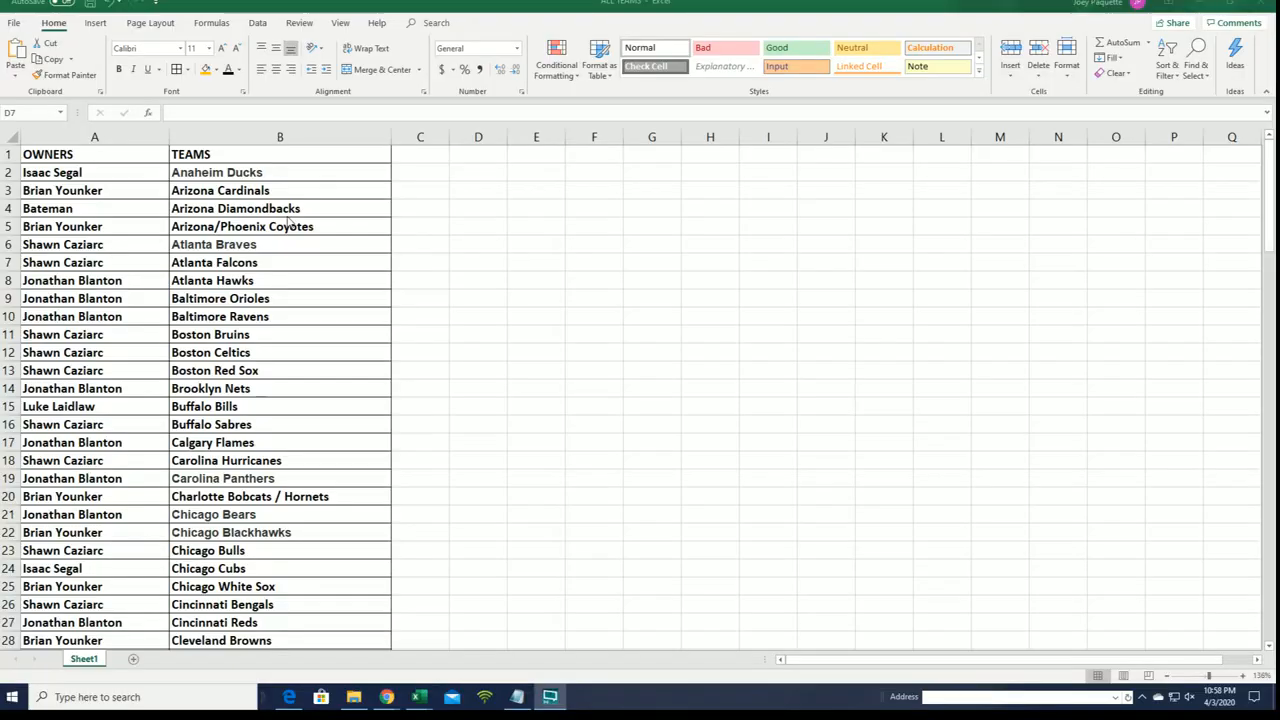
{"action": "left_click", "coordinate": [478, 262]}
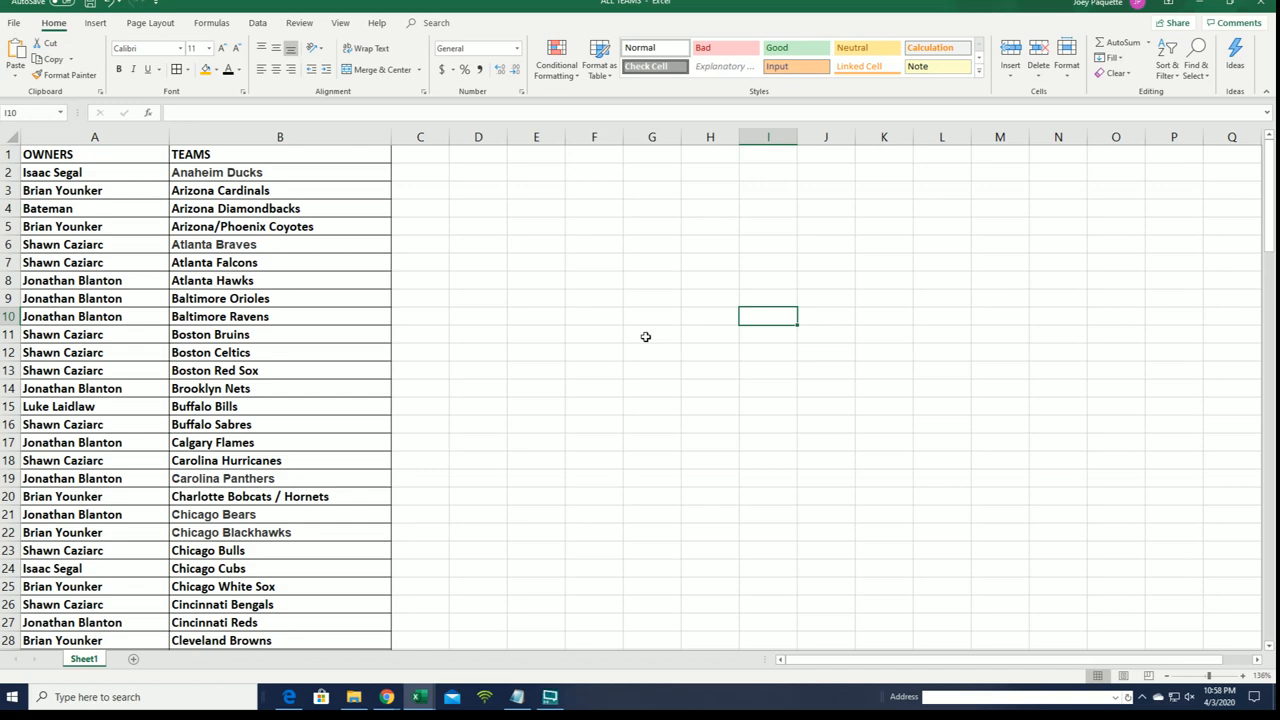
{"action": "mouse_move", "coordinate": [58, 397]}
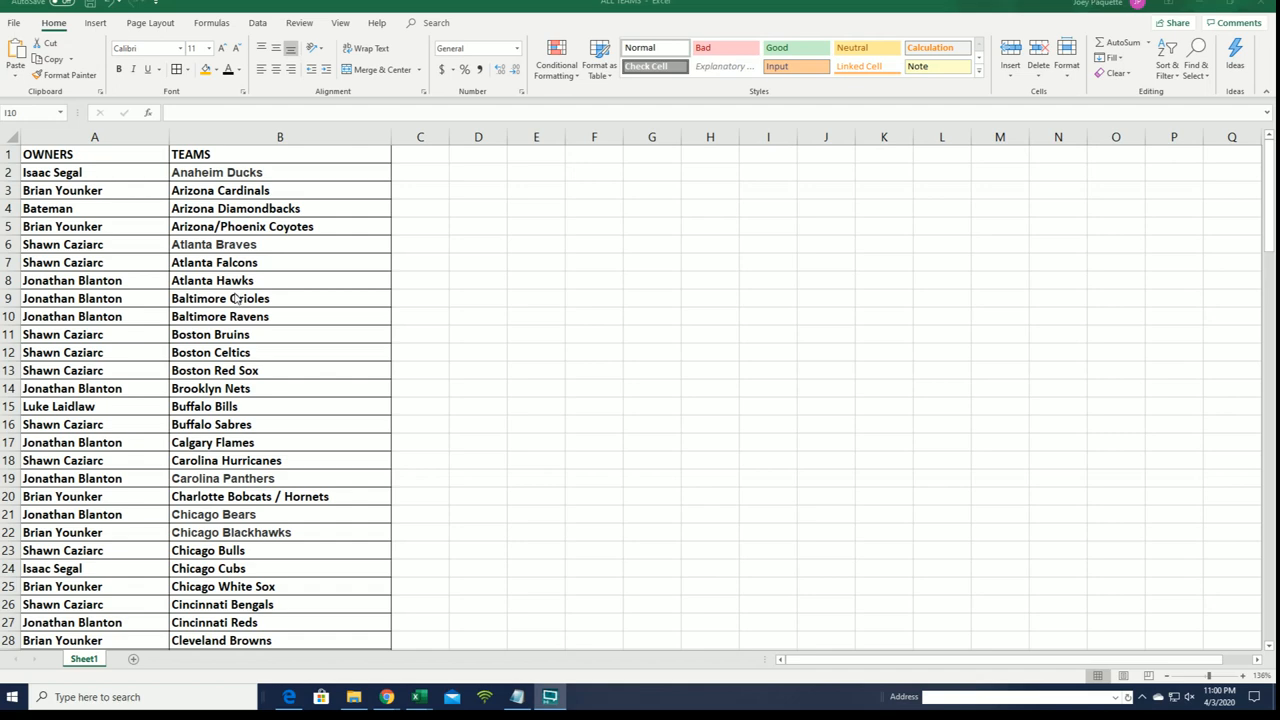
{"action": "mouse_move", "coordinate": [383, 282]}
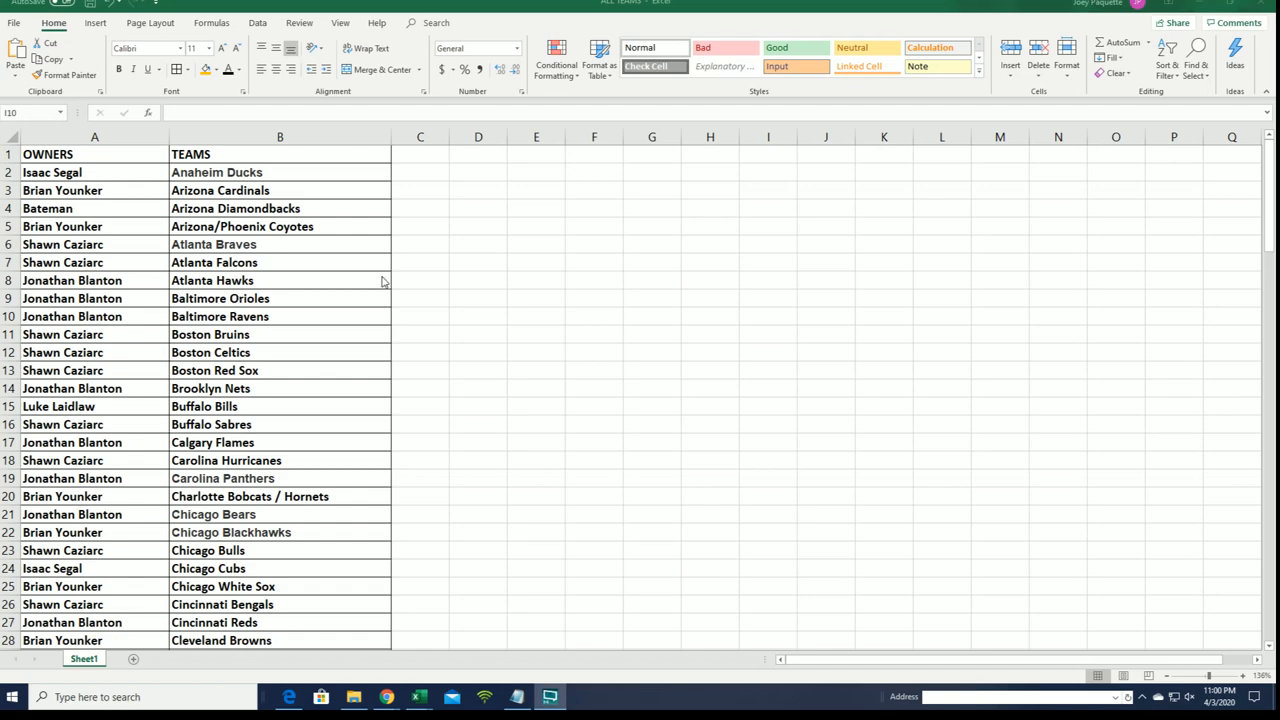
{"action": "scroll", "scroll_direction": "down", "scroll_amount": 3}
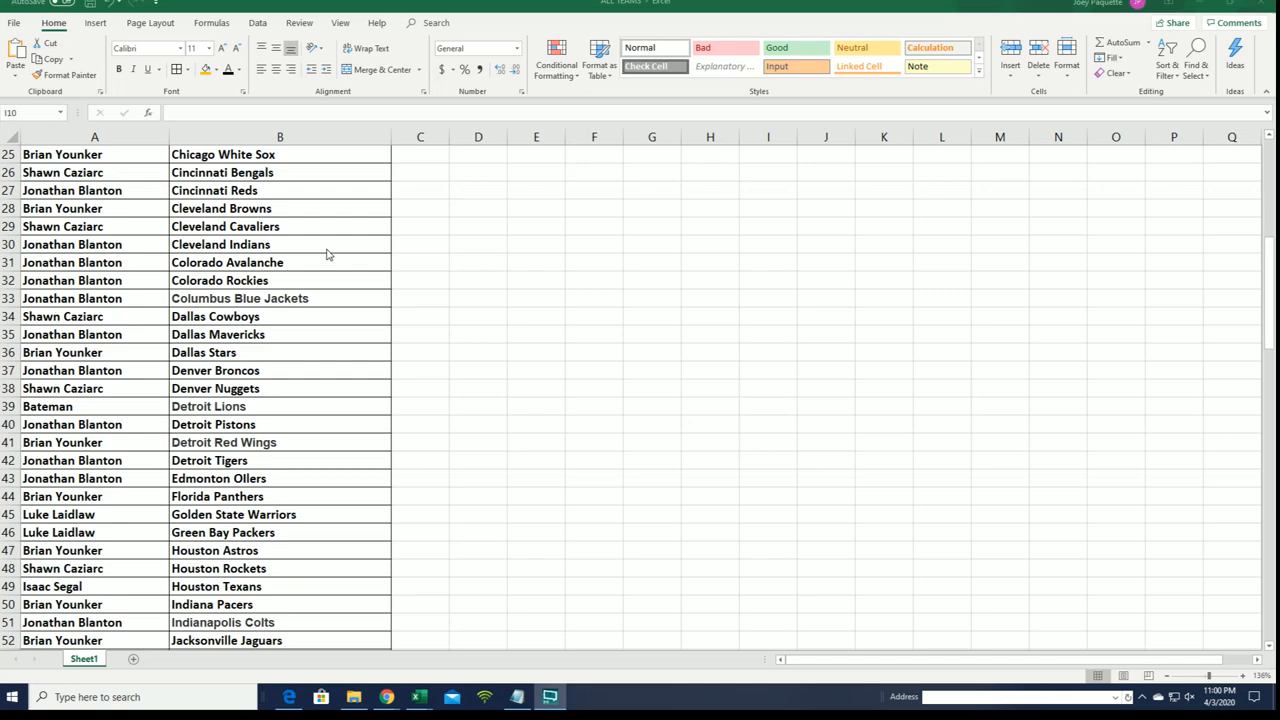
{"action": "scroll", "scroll_direction": "down", "scroll_amount": 3}
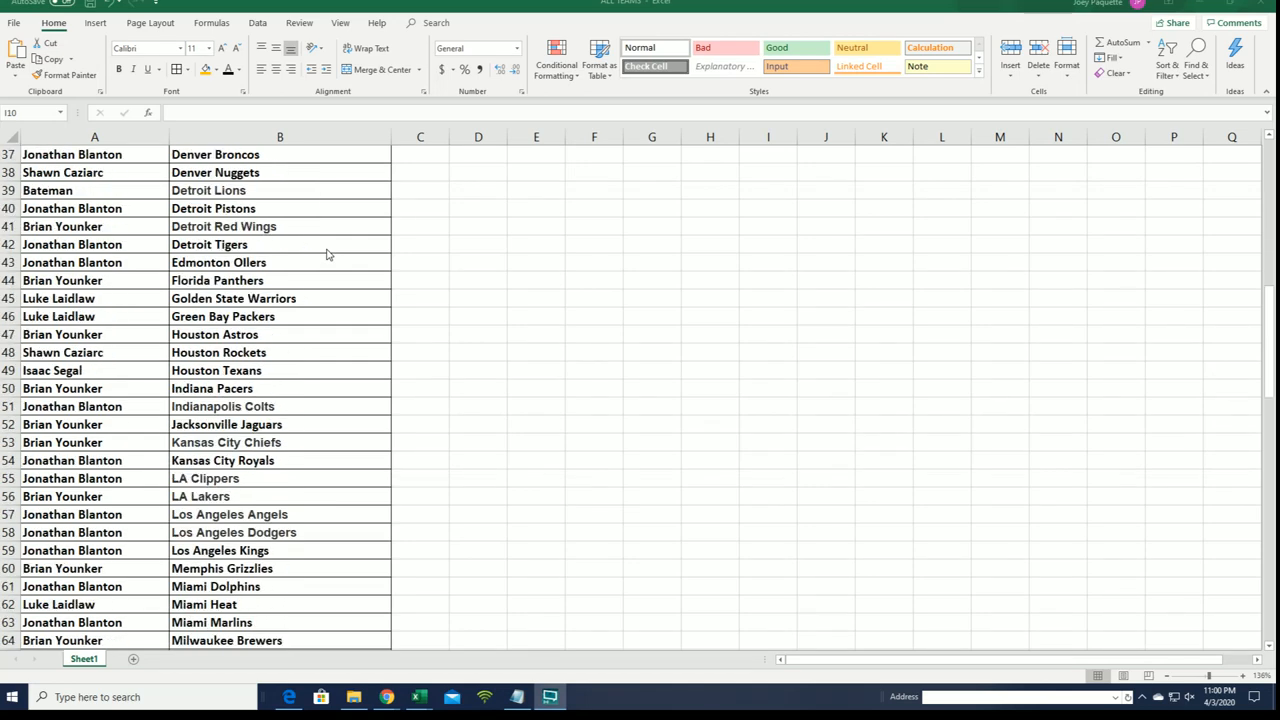
{"action": "scroll", "scroll_direction": "down", "scroll_amount": 3}
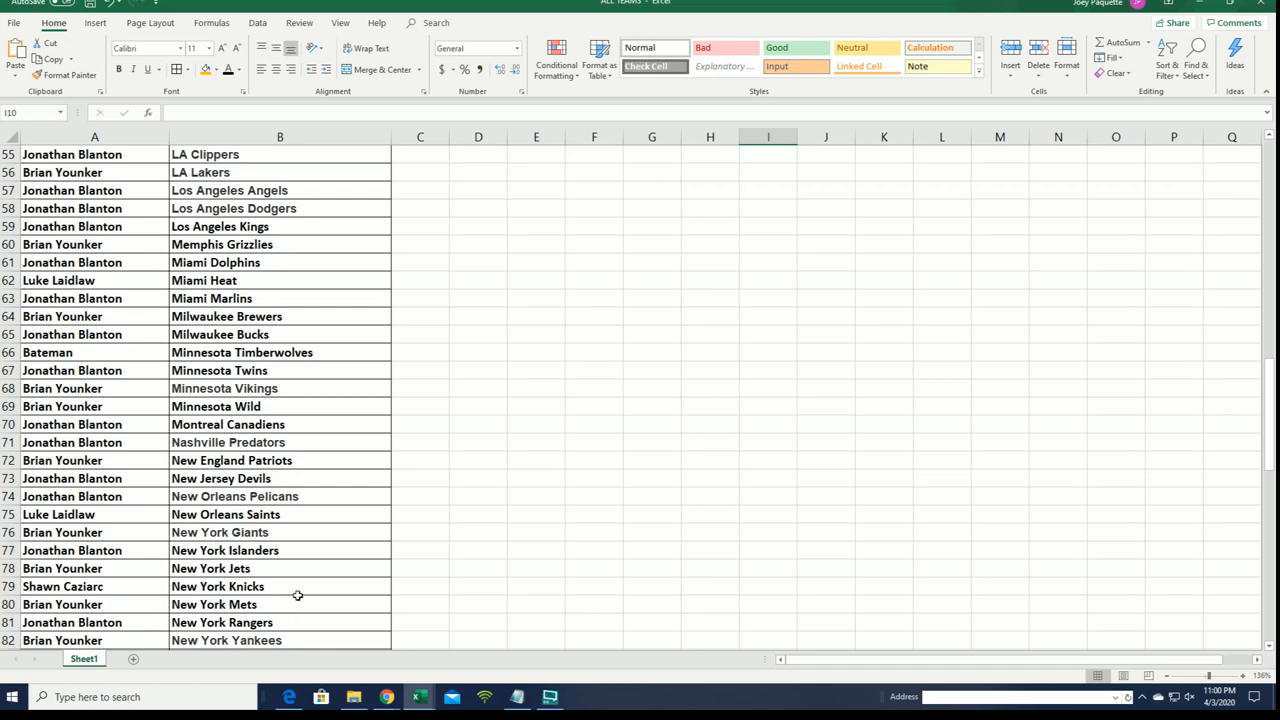
{"action": "mouse_move", "coordinate": [325, 579]}
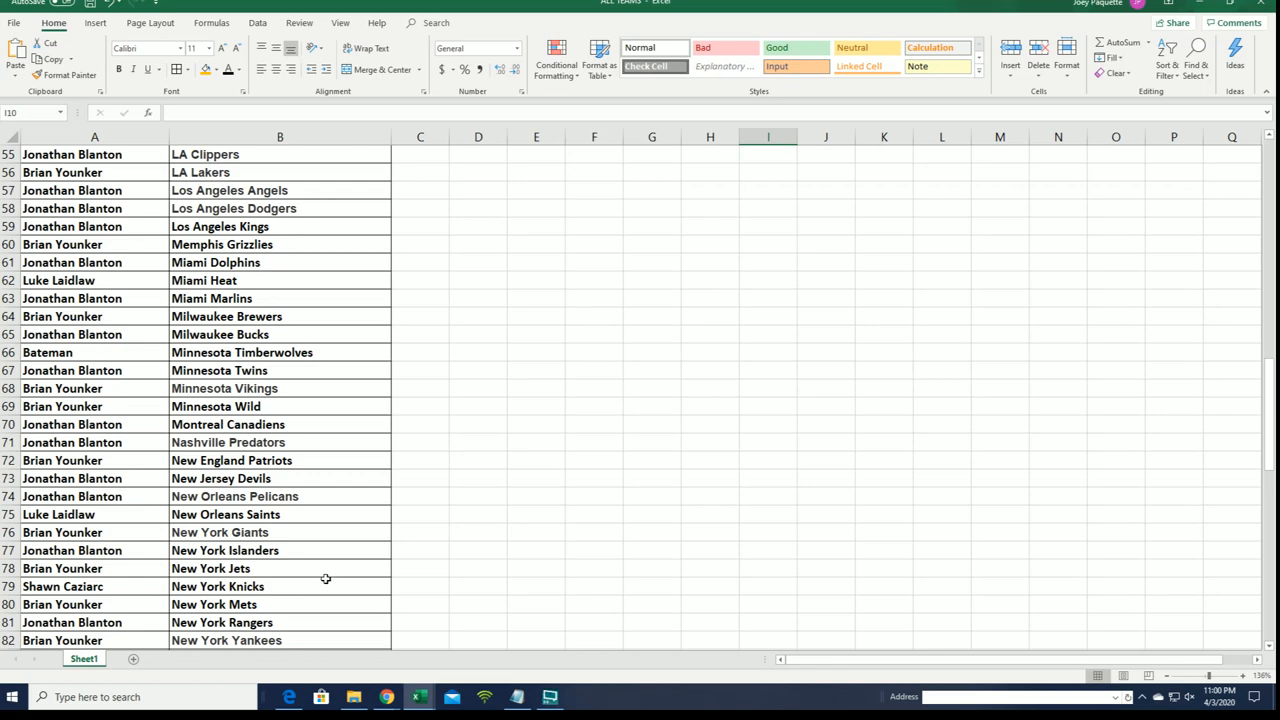
{"action": "left_click", "coordinate": [94, 604]}
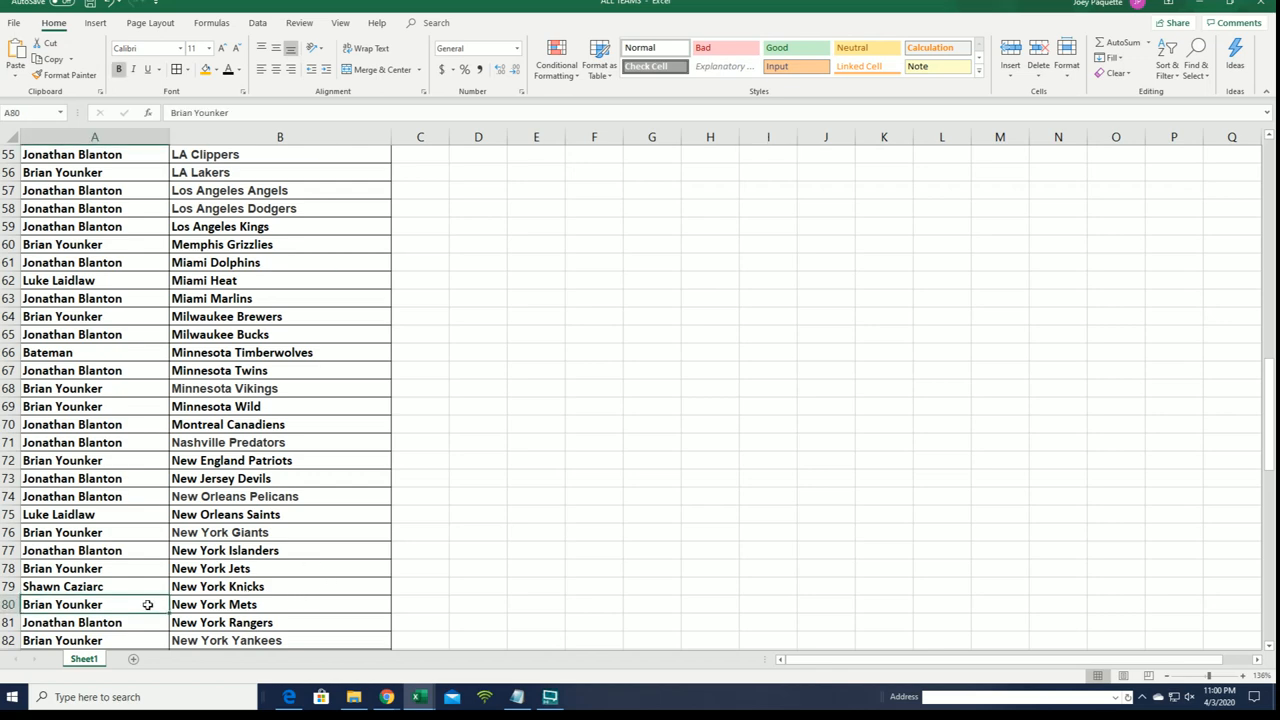
{"action": "type", "text": "jonathan Blanton"}
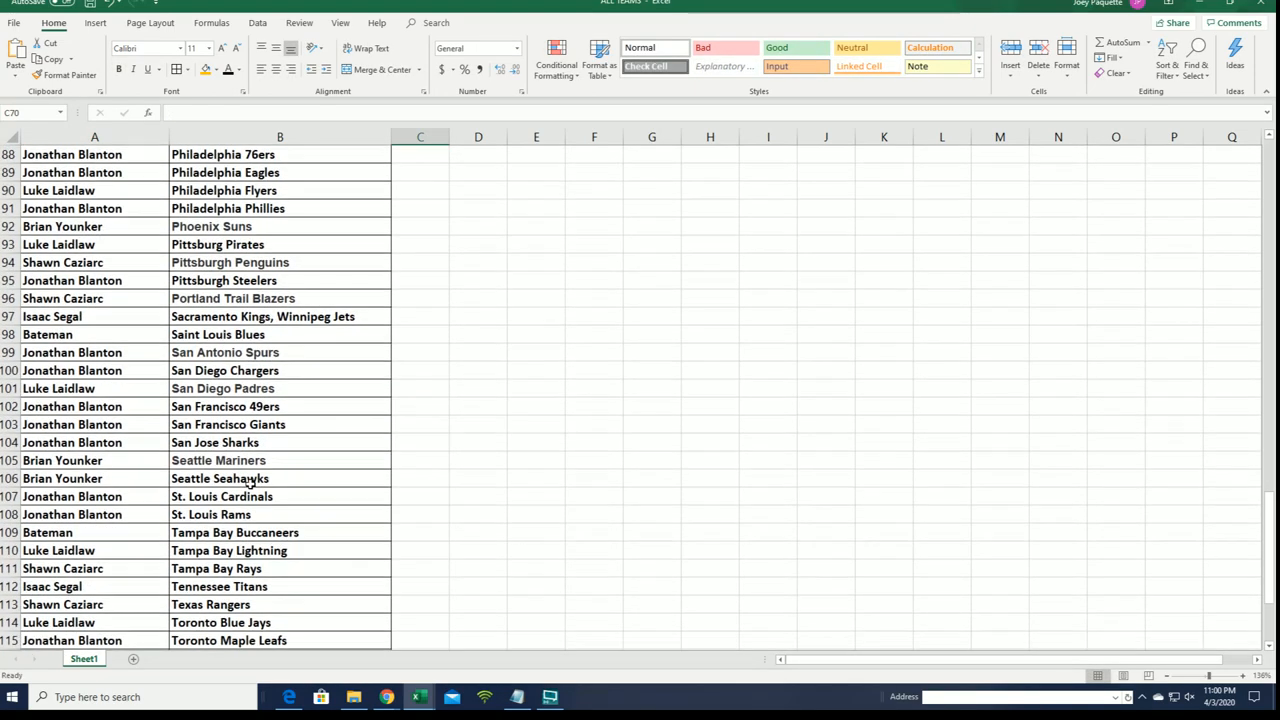
{"action": "scroll", "scroll_direction": "down", "scroll_amount": 3}
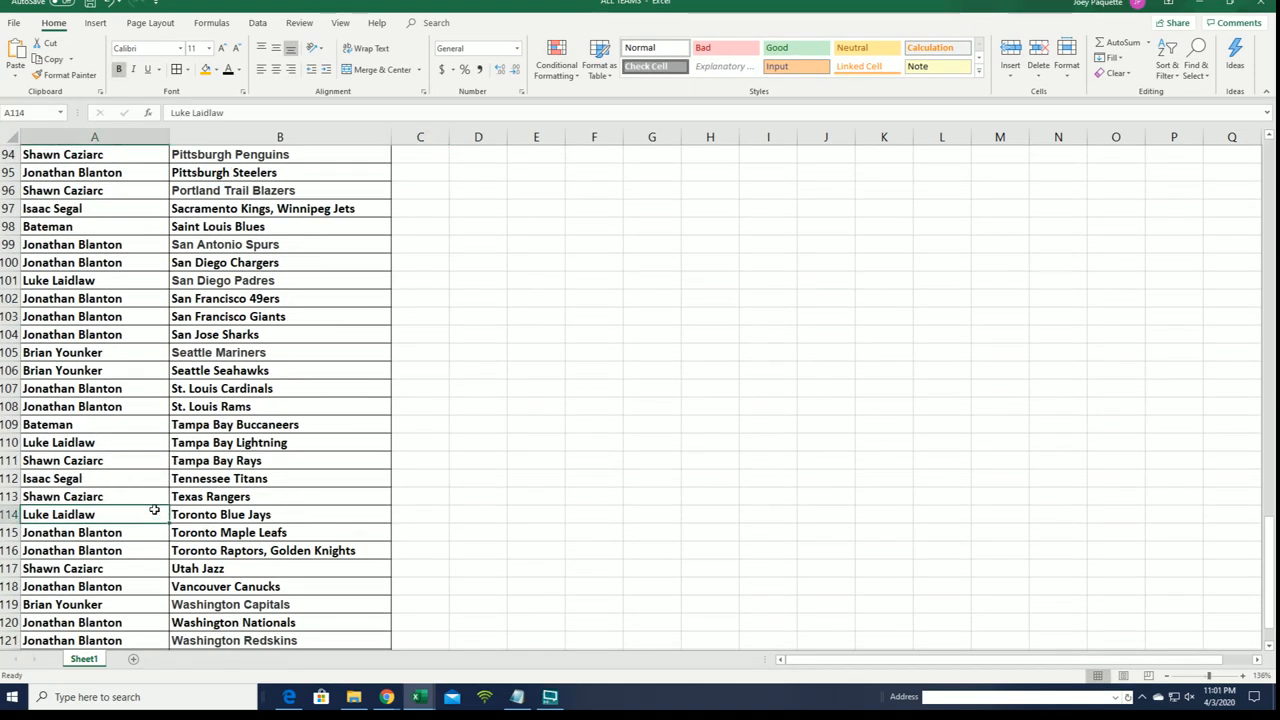
{"action": "left_click", "coordinate": [94, 532]}
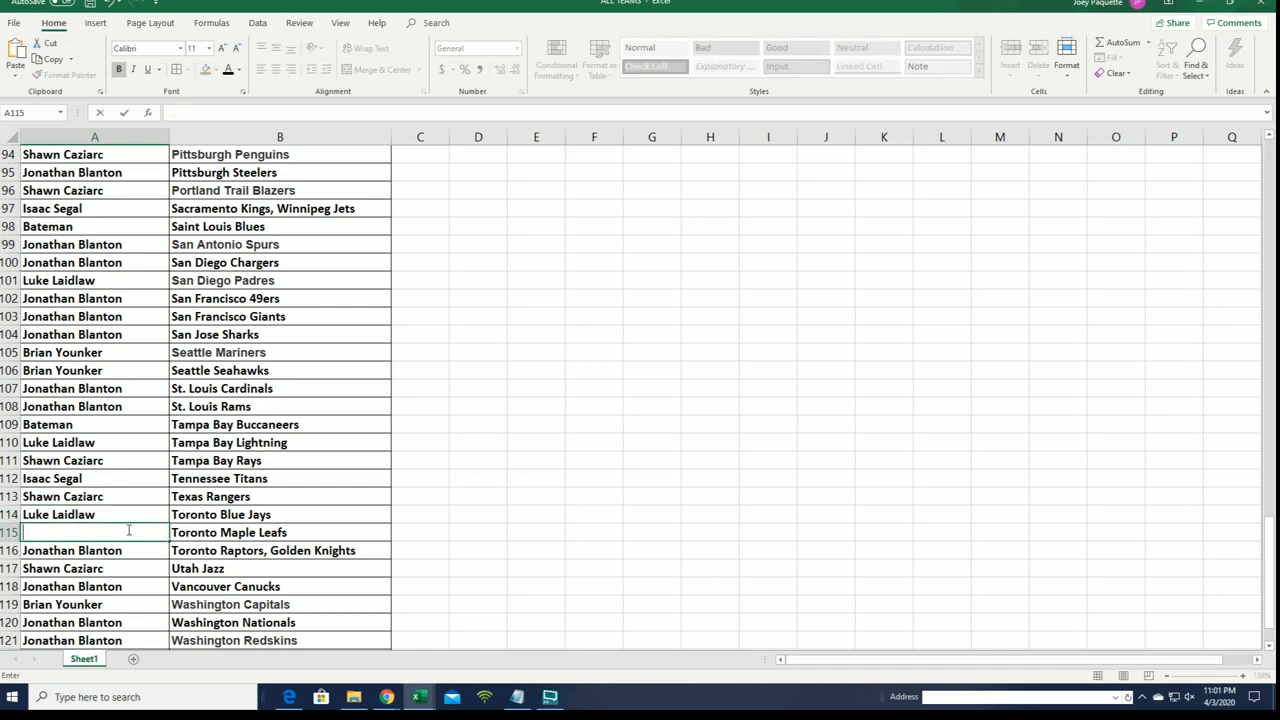
{"action": "type", "text": "brian Younker"}
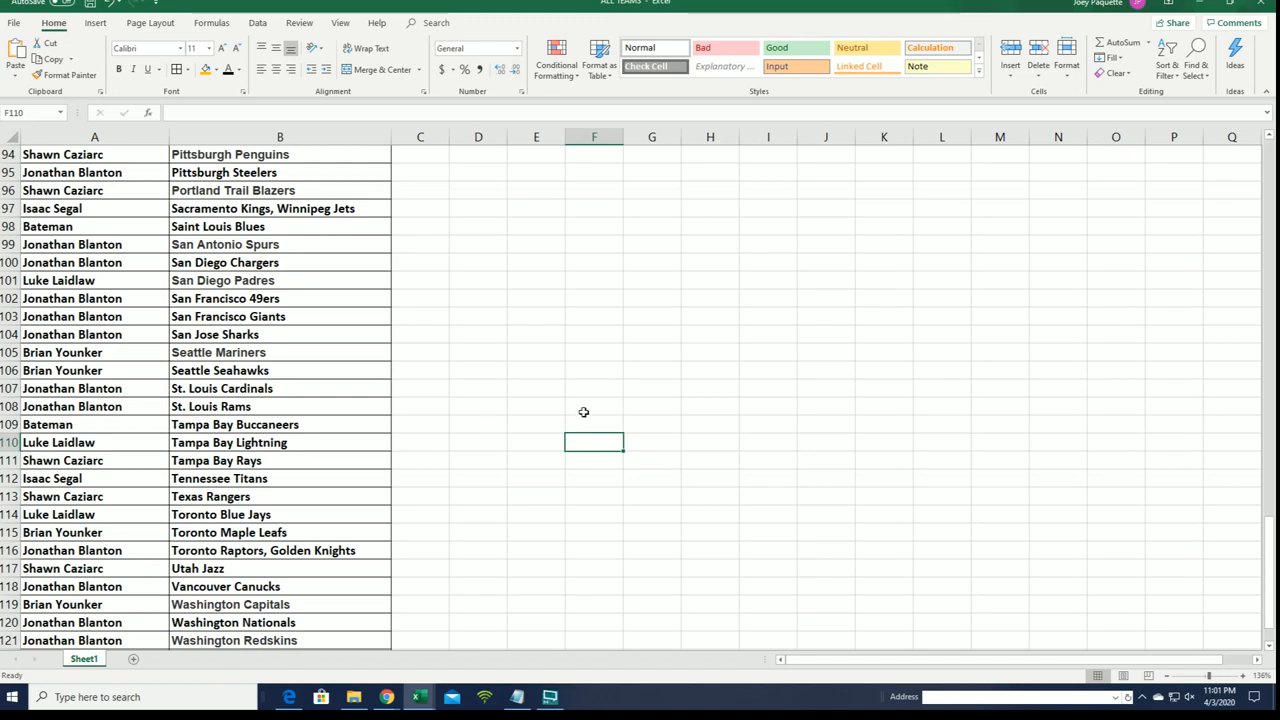
{"action": "scroll", "scroll_direction": "up", "scroll_amount": 3}
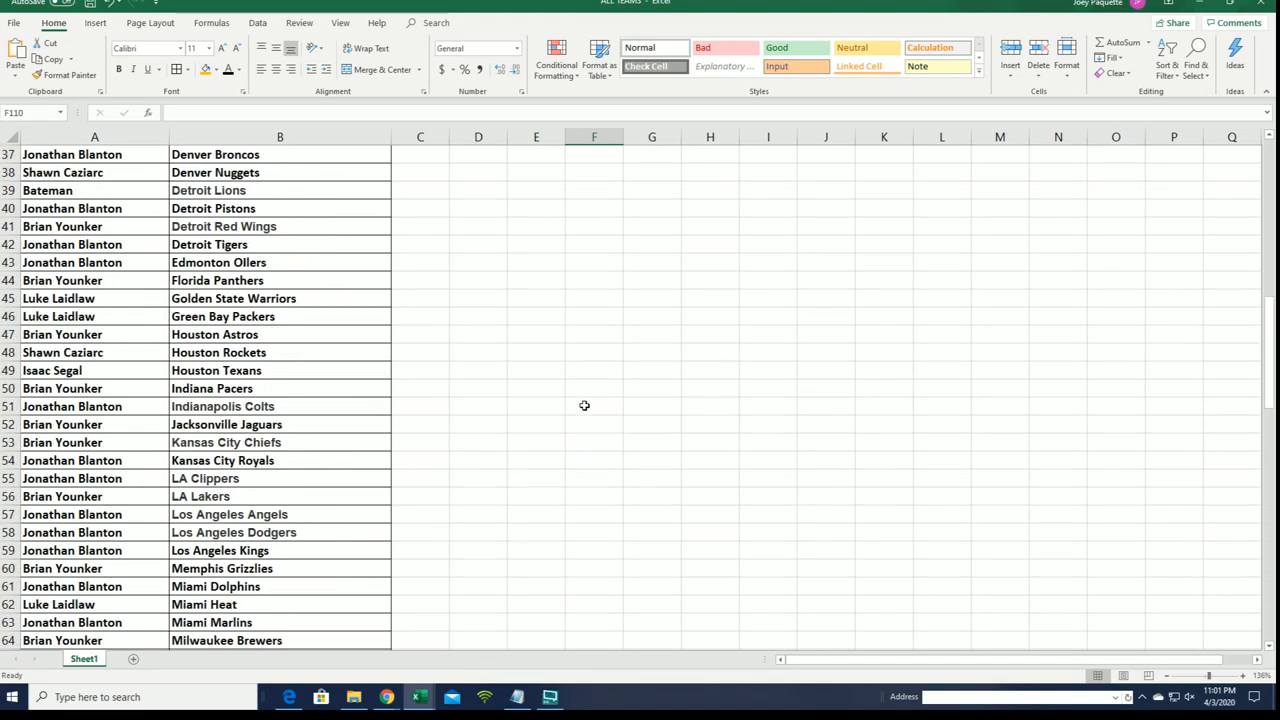
{"action": "scroll", "scroll_direction": "up", "scroll_amount": 3}
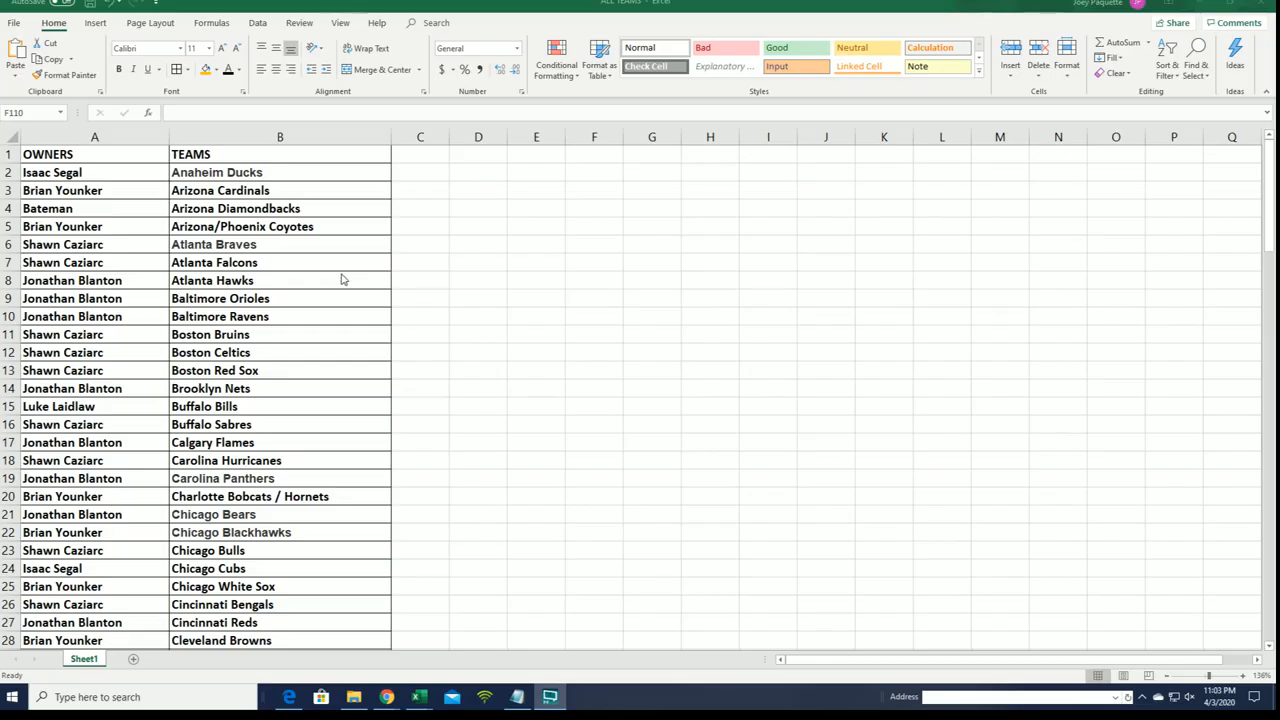
{"action": "scroll", "scroll_direction": "down", "scroll_amount": 3}
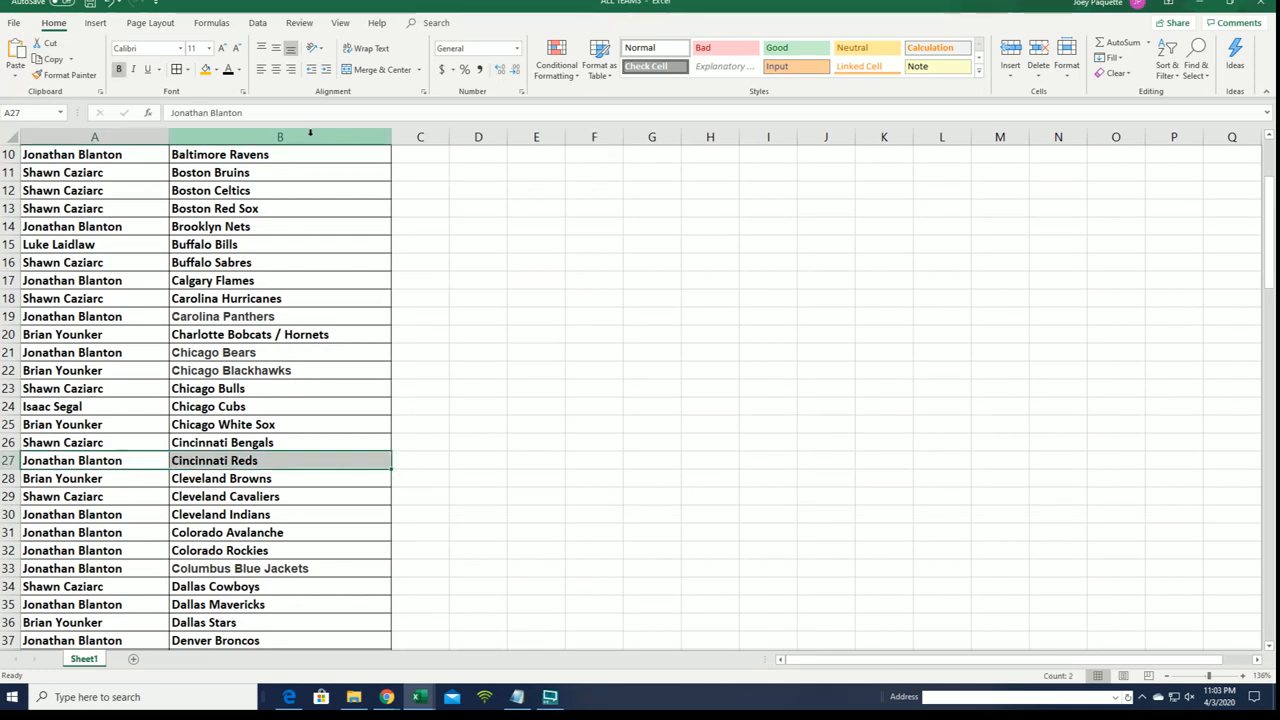
{"action": "left_click", "coordinate": [594, 262]}
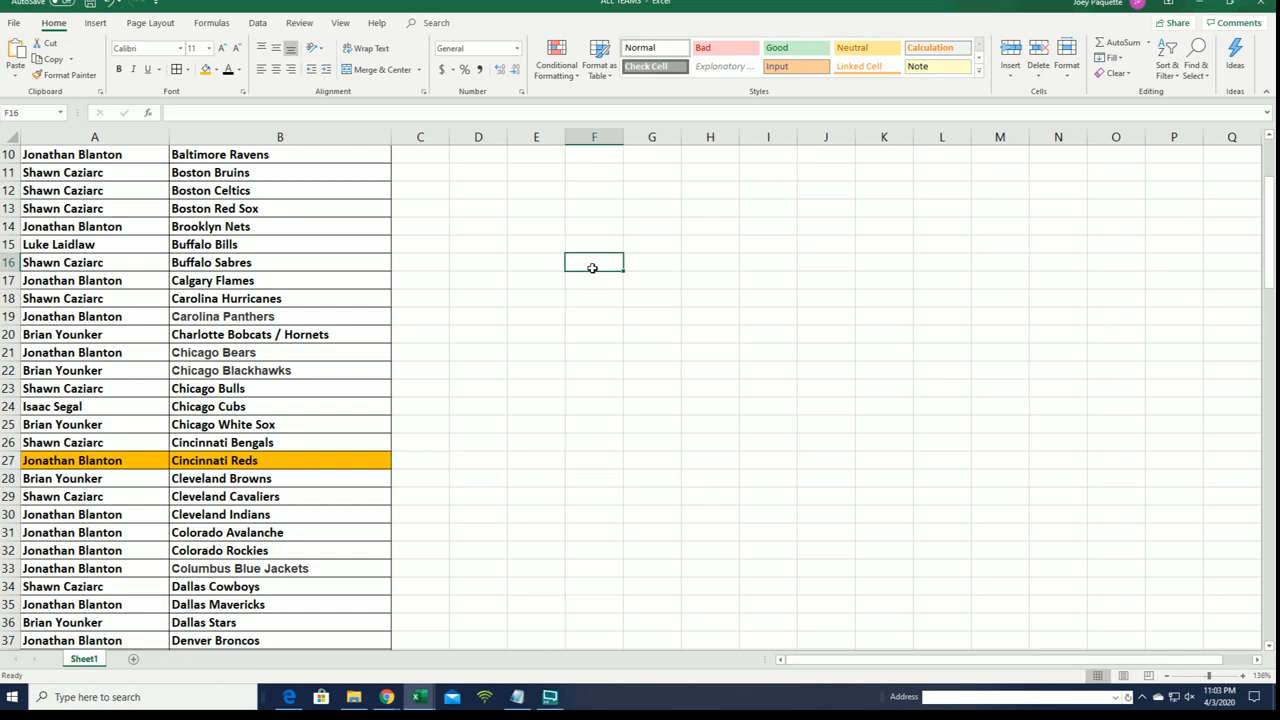
{"action": "mouse_move", "coordinate": [593, 267]}
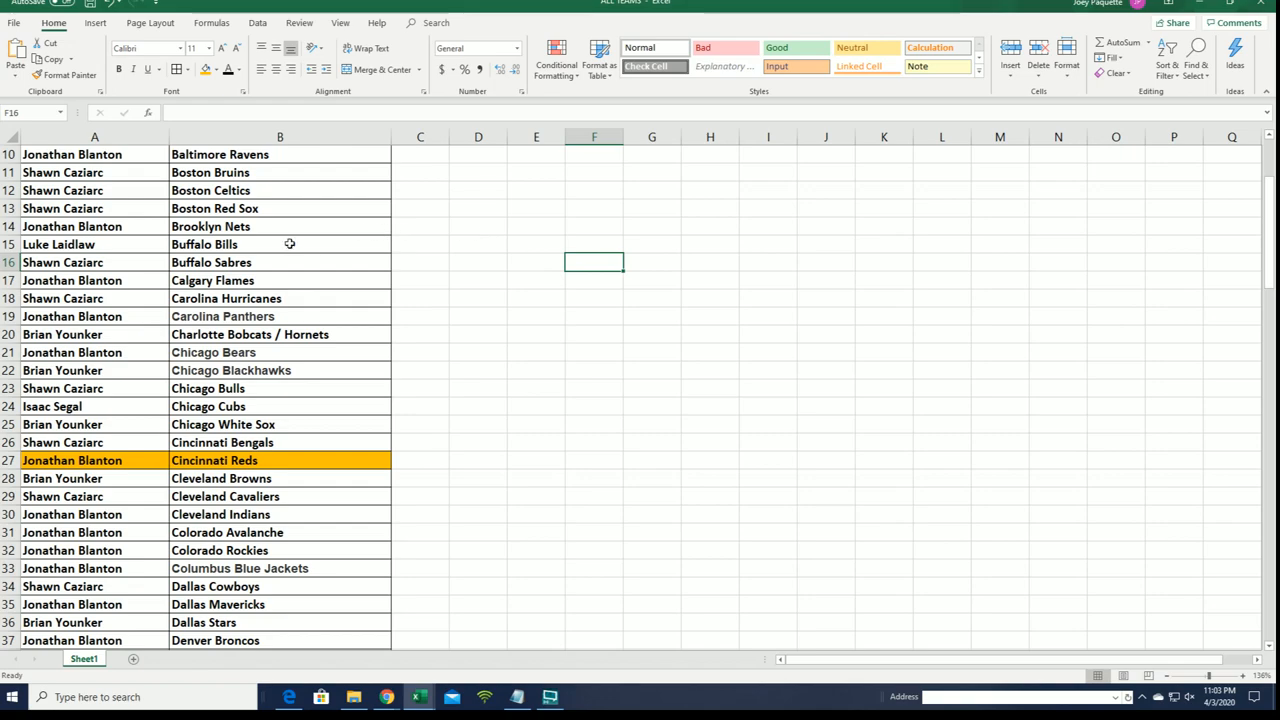
{"action": "scroll", "scroll_direction": "down", "scroll_amount": 3}
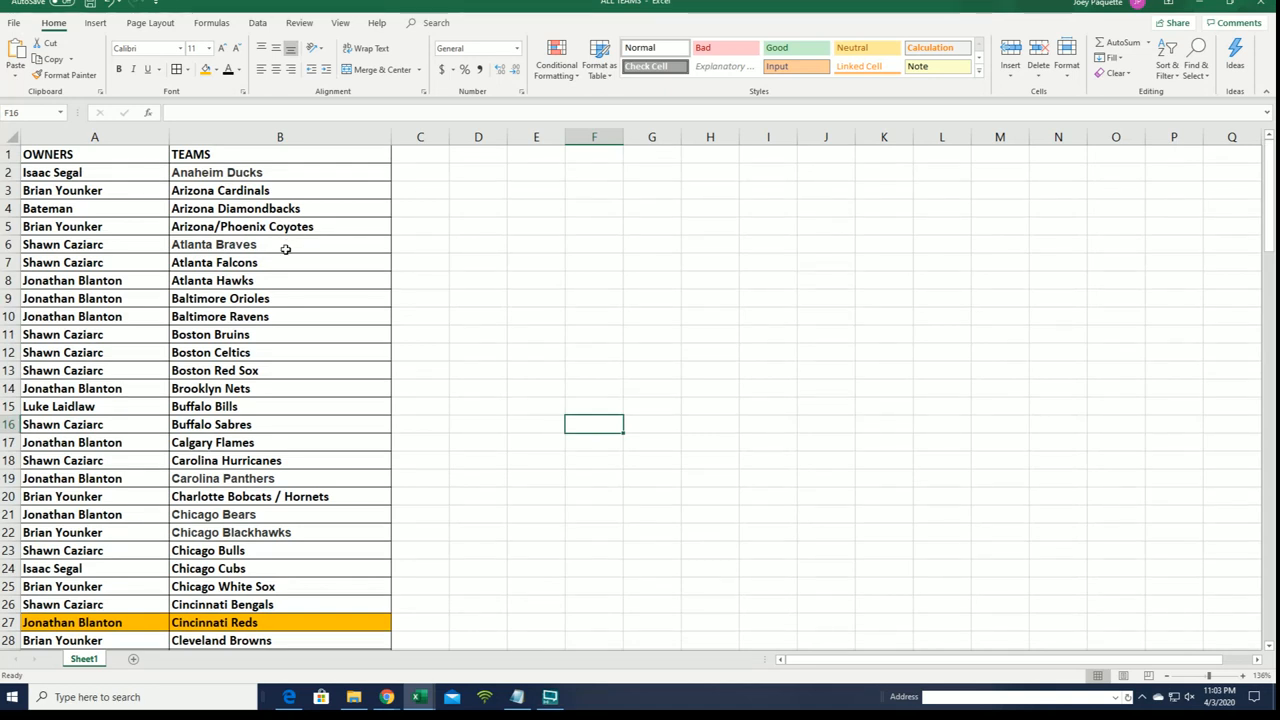
{"action": "mouse_move", "coordinate": [285, 249]}
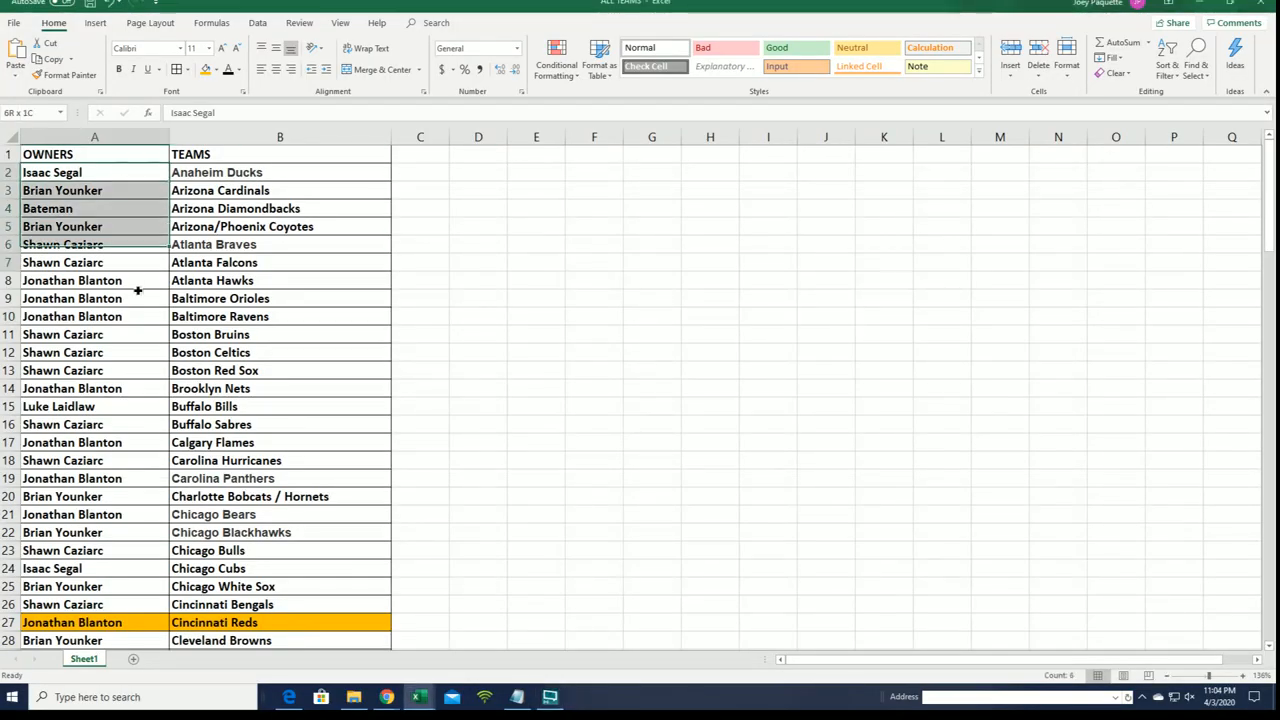
Scroll down column A to reach the bottom of the owner list
{"action": "scroll", "scroll_direction": "down", "scroll_amount": 3}
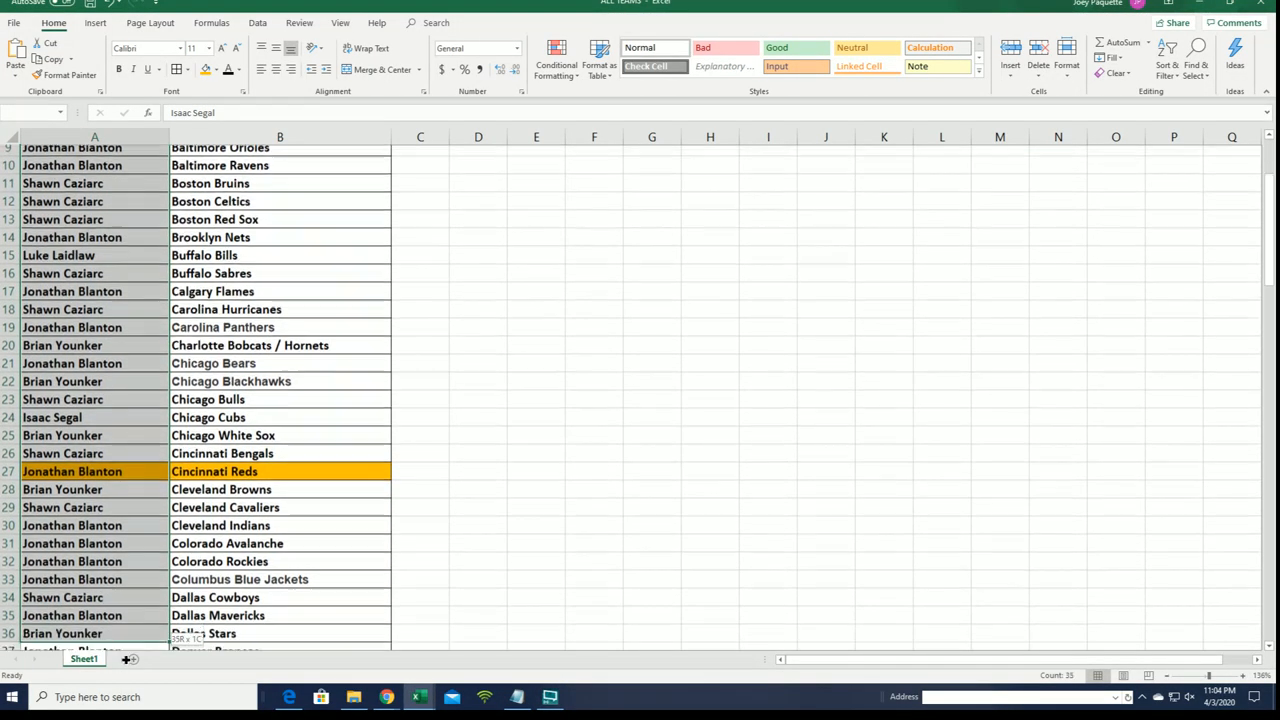
{"action": "scroll", "scroll_direction": "down", "scroll_amount": 3}
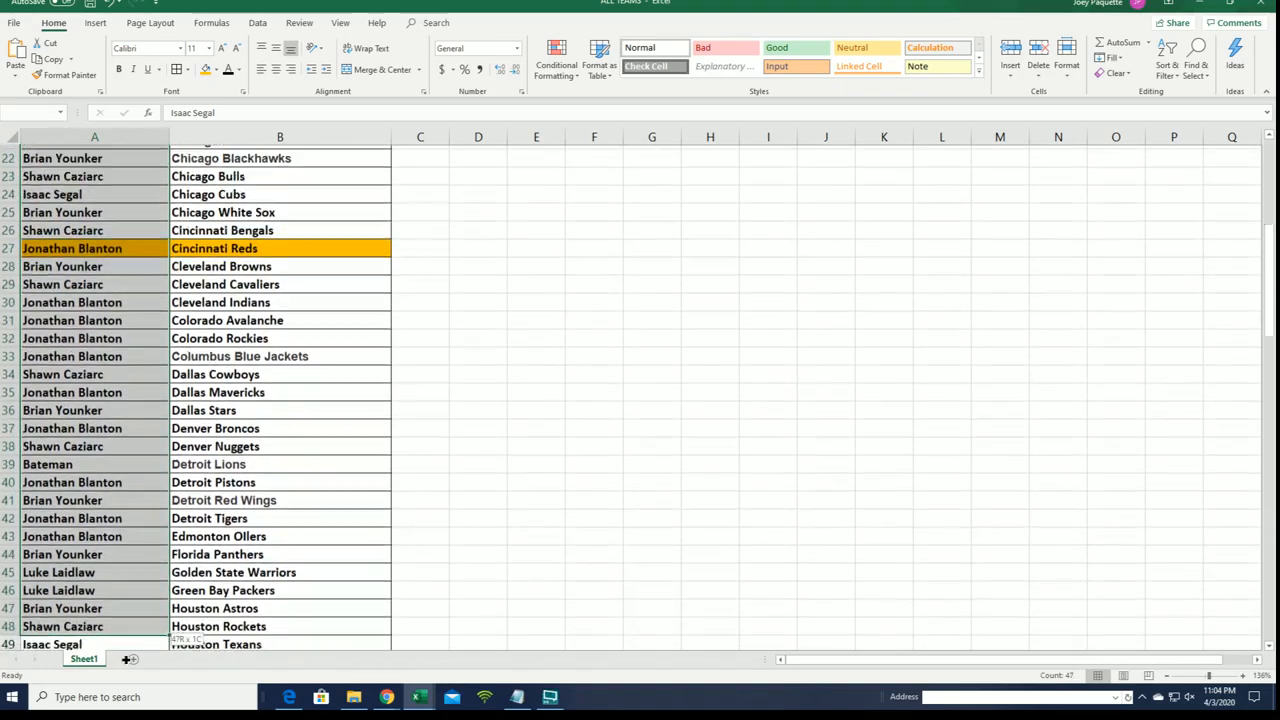
{"action": "scroll", "scroll_direction": "down", "scroll_amount": 3}
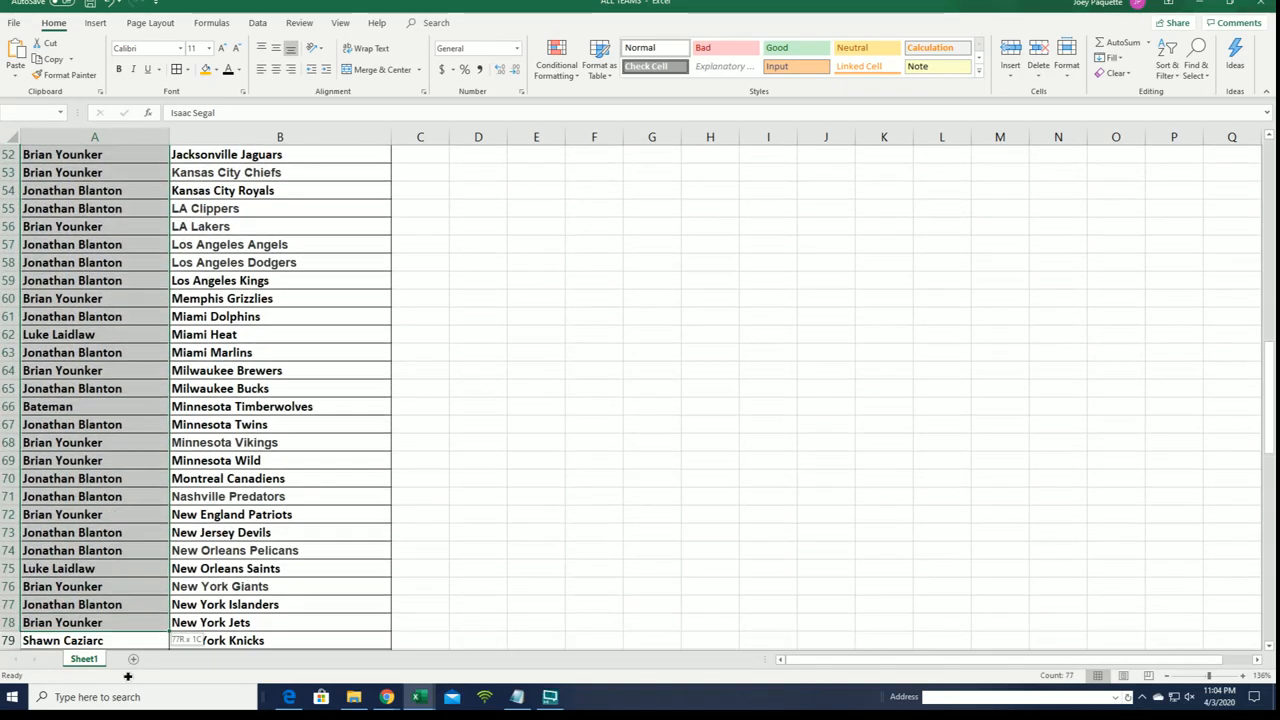
{"action": "scroll", "scroll_direction": "down", "scroll_amount": 3}
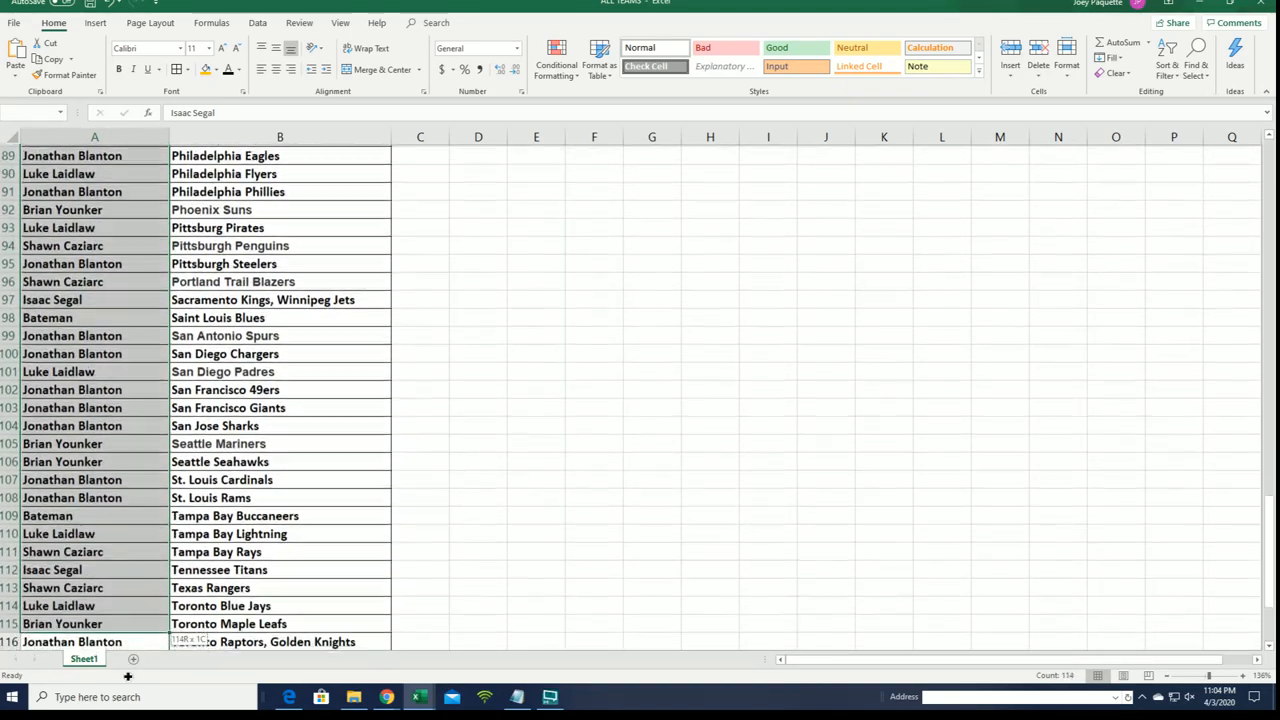
{"action": "scroll", "scroll_direction": "down", "scroll_amount": 3}
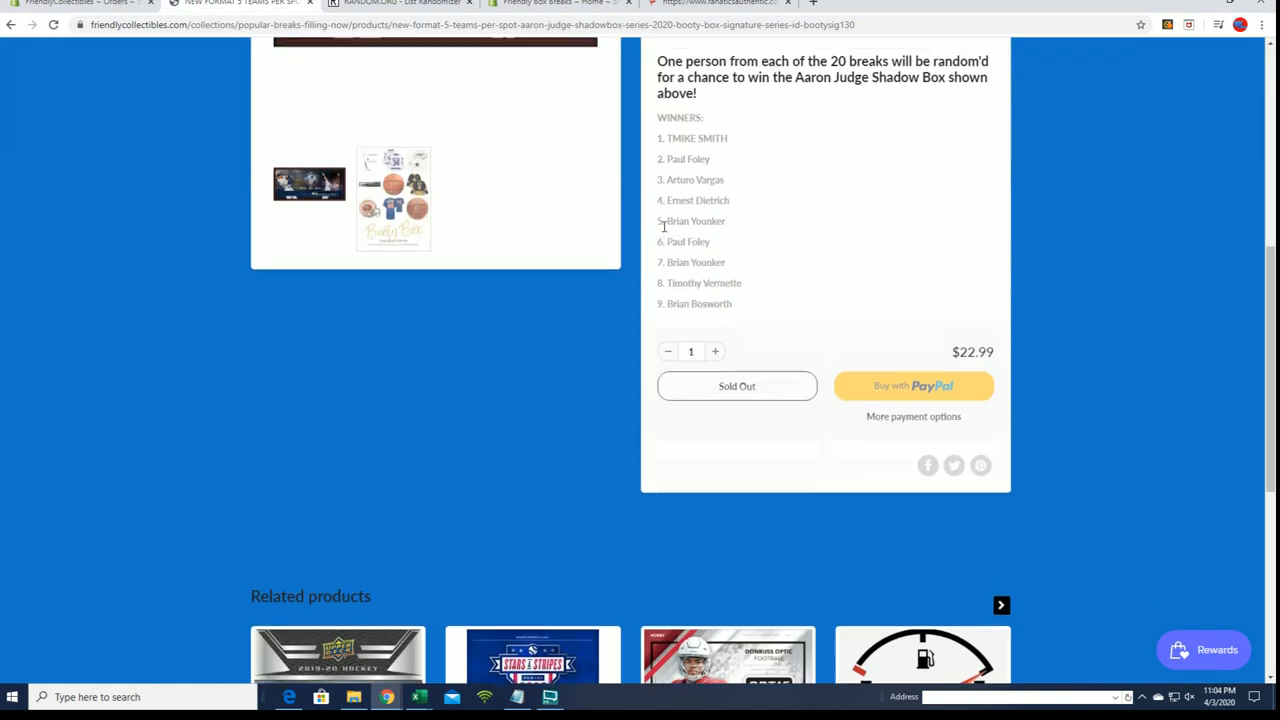
Review the nine-name shadow box winners list, then switch to RANDOM.ORG's List Randomizer
{"action": "scroll", "scroll_direction": "up", "scroll_amount": 3}
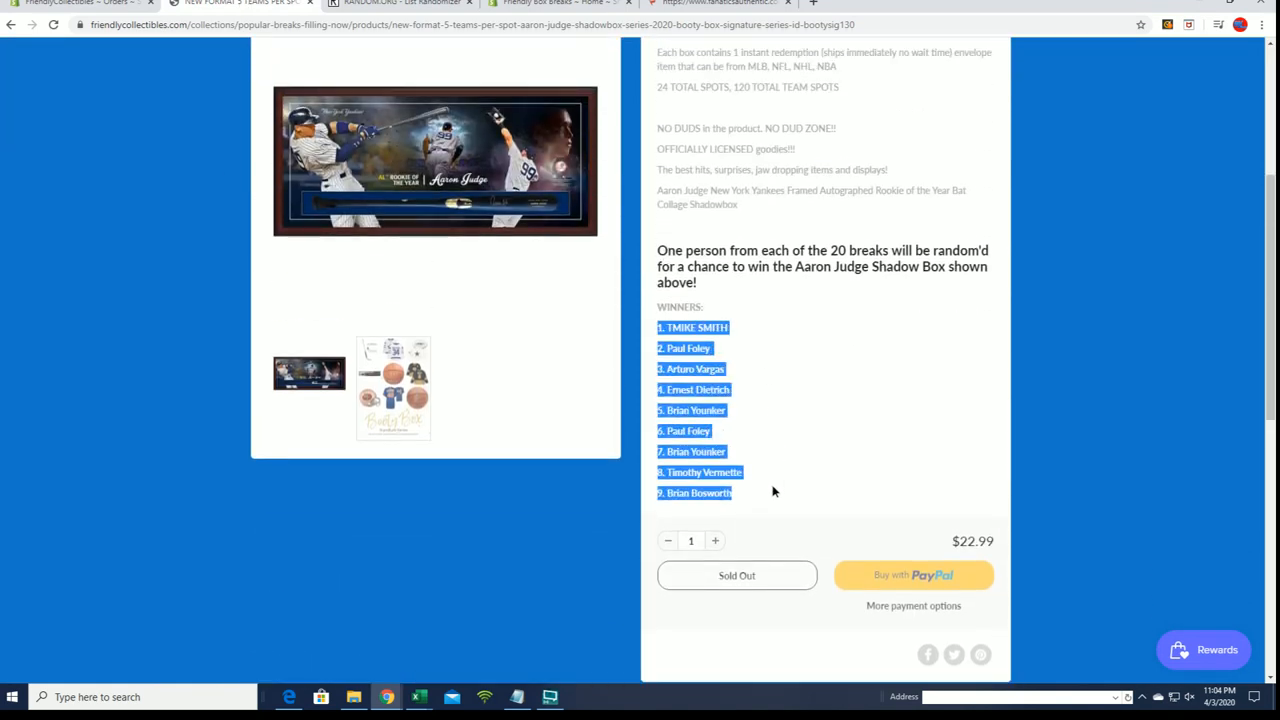
{"action": "left_click", "coordinate": [772, 491]}
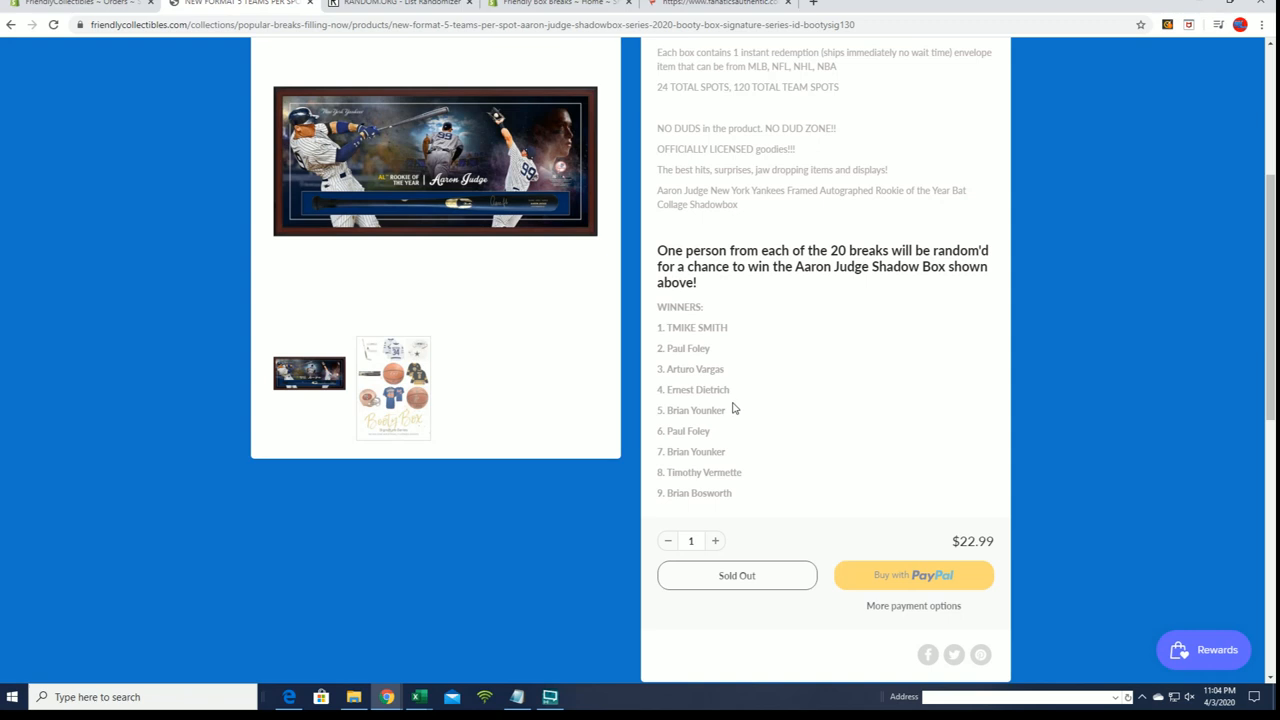
{"action": "mouse_move", "coordinate": [735, 458]}
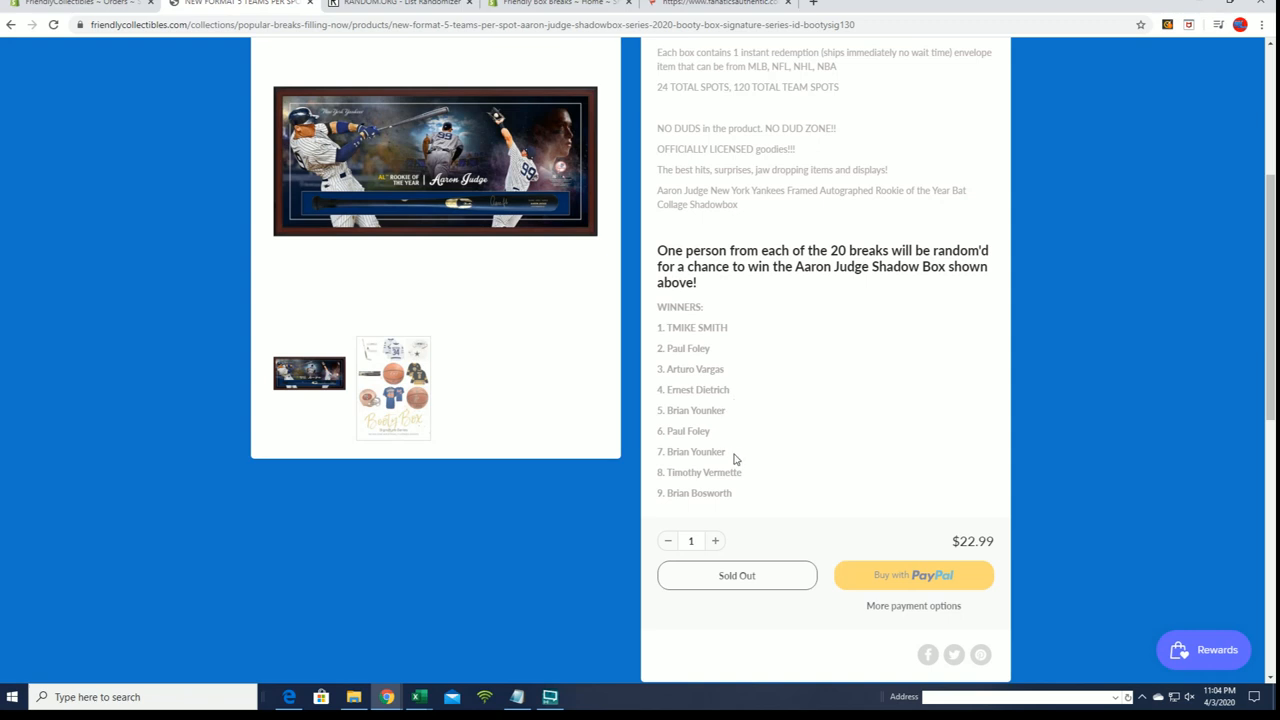
{"action": "mouse_move", "coordinate": [750, 497]}
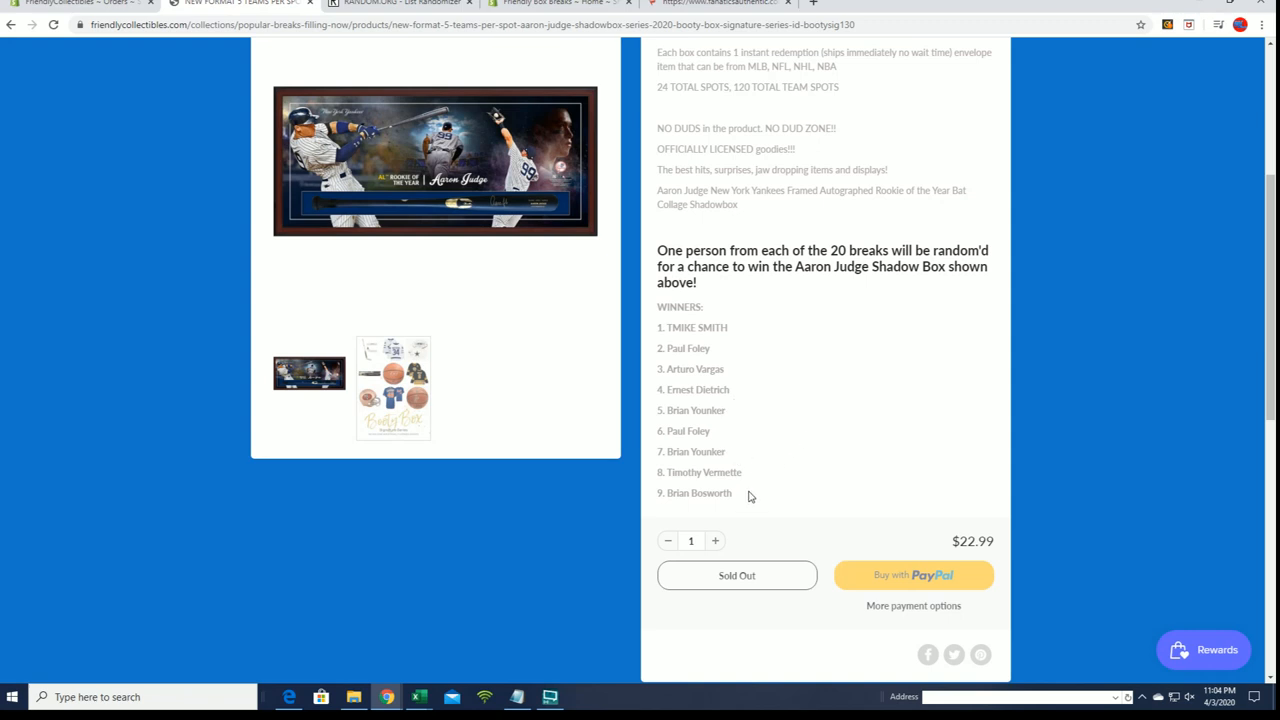
{"action": "mouse_move", "coordinate": [768, 422]}
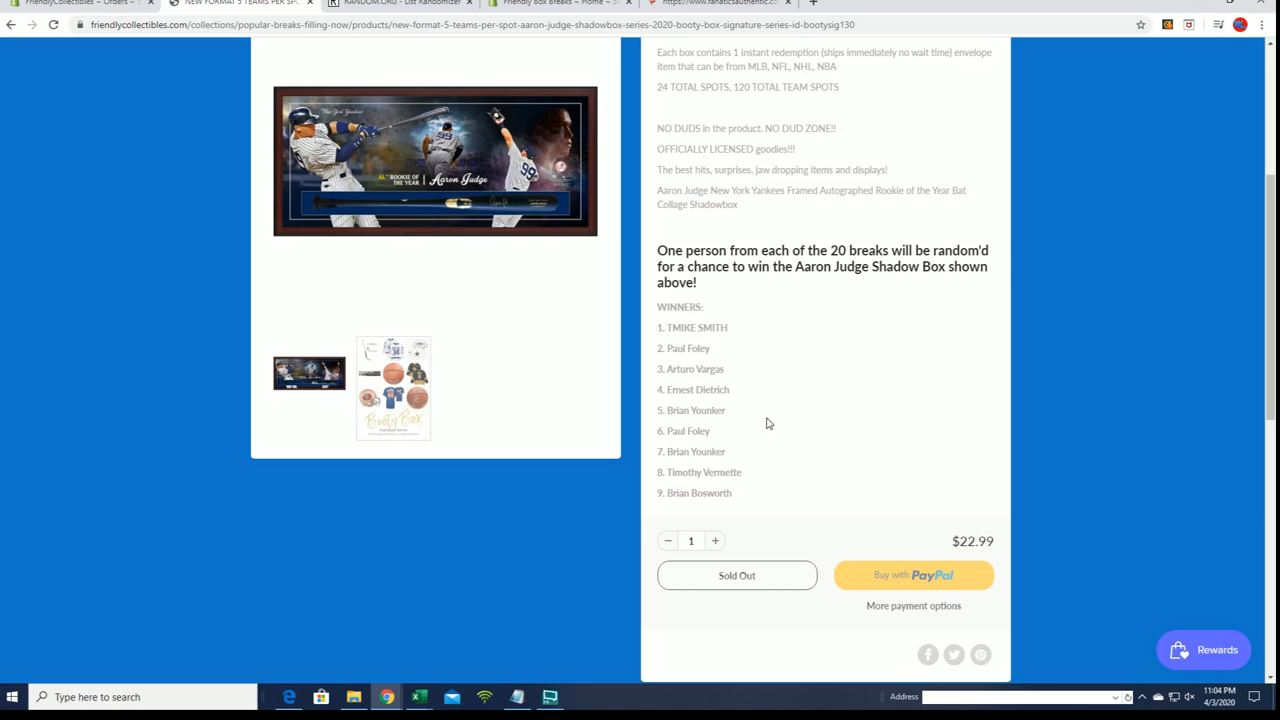
{"action": "left_click", "coordinate": [400, 3]}
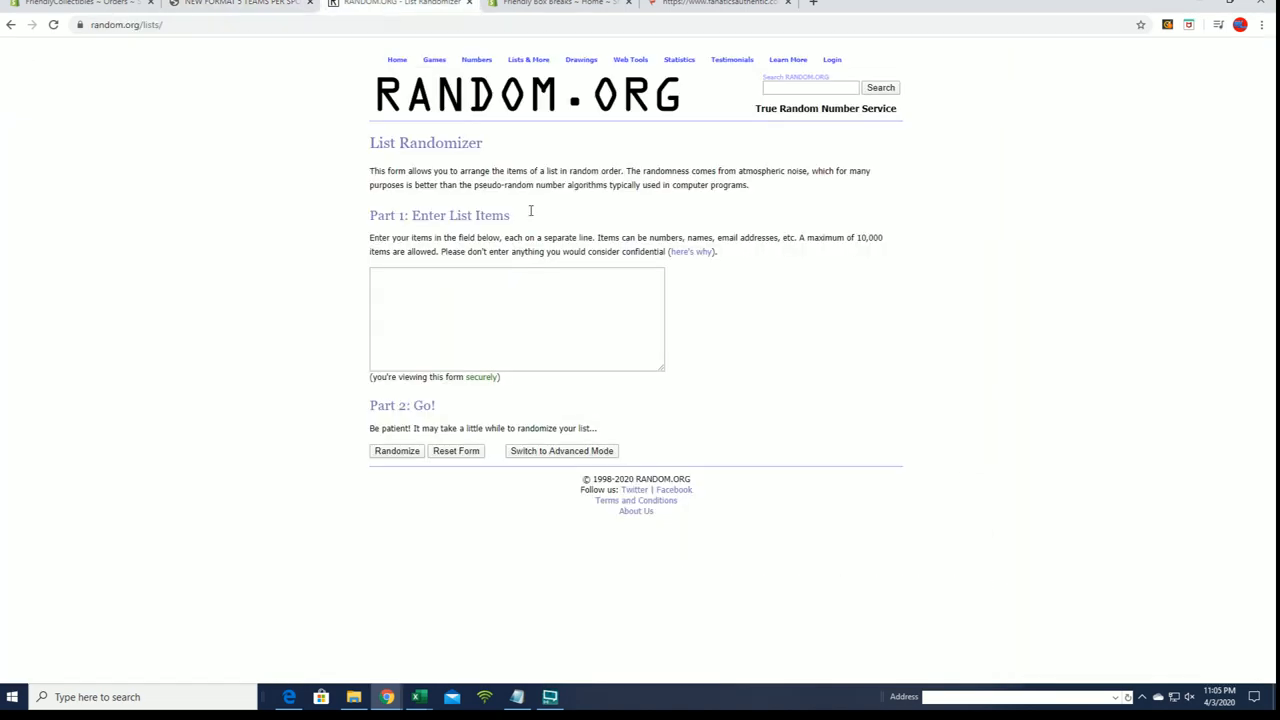
Paste the 120-owner list into RANDOM.ORG and shuffle it five times
{"action": "type", "text": "Shawn Caziarc"}
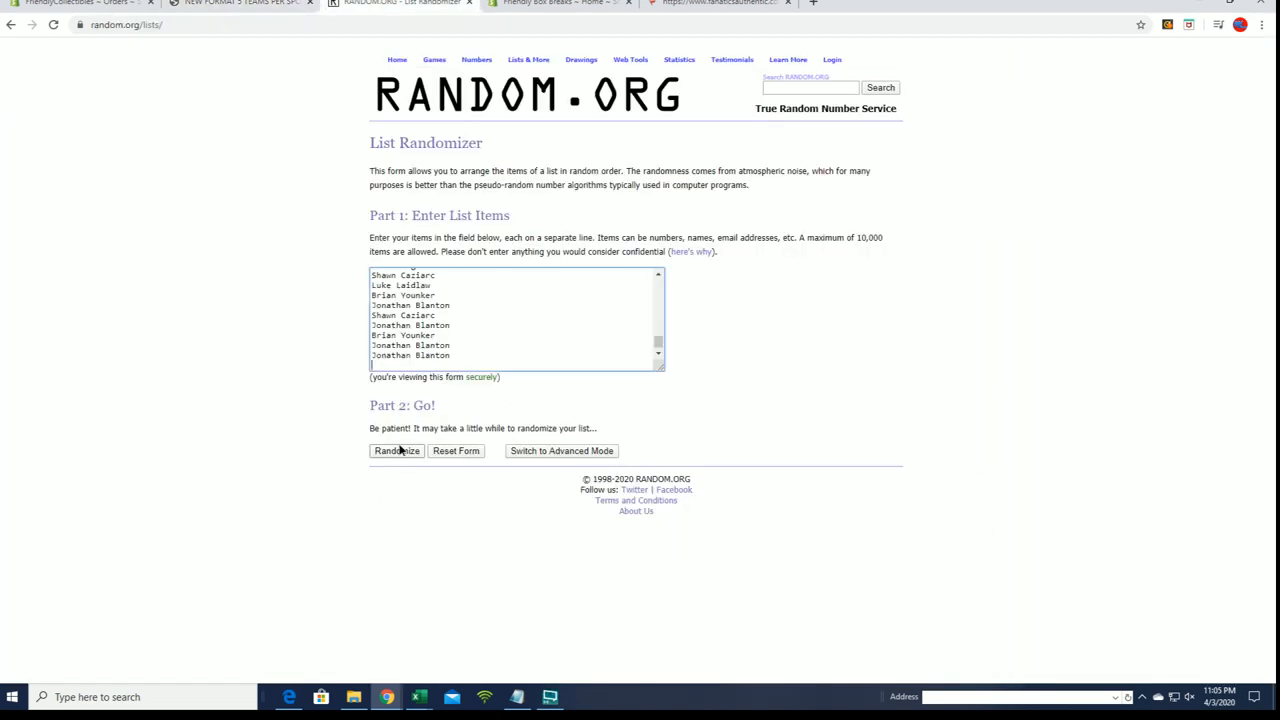
{"action": "left_click", "coordinate": [396, 450]}
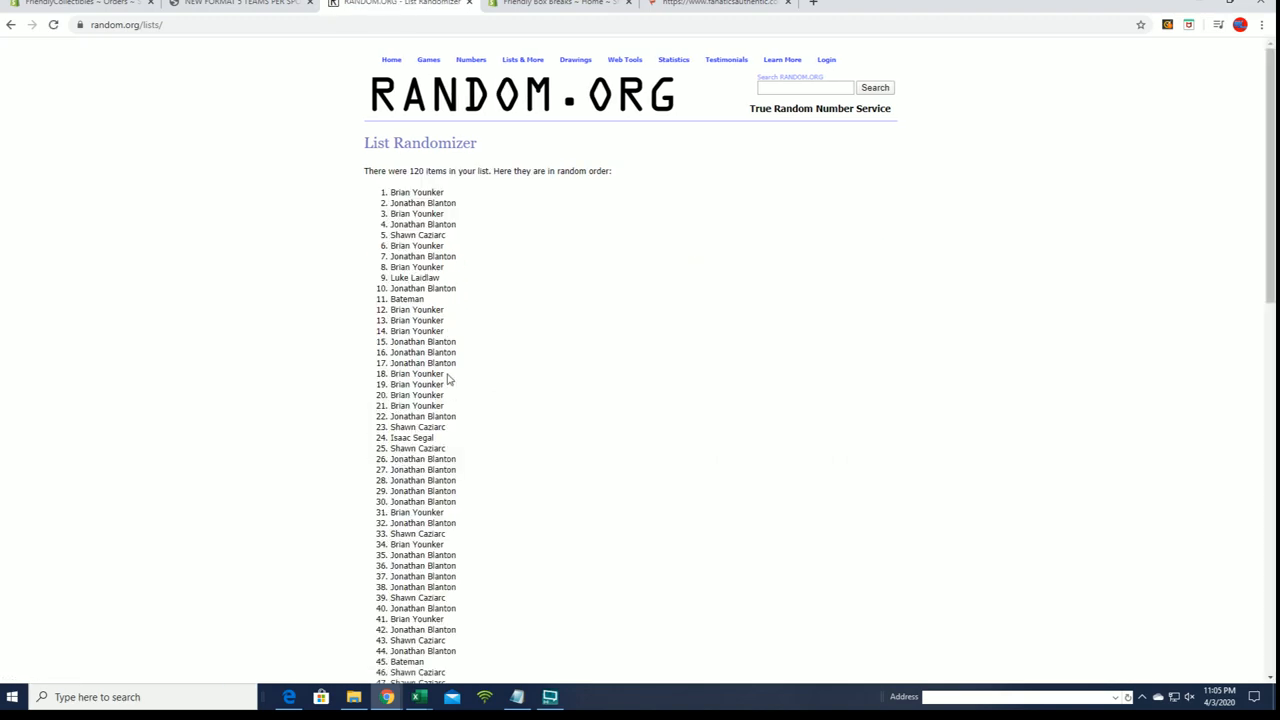
{"action": "scroll", "scroll_direction": "down", "scroll_amount": 3}
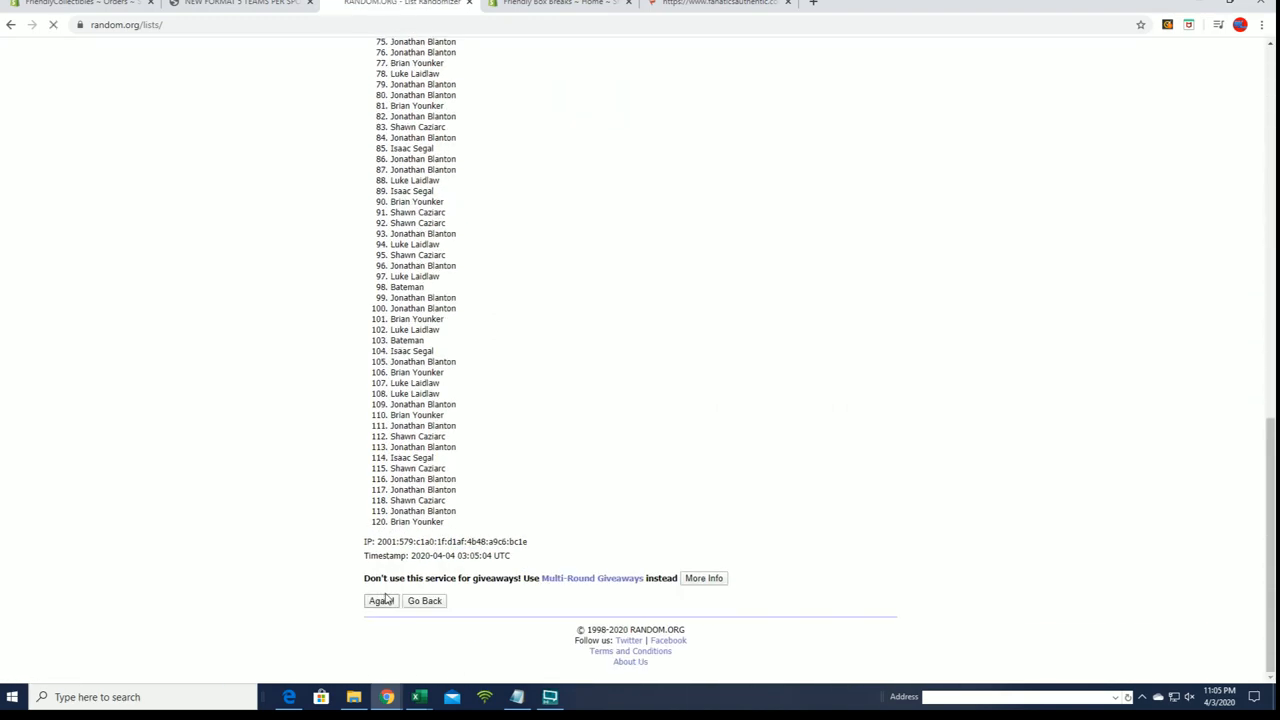
{"action": "left_click", "coordinate": [380, 600]}
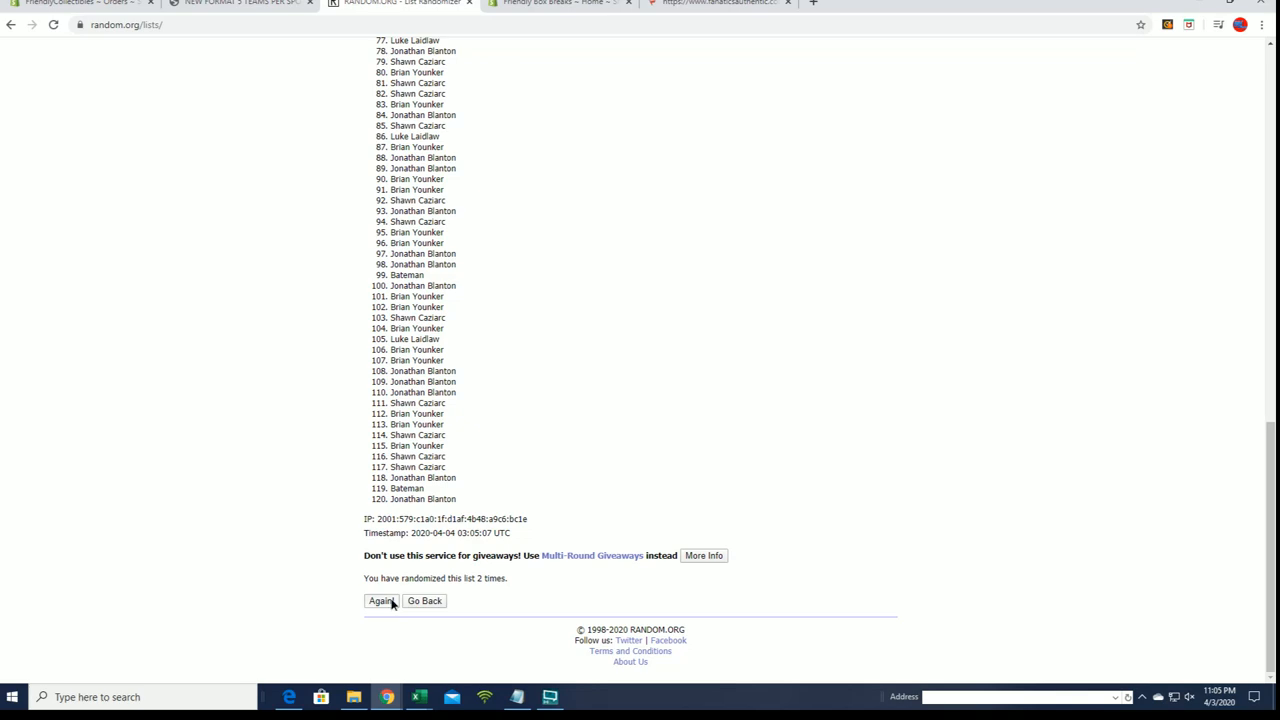
{"action": "left_click", "coordinate": [381, 600]}
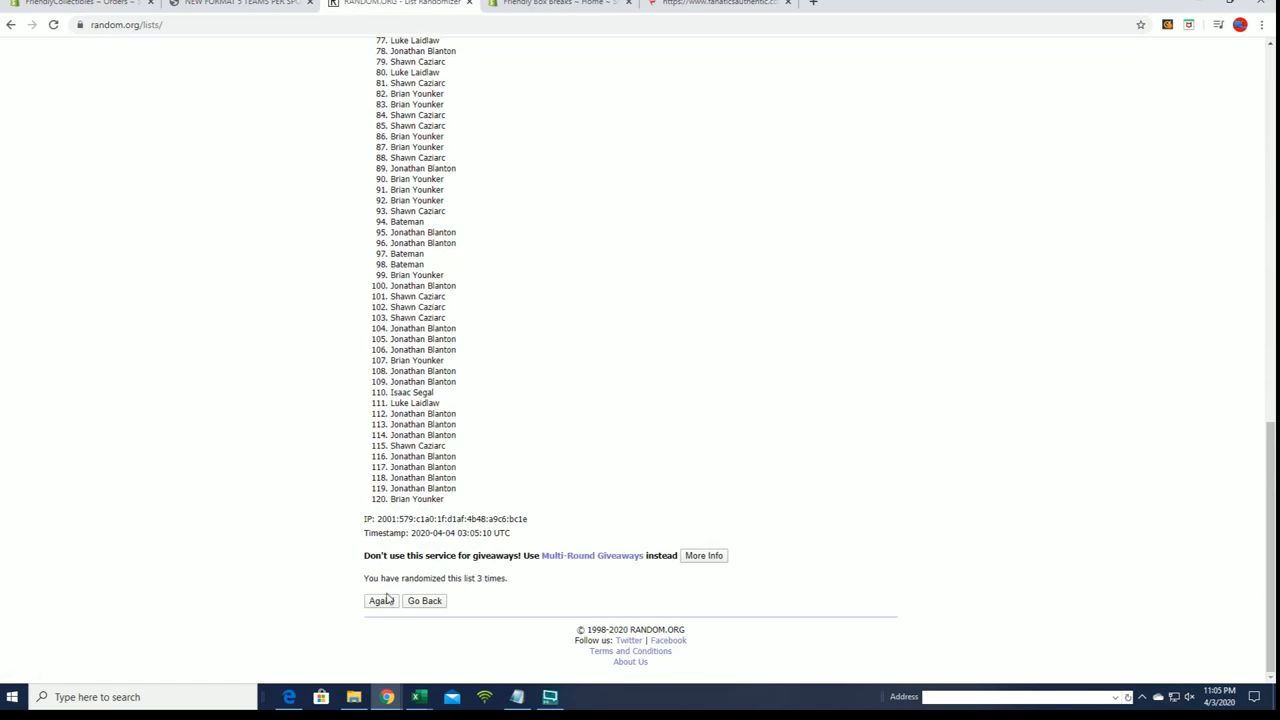
{"action": "left_click", "coordinate": [381, 600]}
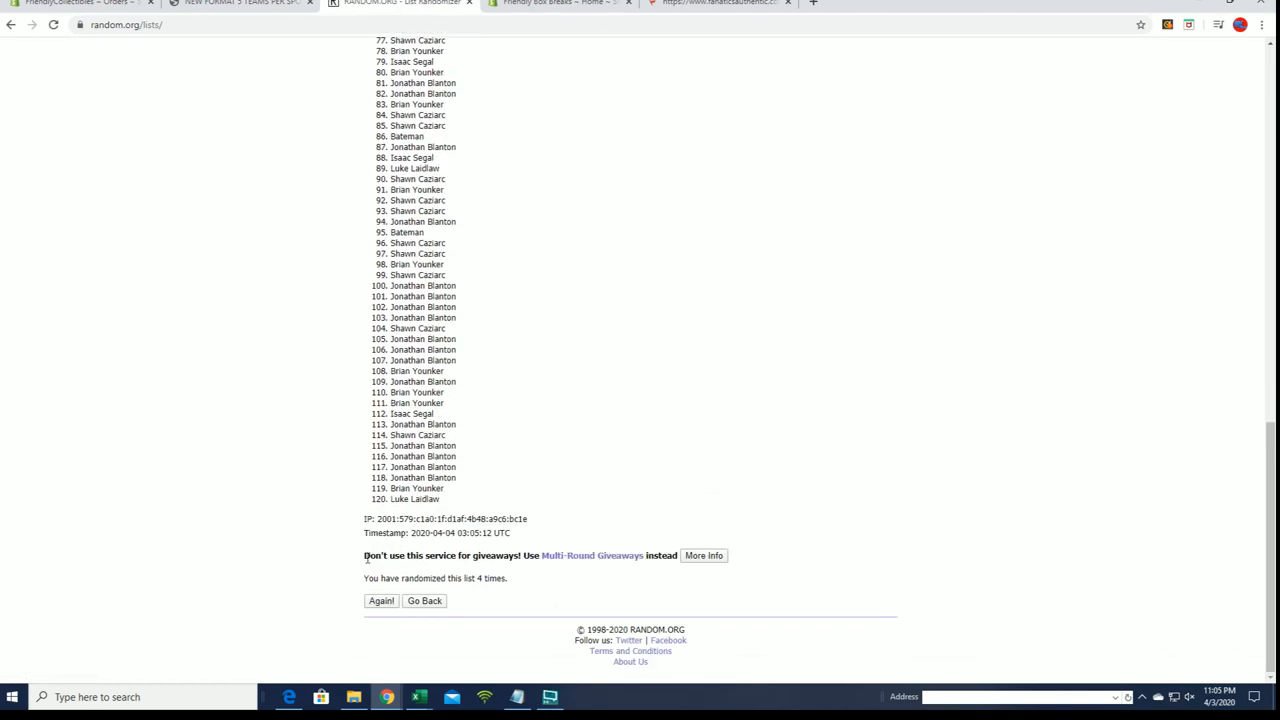
{"action": "left_click", "coordinate": [381, 600]}
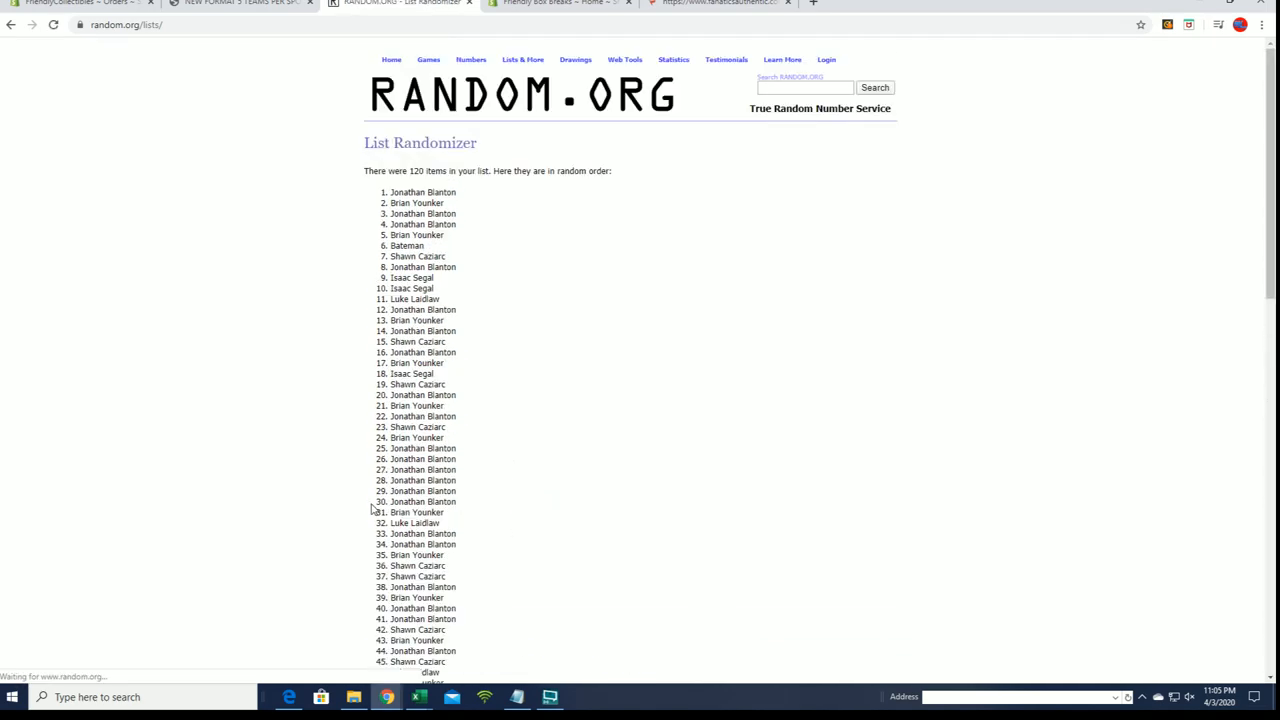
{"action": "scroll", "scroll_direction": "down", "scroll_amount": 3}
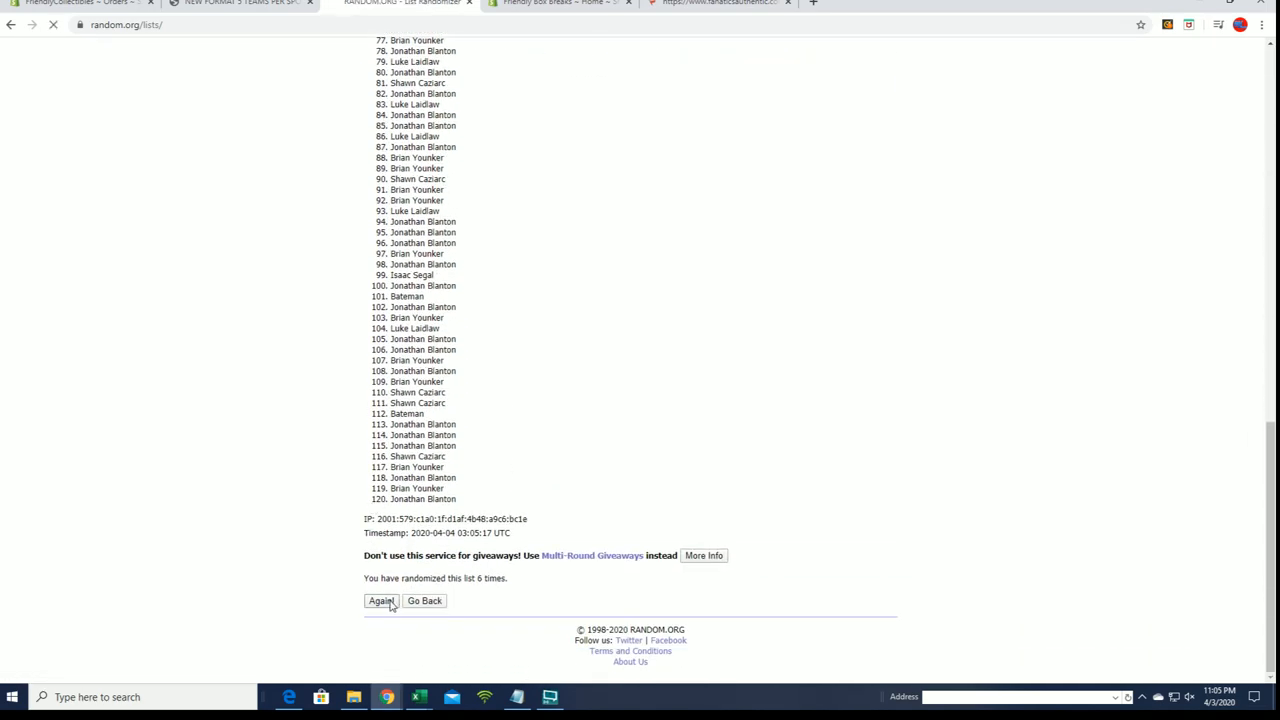
{"action": "left_click", "coordinate": [380, 601]}
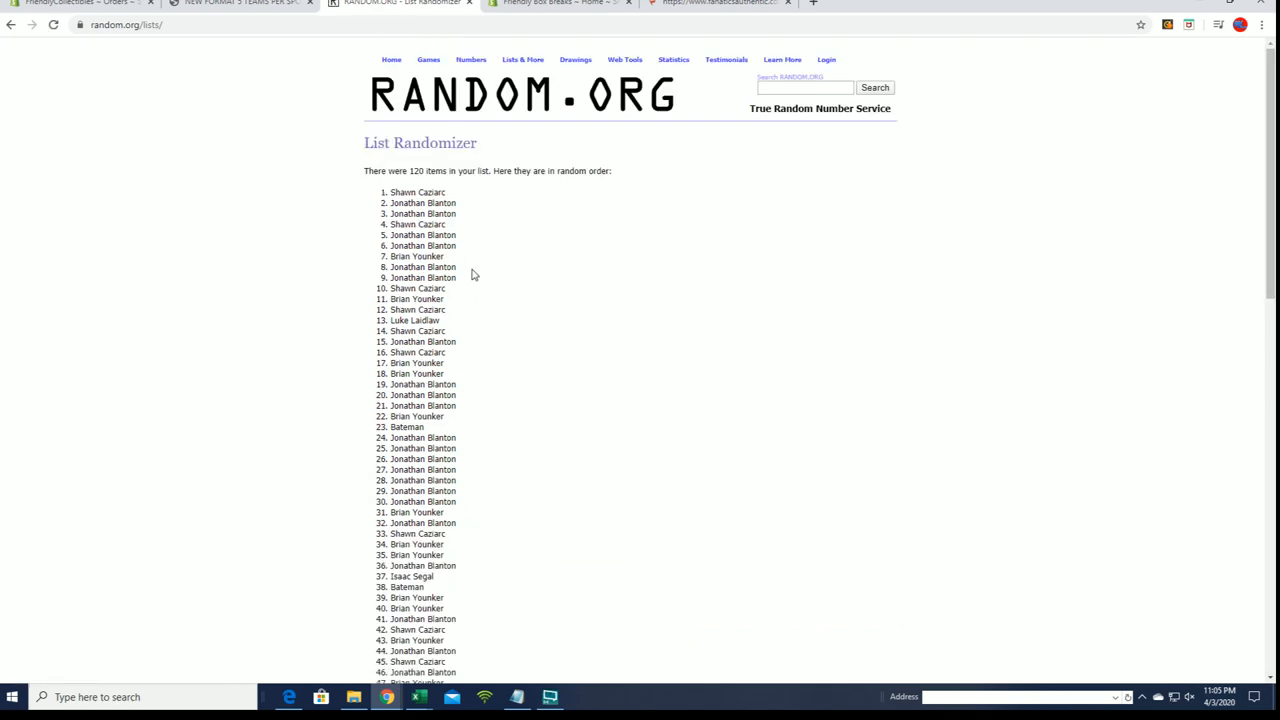
{"action": "double_click", "coordinate": [430, 192]}
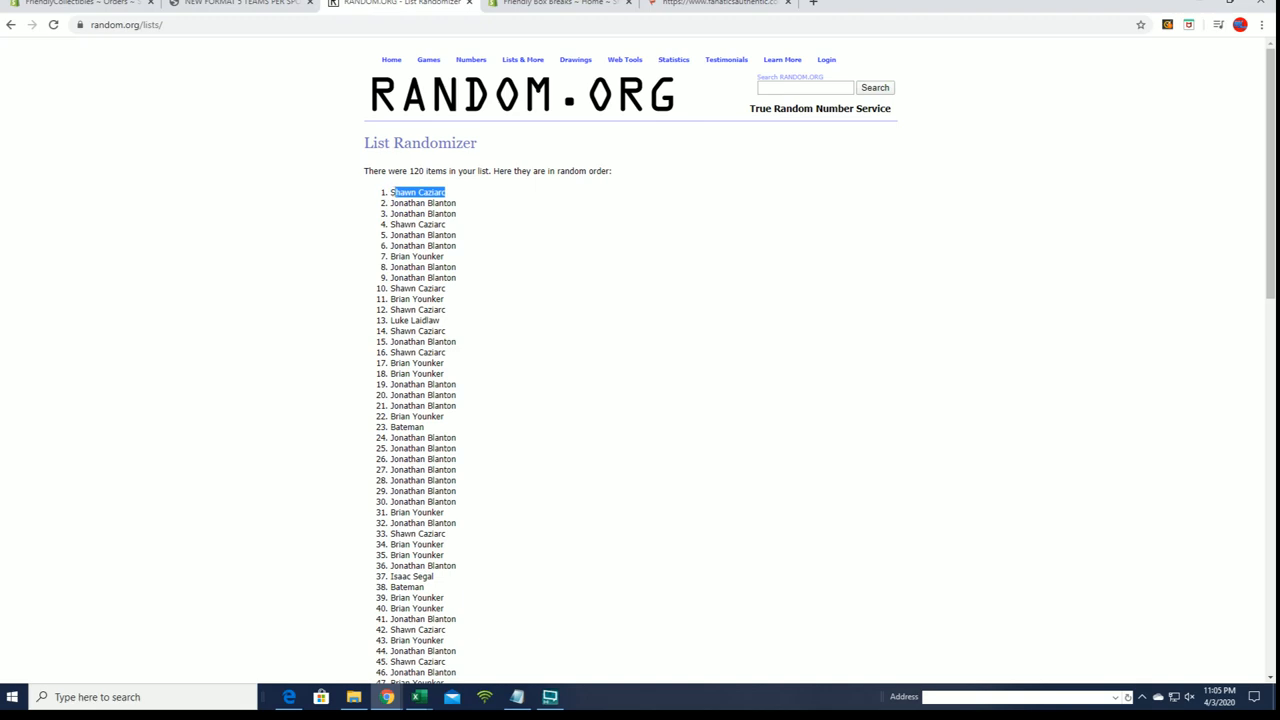
{"action": "mouse_move", "coordinate": [470, 220]}
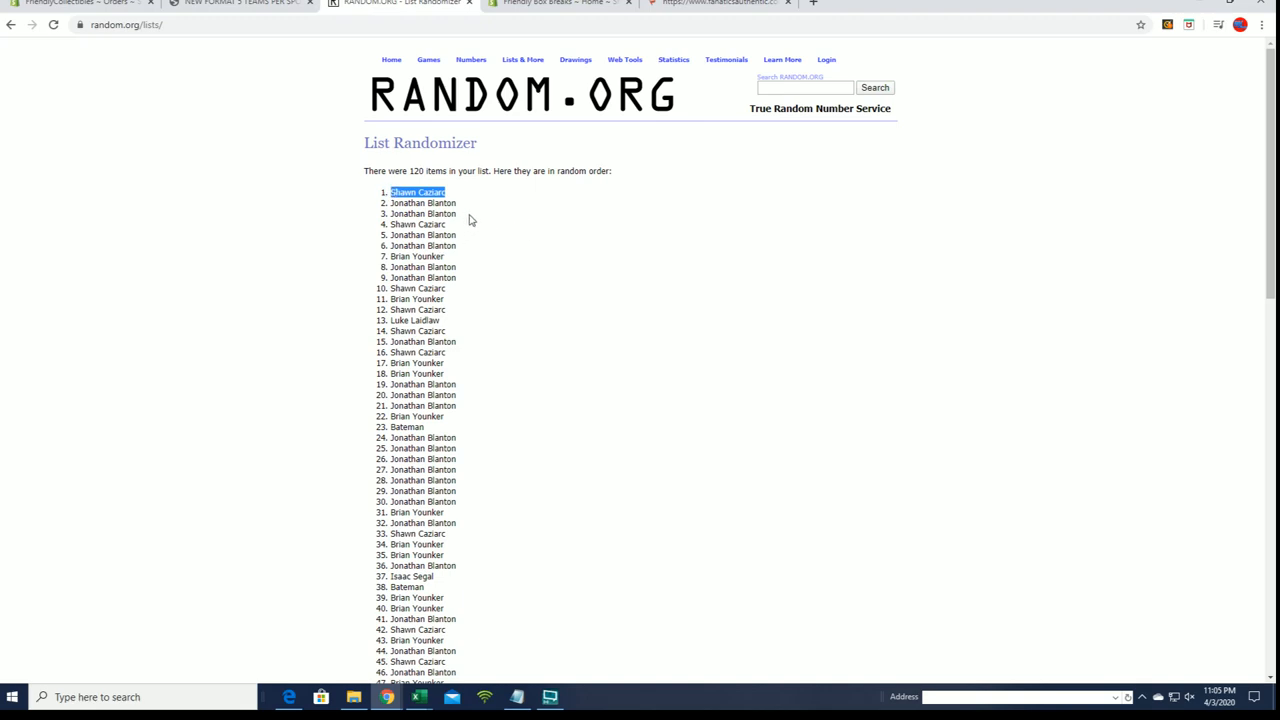
{"action": "scroll", "scroll_direction": "down", "scroll_amount": 3}
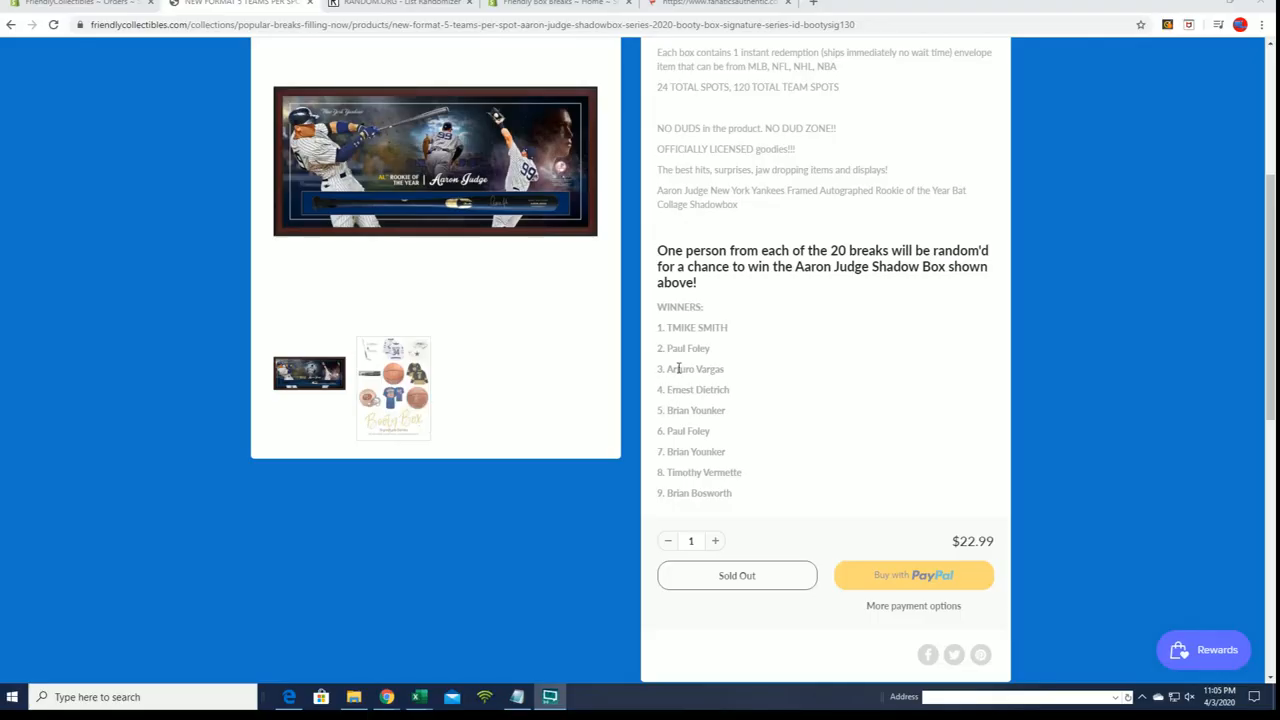
{"action": "double_click", "coordinate": [700, 492]}
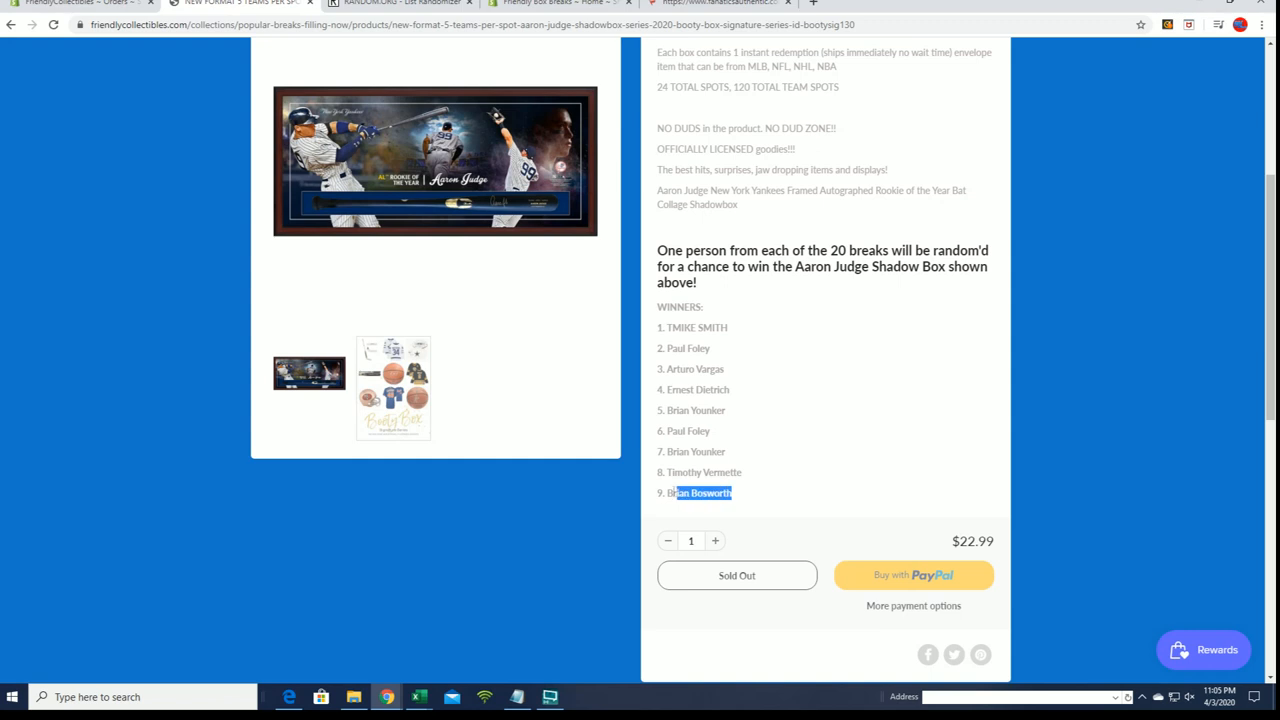